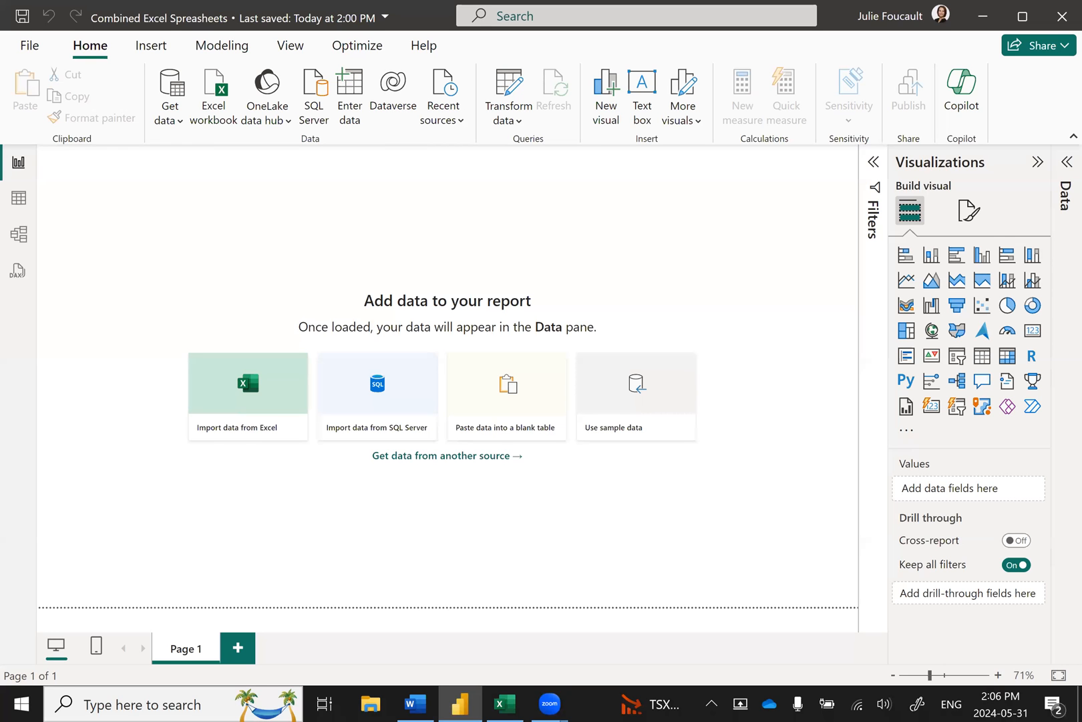
pyautogui.moveTo(443, 247)
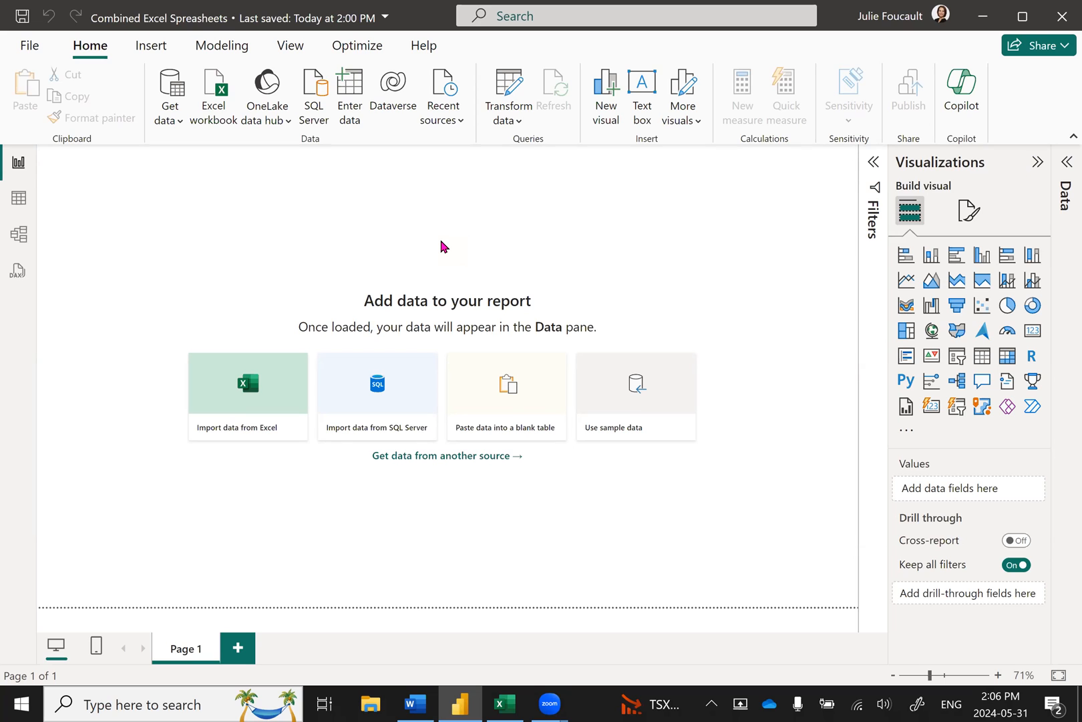
pyautogui.moveTo(441, 248)
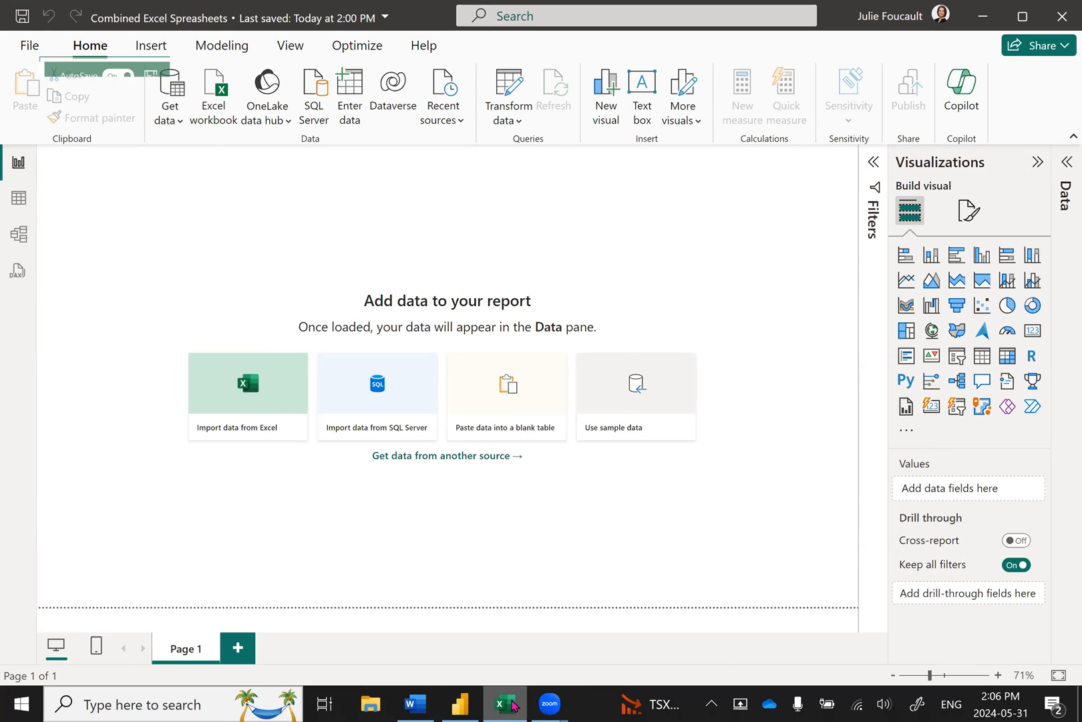
# - Flip through the Legend and OFF1–OFF4 sheets to compare their ID, Code, Date and Amount columns
pyautogui.click(505, 705)
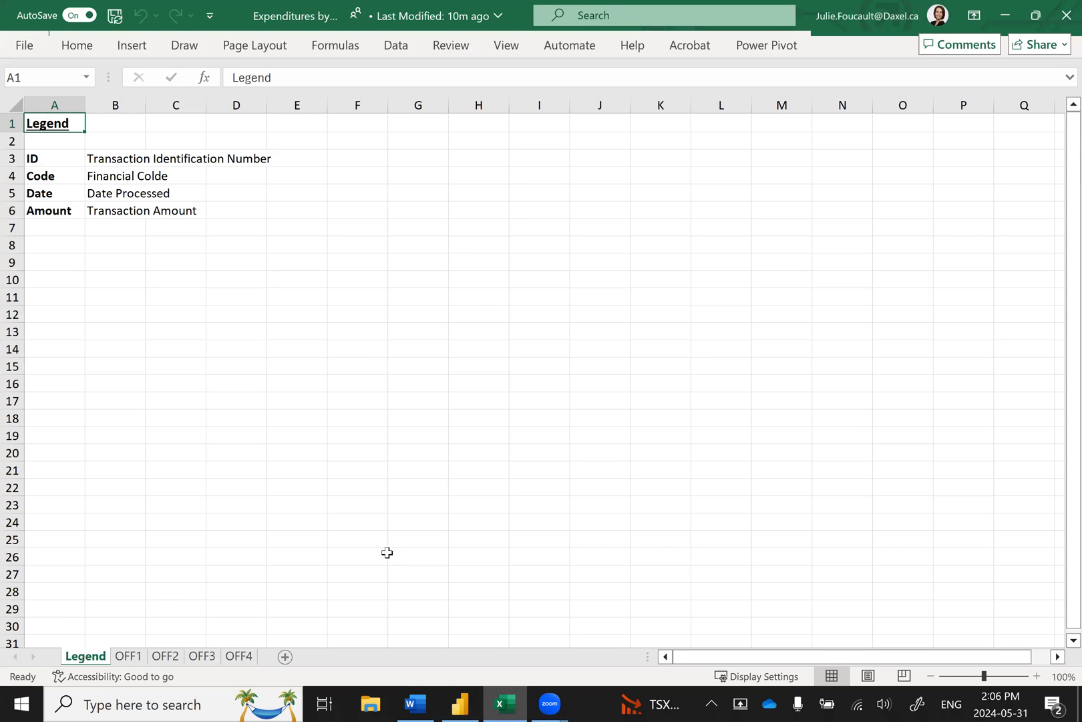
pyautogui.moveTo(241, 588)
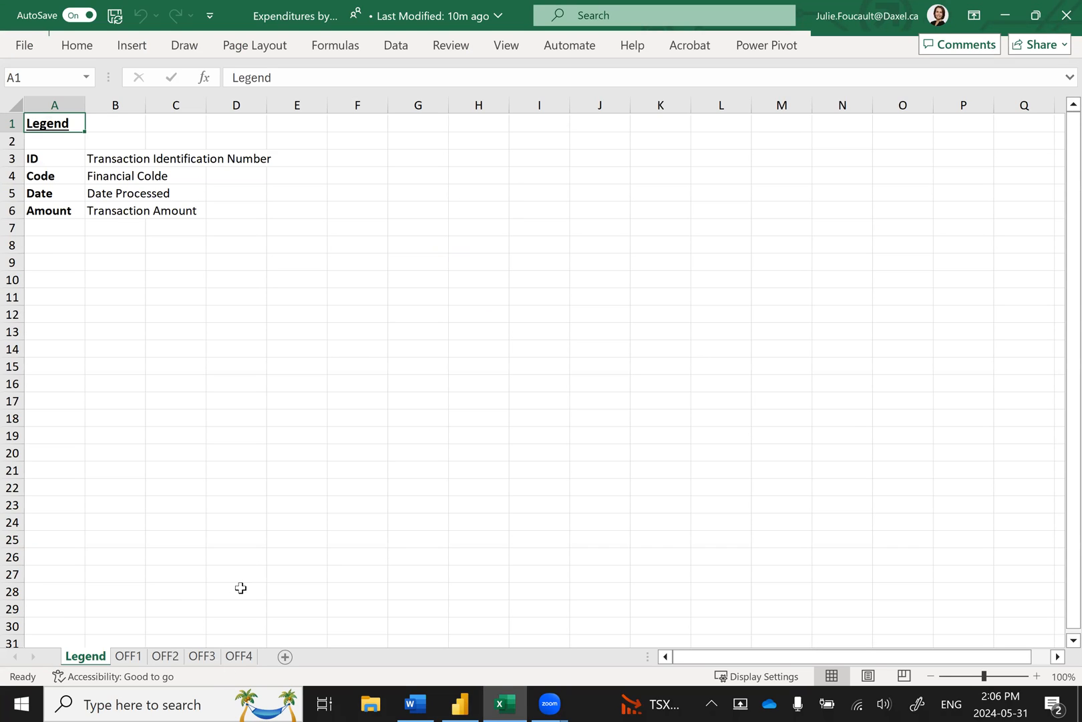
pyautogui.moveTo(221, 678)
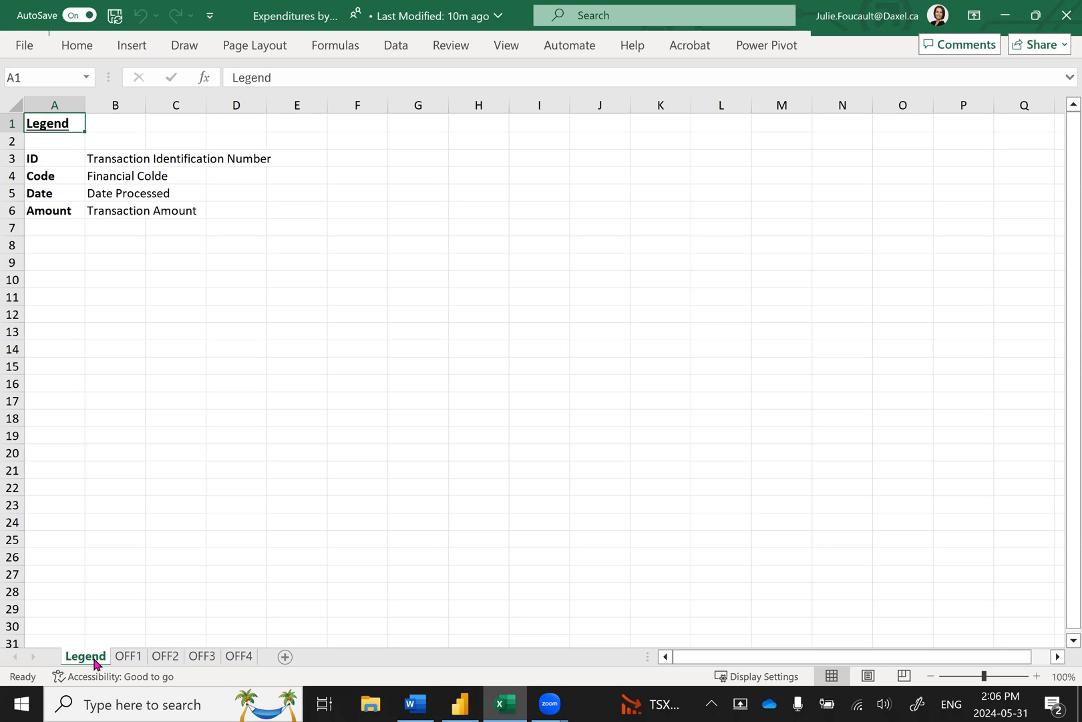
pyautogui.click(129, 655)
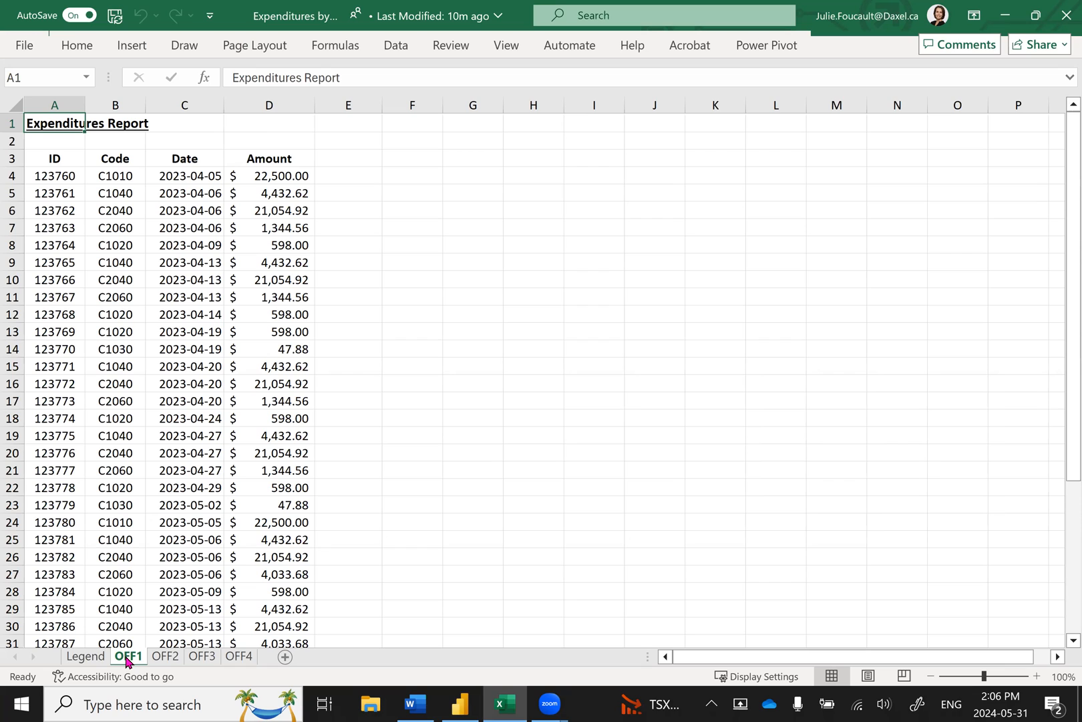
pyautogui.moveTo(129, 662)
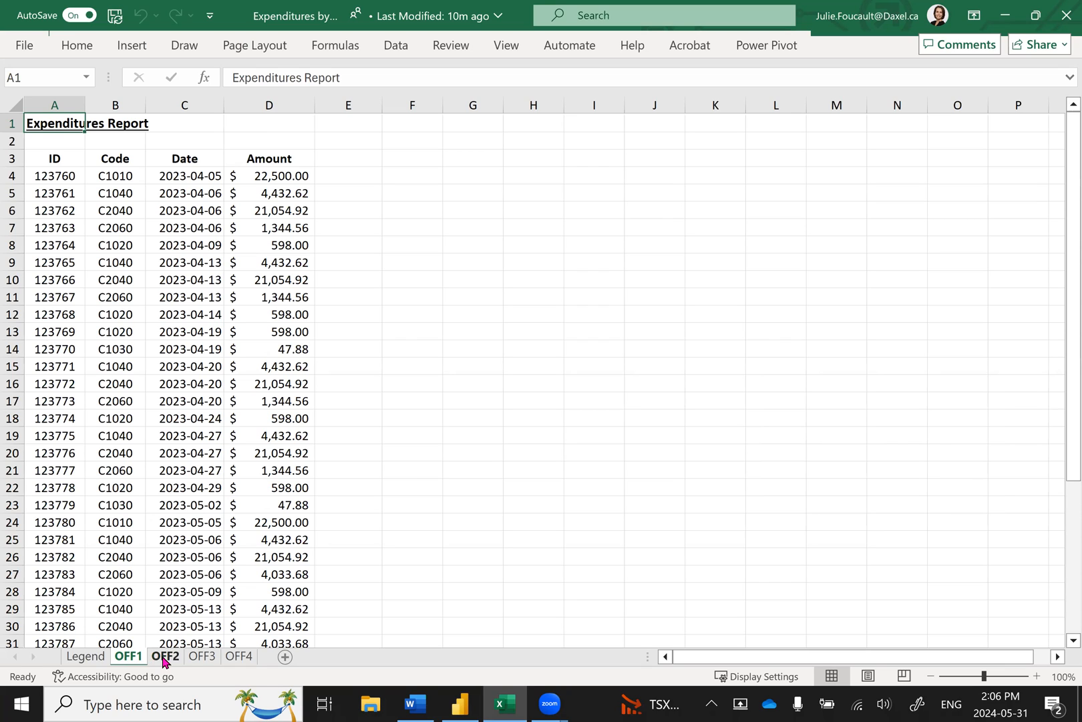
pyautogui.click(202, 655)
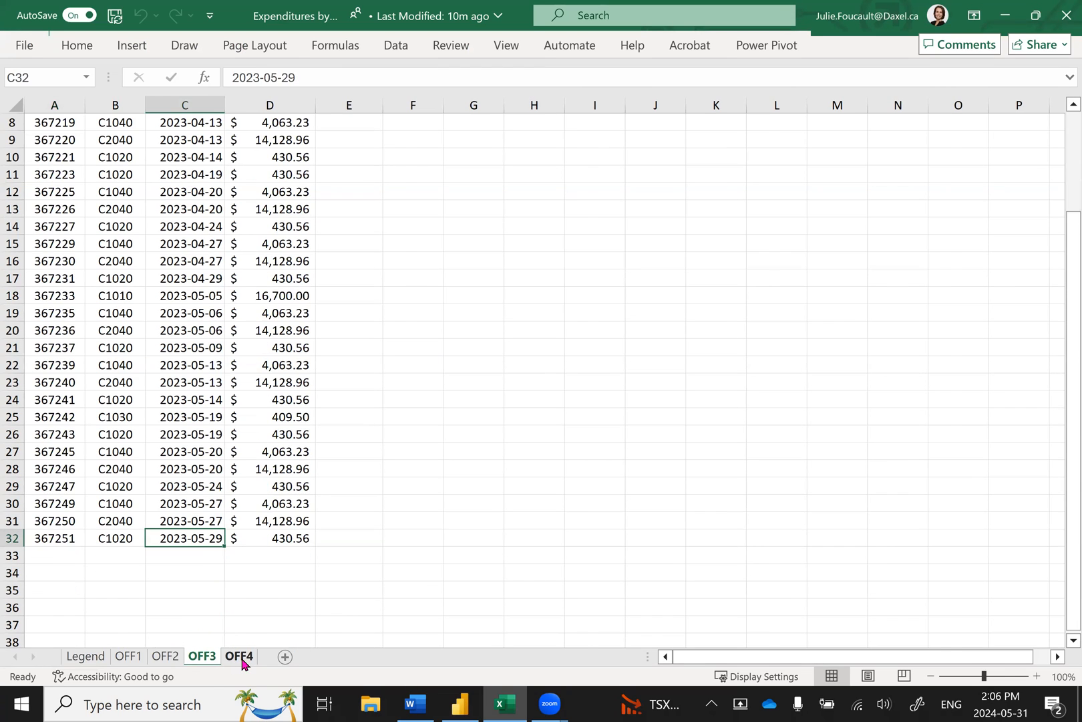
pyautogui.click(238, 655)
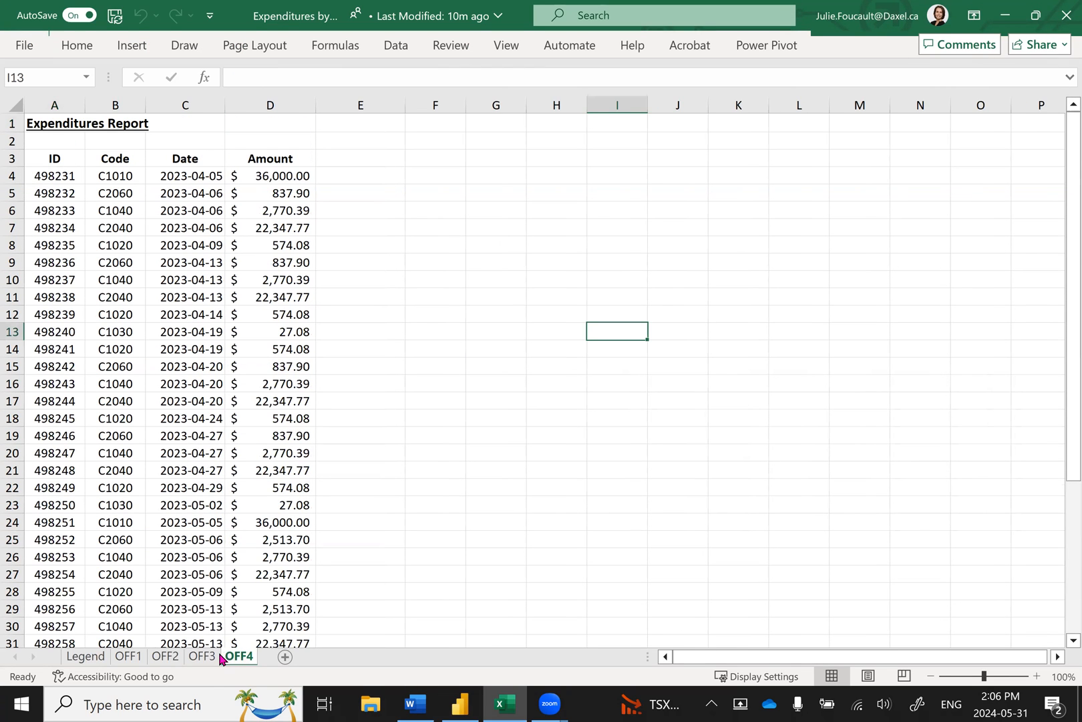
pyautogui.click(127, 656)
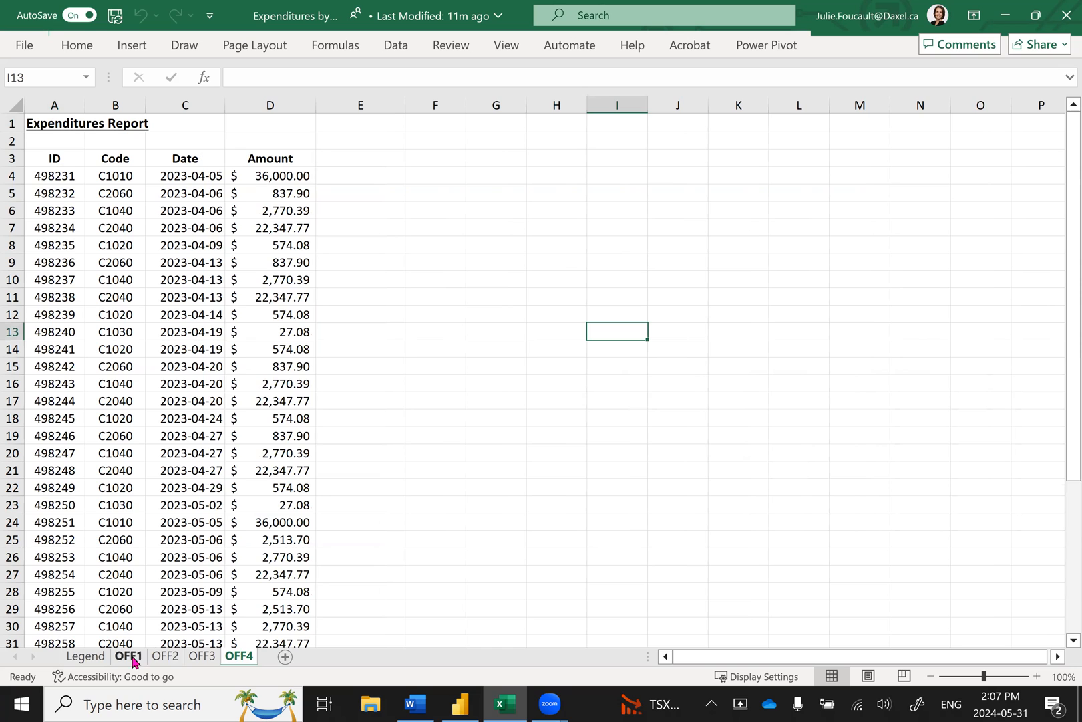
pyautogui.click(202, 656)
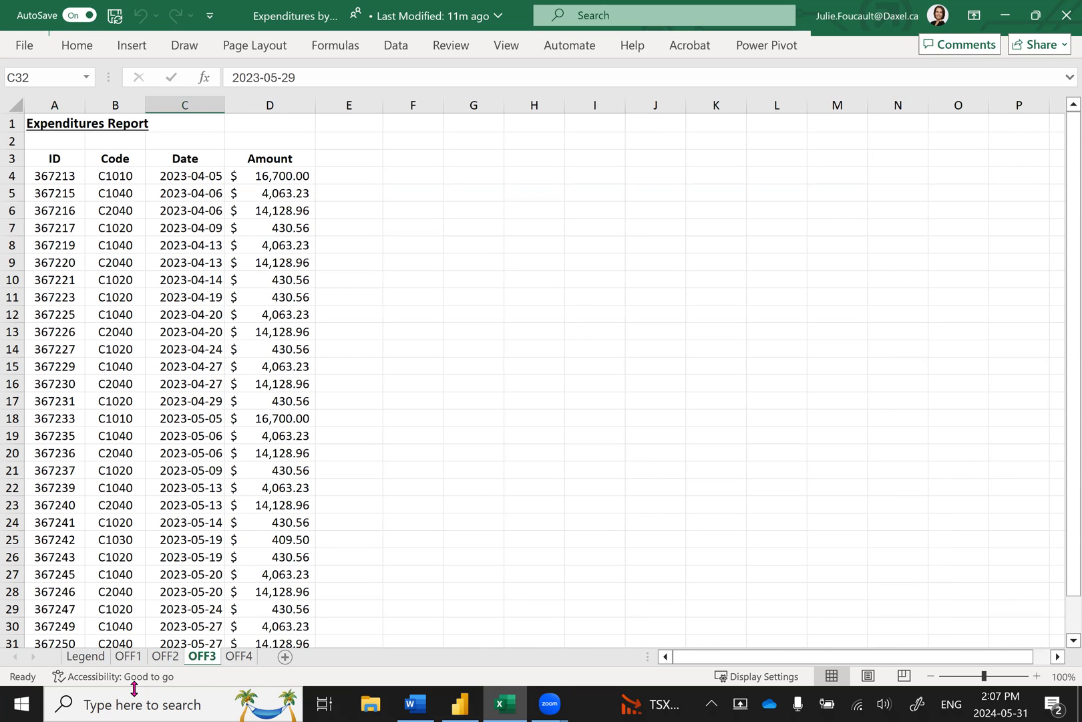
pyautogui.click(127, 656)
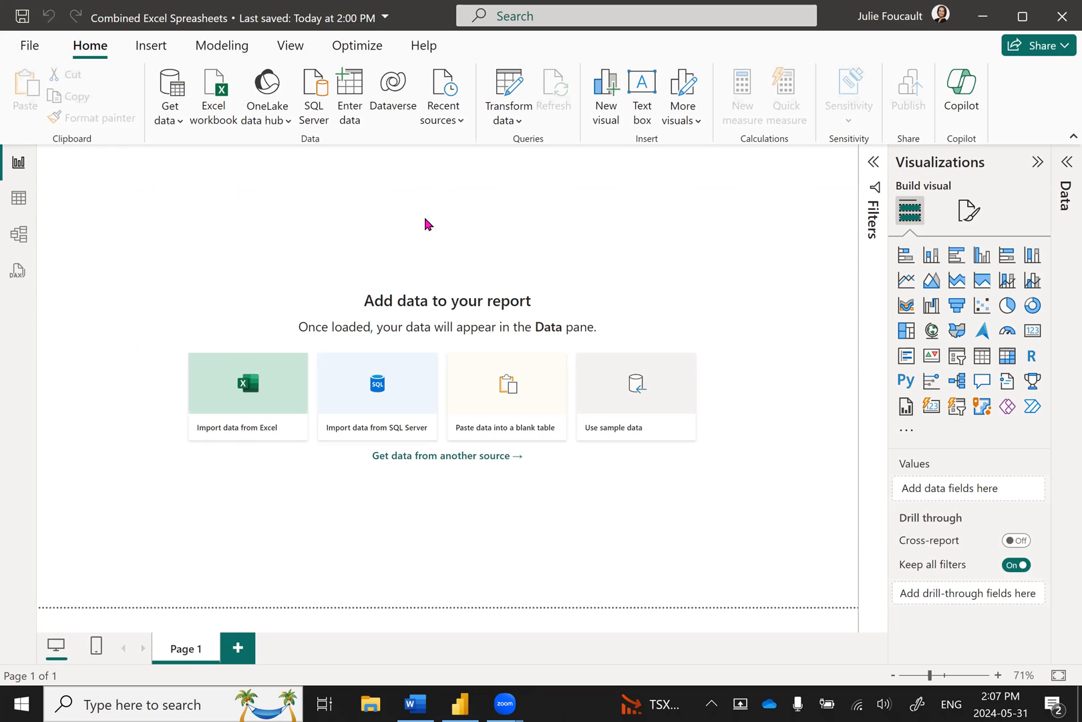
pyautogui.moveTo(362, 222)
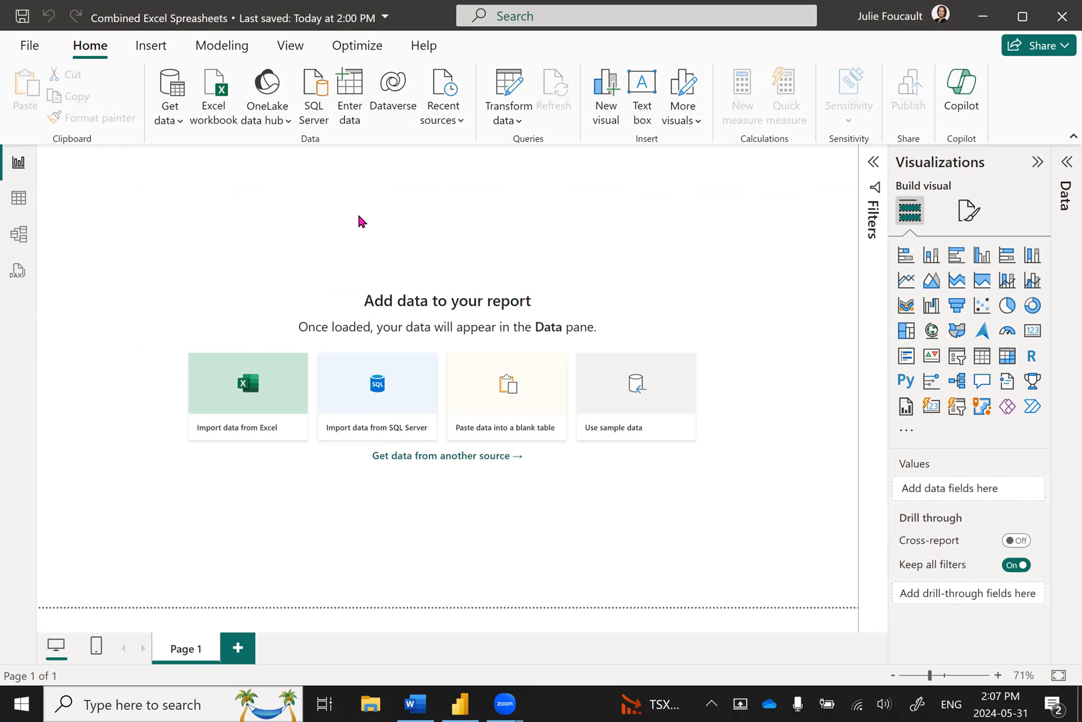
pyautogui.moveTo(178, 197)
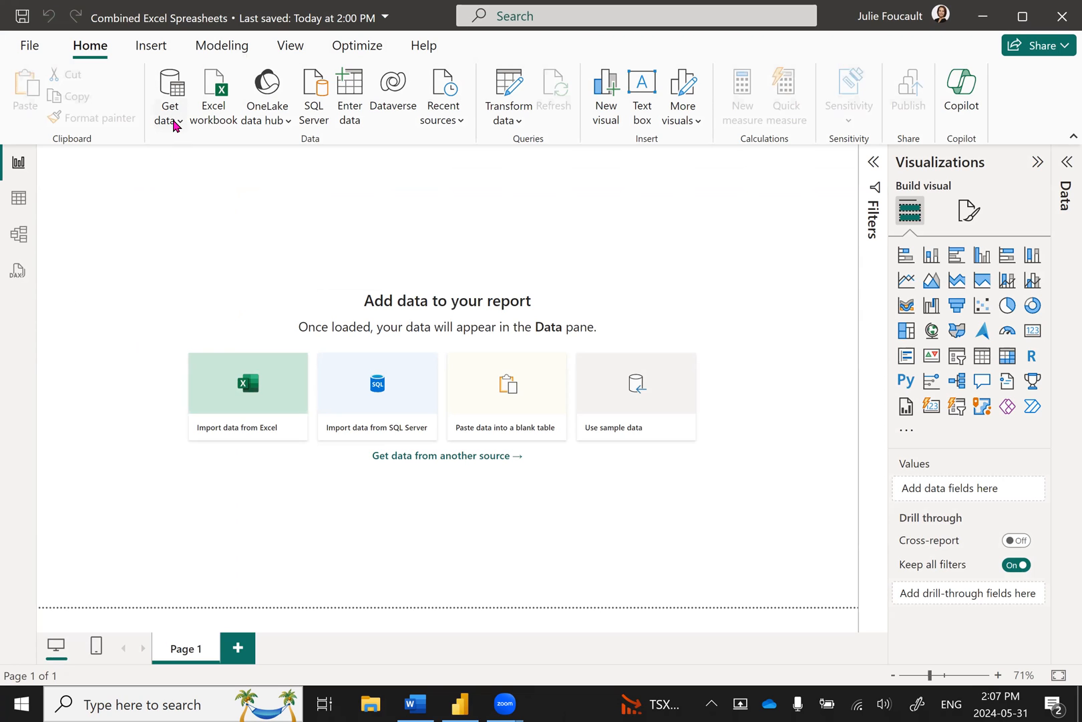
# - Start an Excel workbook import and pick the Expenditures by Office file
pyautogui.click(170, 97)
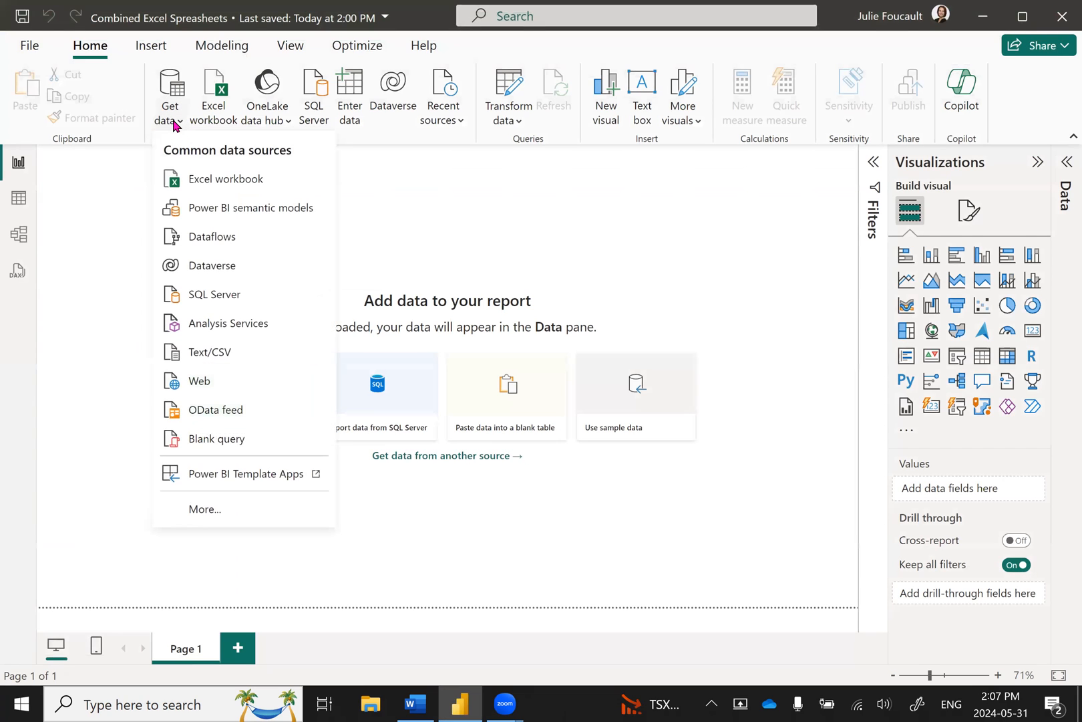
pyautogui.moveTo(227, 178)
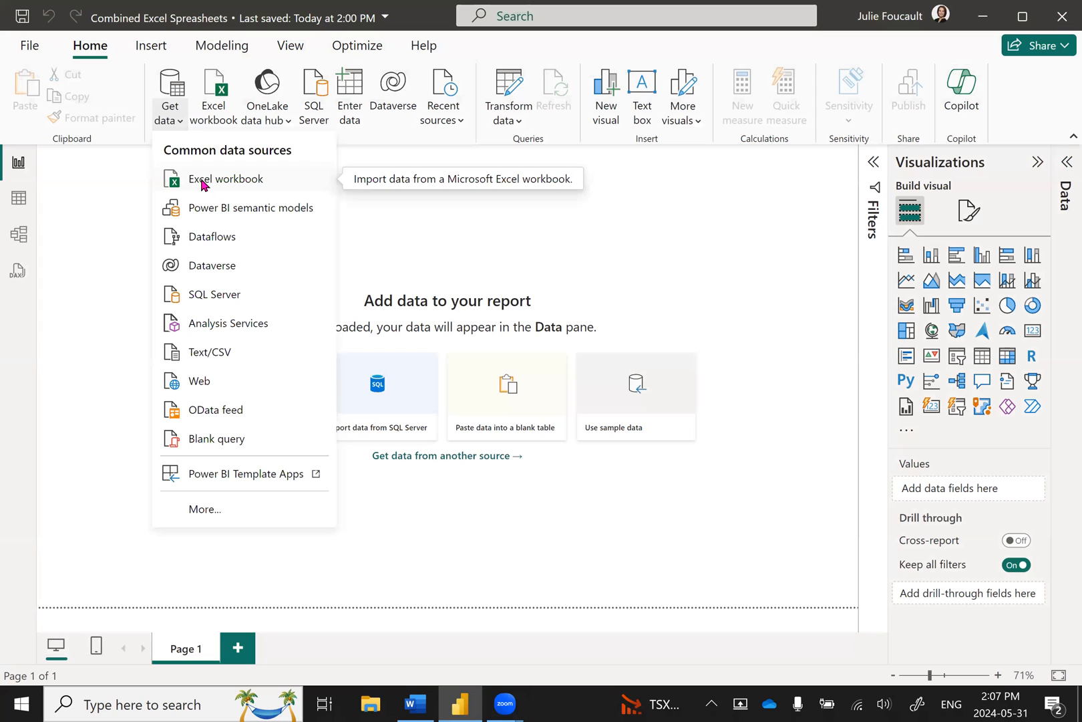
pyautogui.click(225, 178)
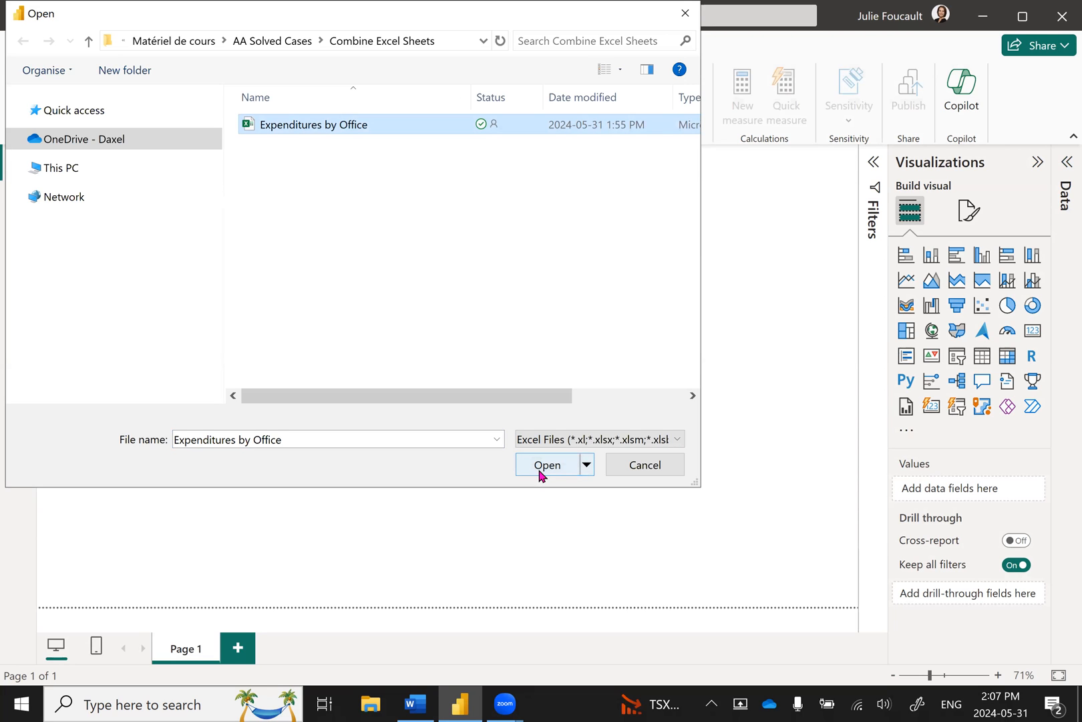
pyautogui.click(547, 463)
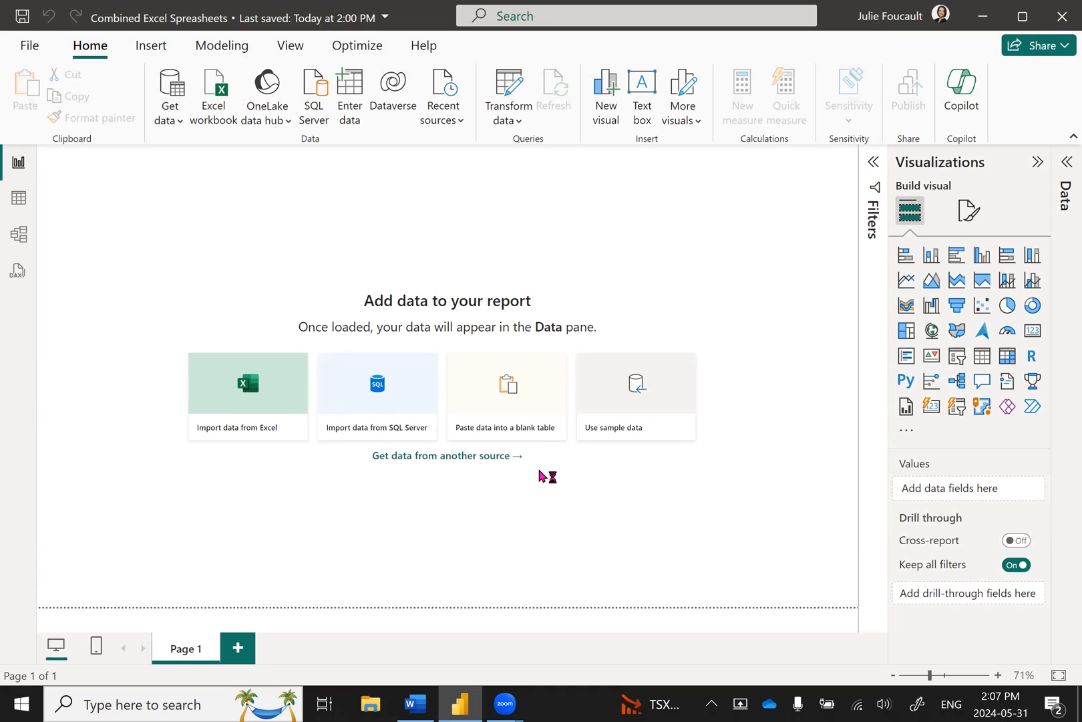
pyautogui.click(248, 385)
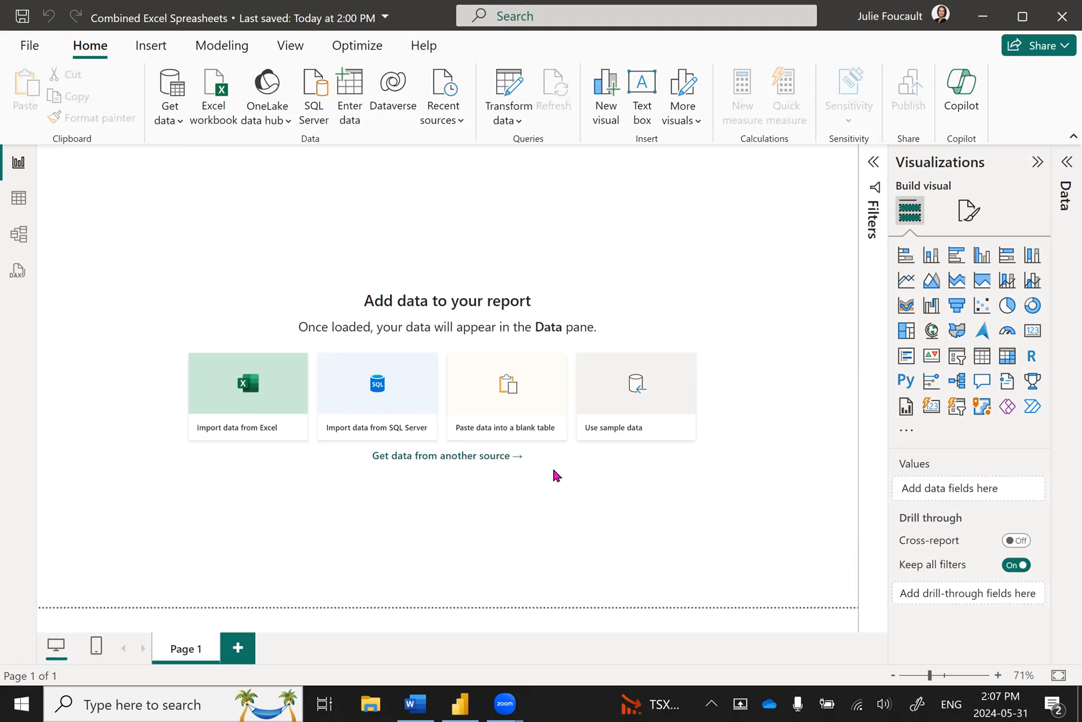
# - Check the OFF1 sheet in the Navigator and send it to Transform Data
pyautogui.click(247, 384)
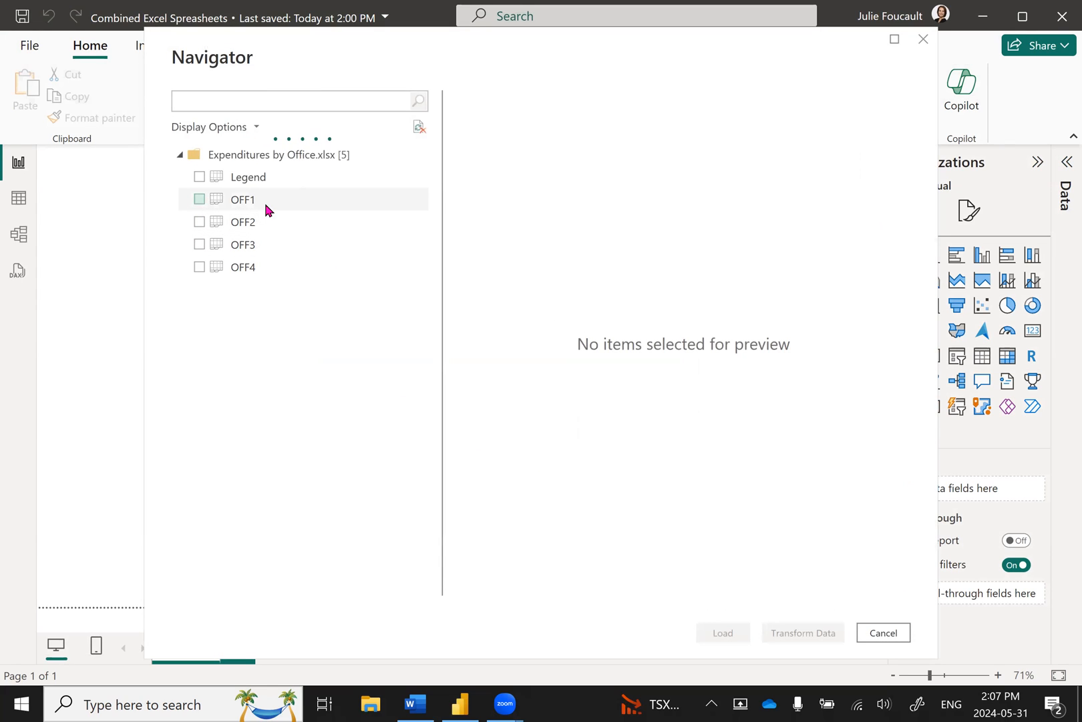
pyautogui.moveTo(242, 200)
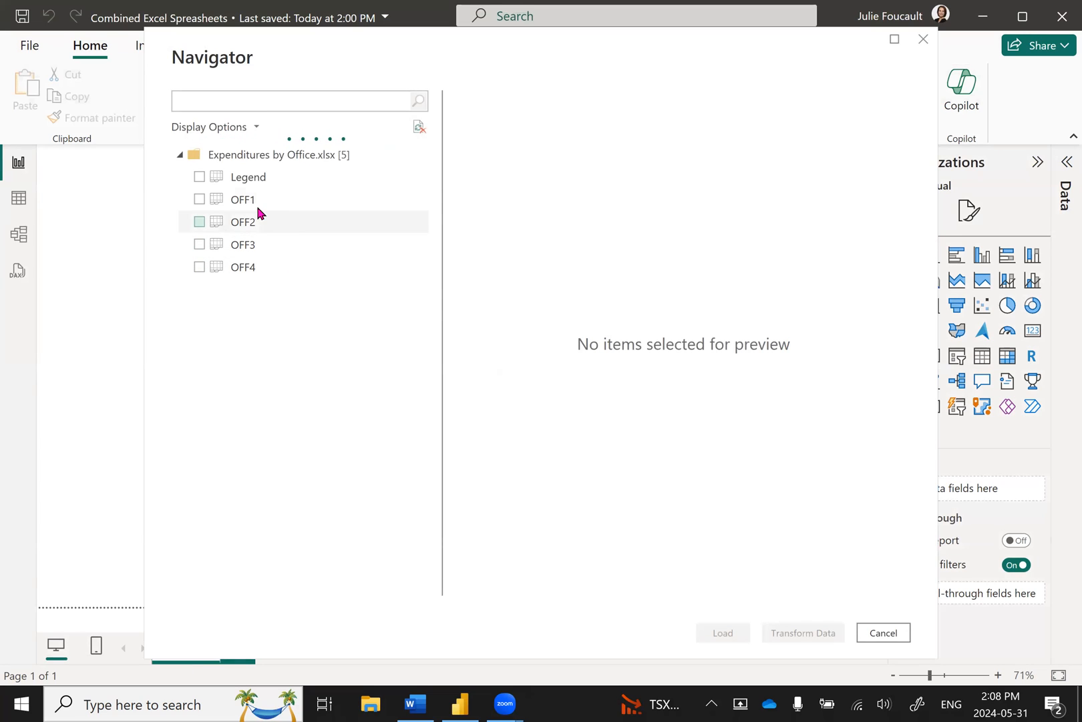
pyautogui.moveTo(200, 199)
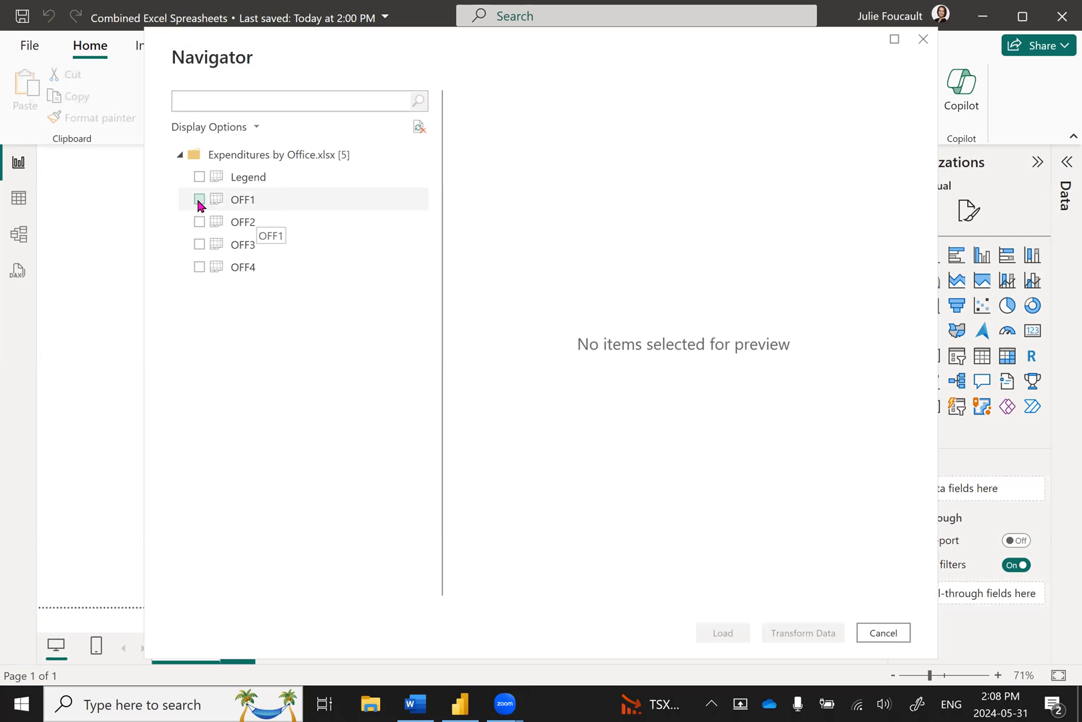
pyautogui.click(200, 200)
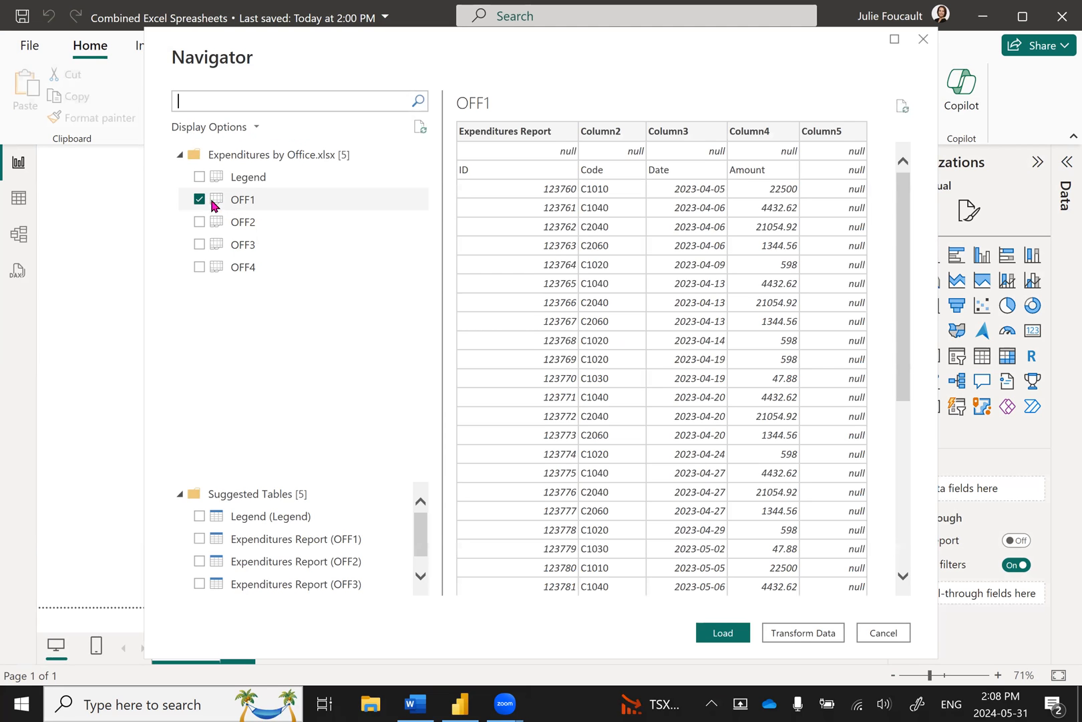
pyautogui.moveTo(208, 202)
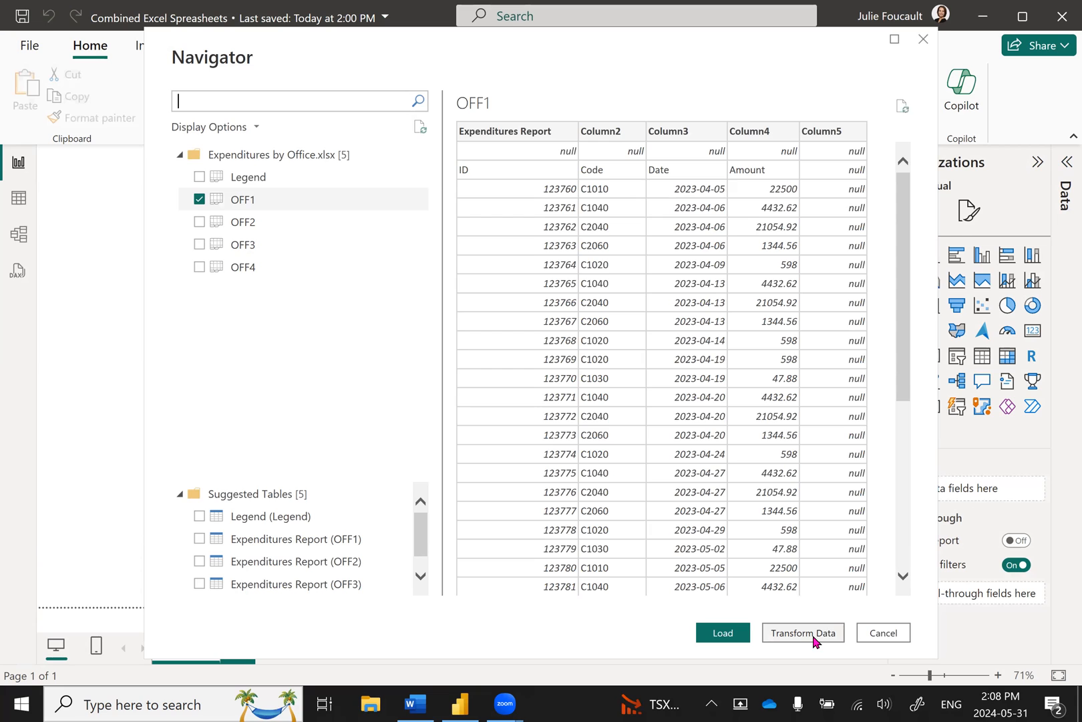
pyautogui.click(882, 633)
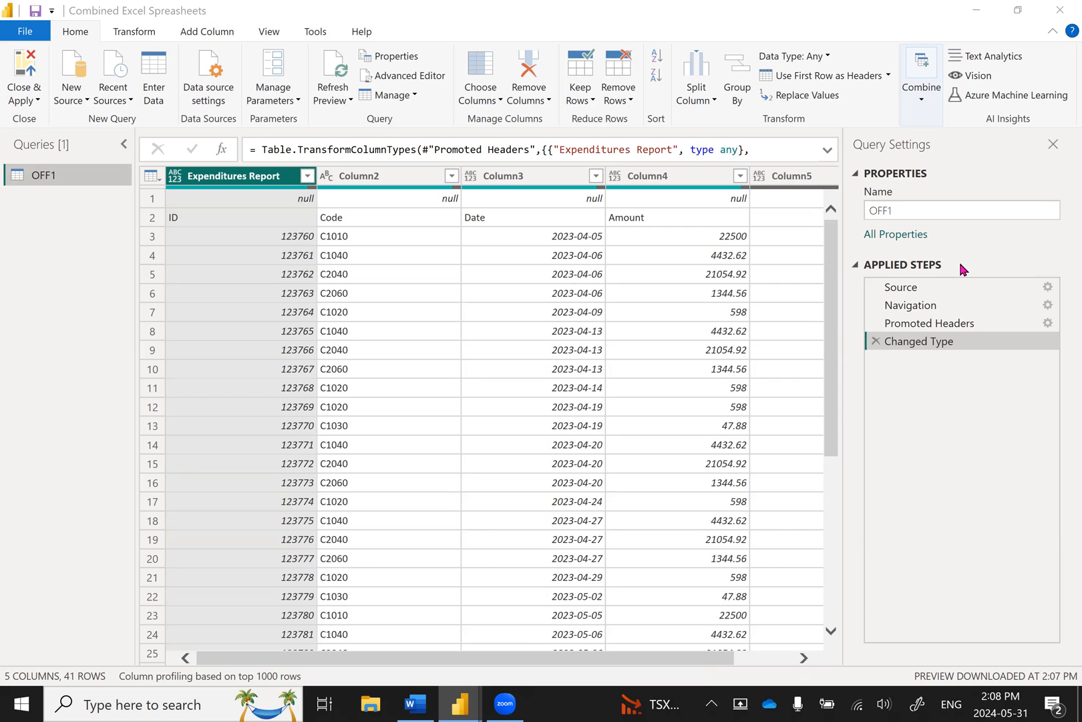
pyautogui.moveTo(910, 304)
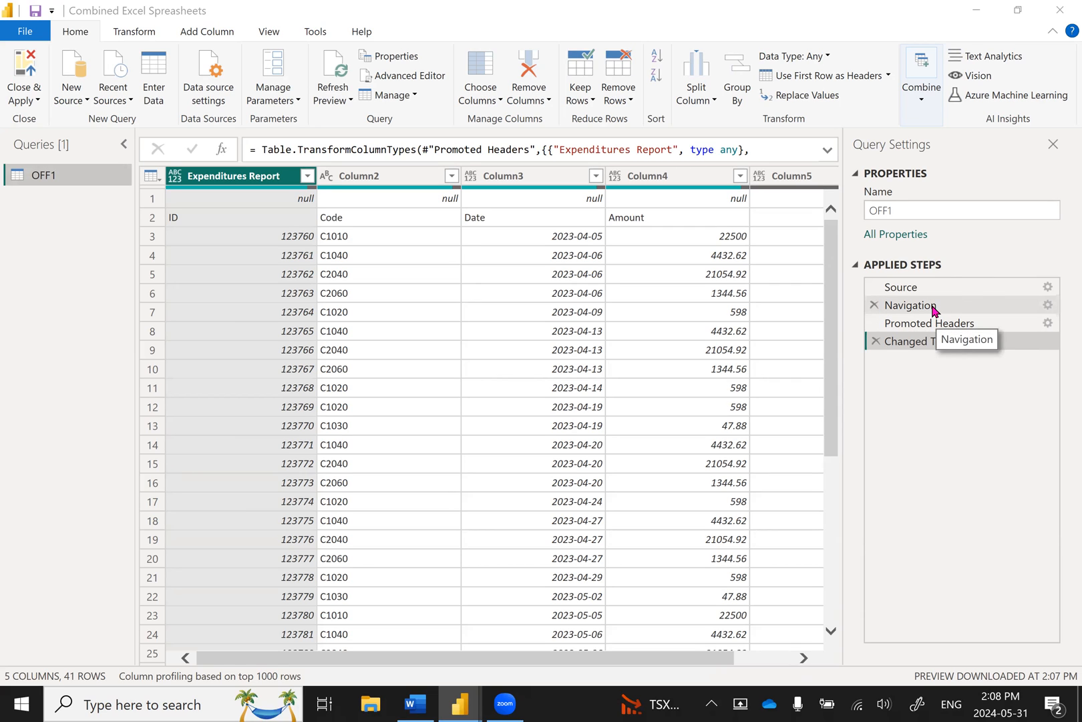
# - Delete the Navigation step and everything after it, leaving only Source listing the five sheets
pyautogui.rightClick(912, 304)
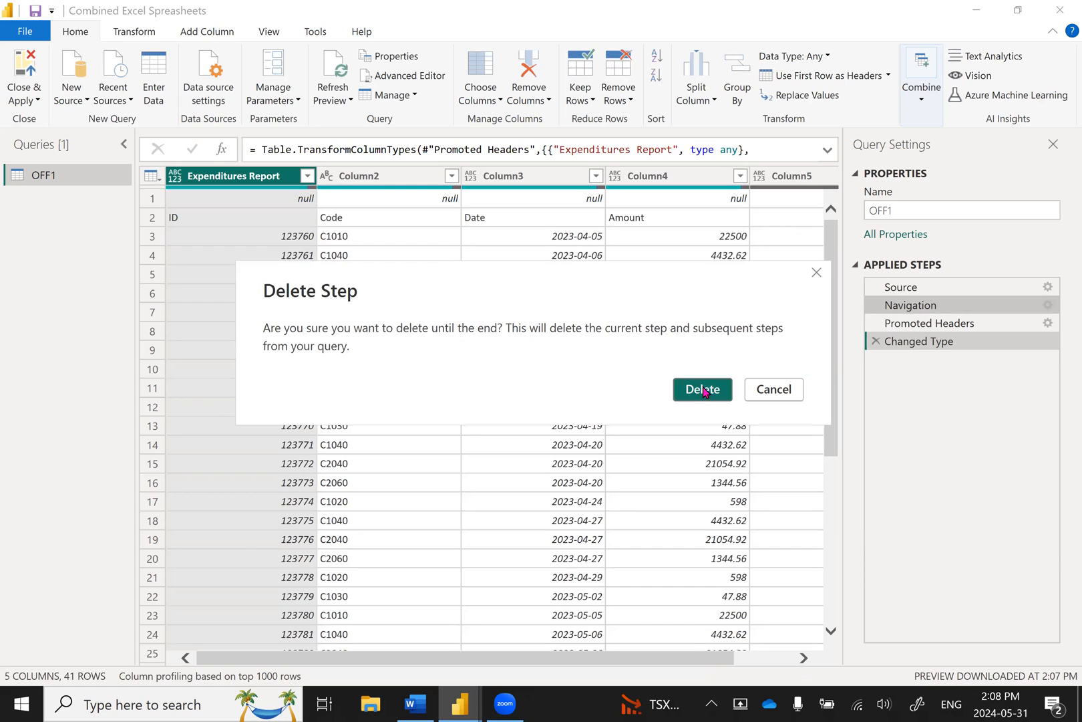
pyautogui.click(702, 389)
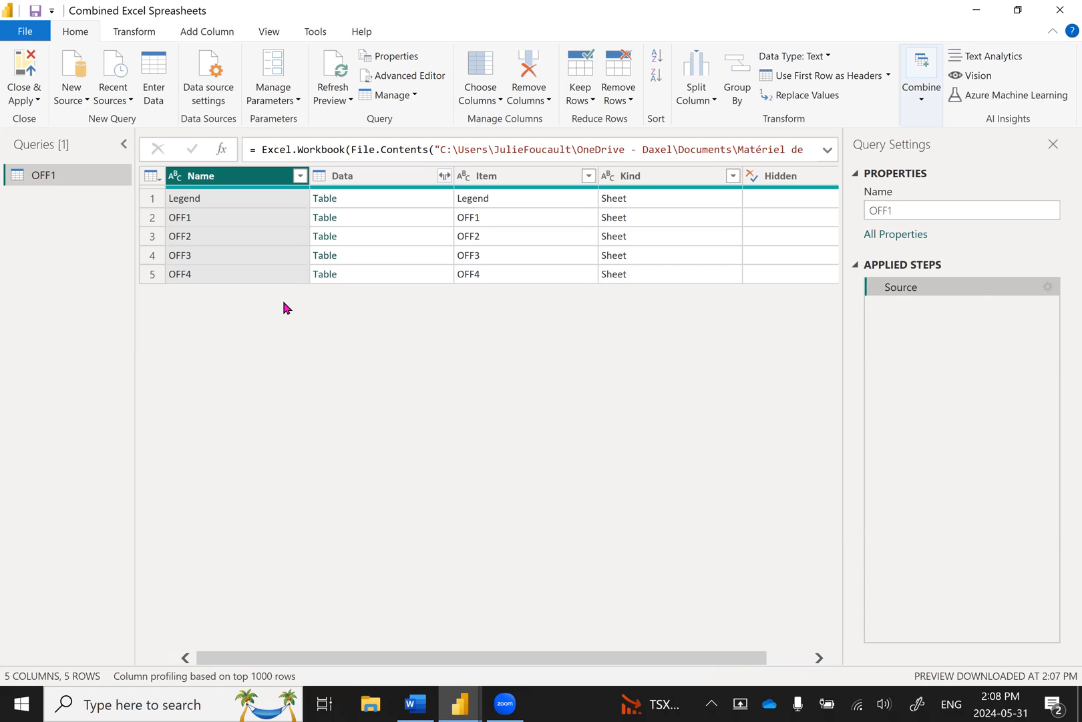
pyautogui.moveTo(202, 311)
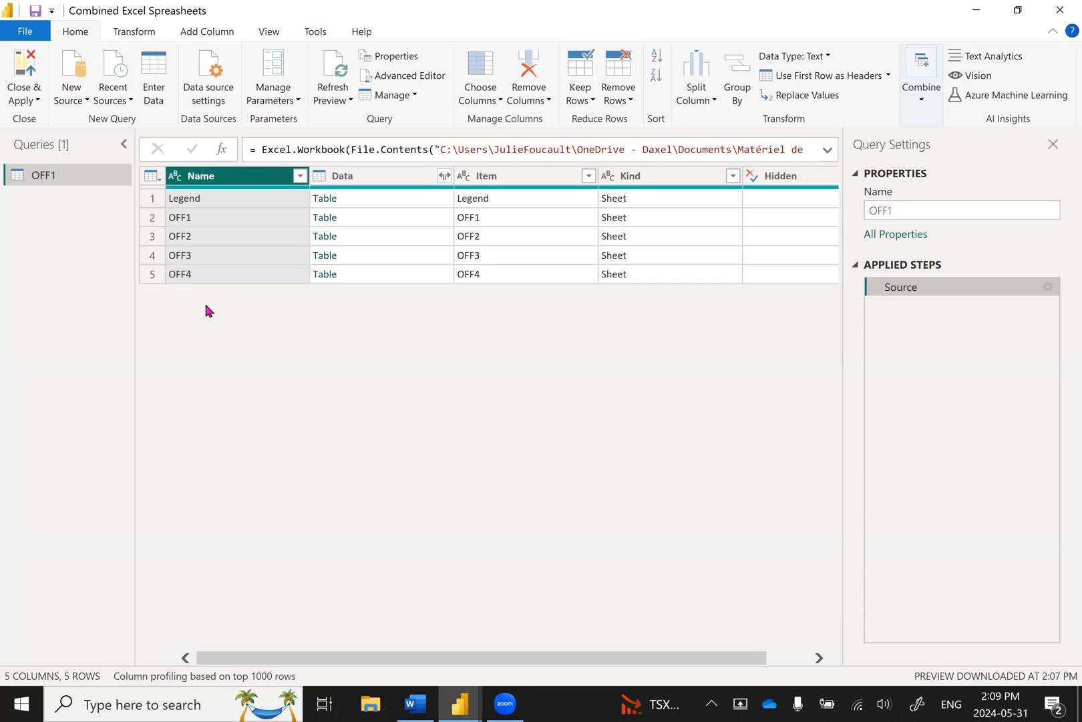
pyautogui.moveTo(210, 201)
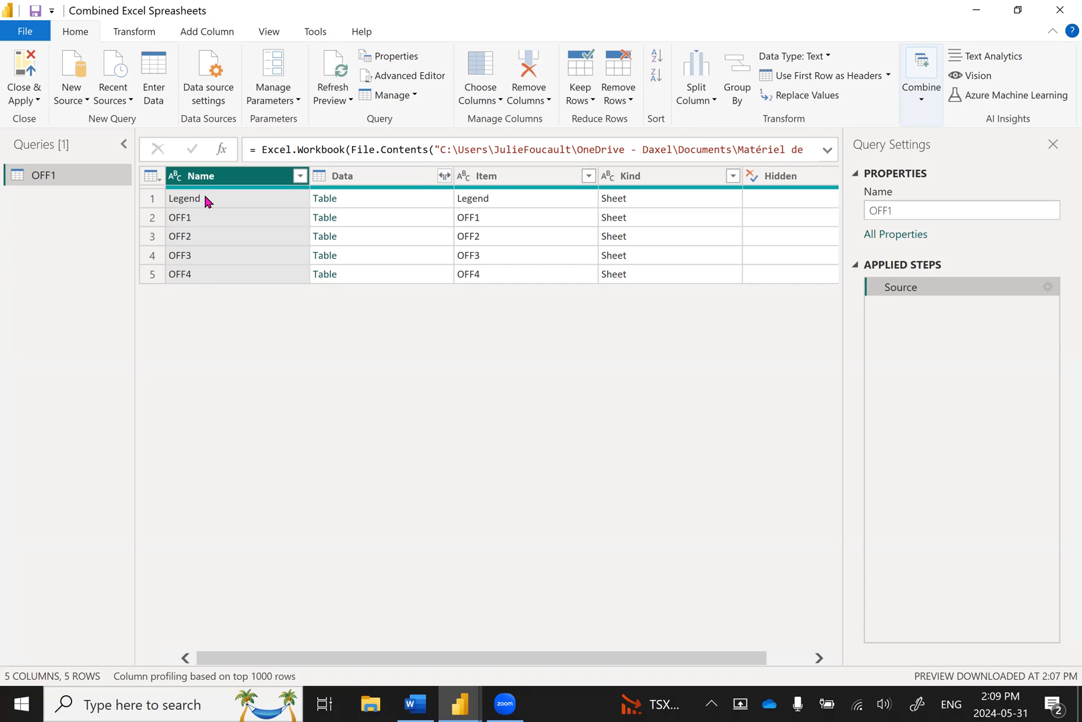
pyautogui.moveTo(214, 200)
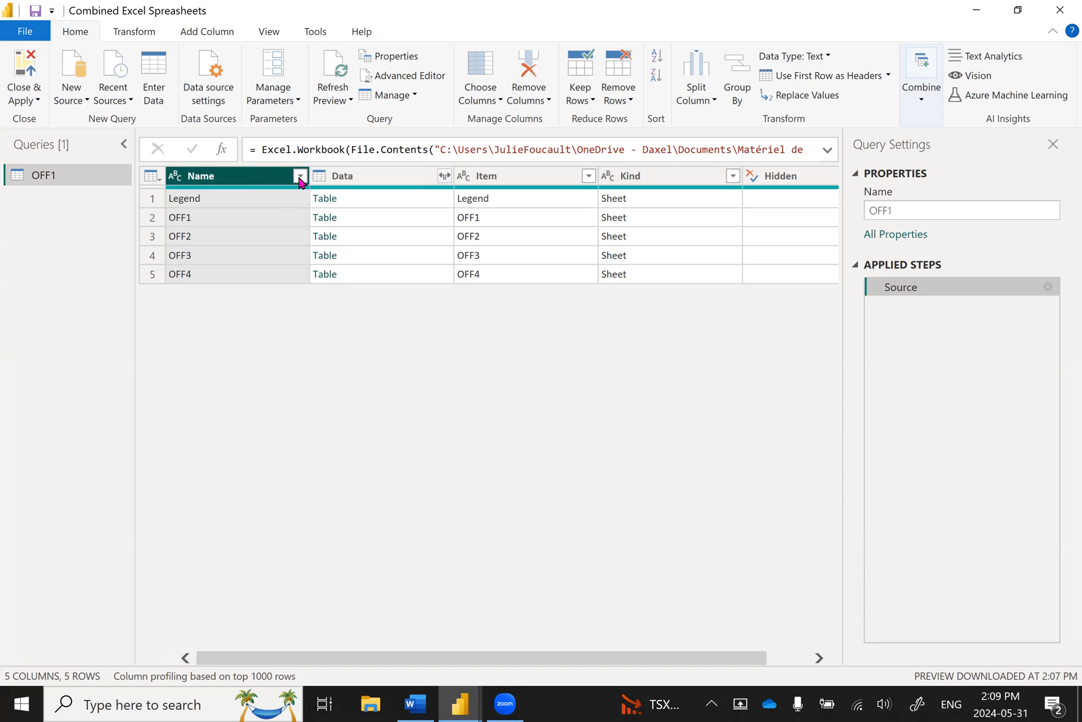
# - Filter the Name column to exclude 'Legend', keeping only the OFF1–OFF4 sheet rows
pyautogui.click(300, 177)
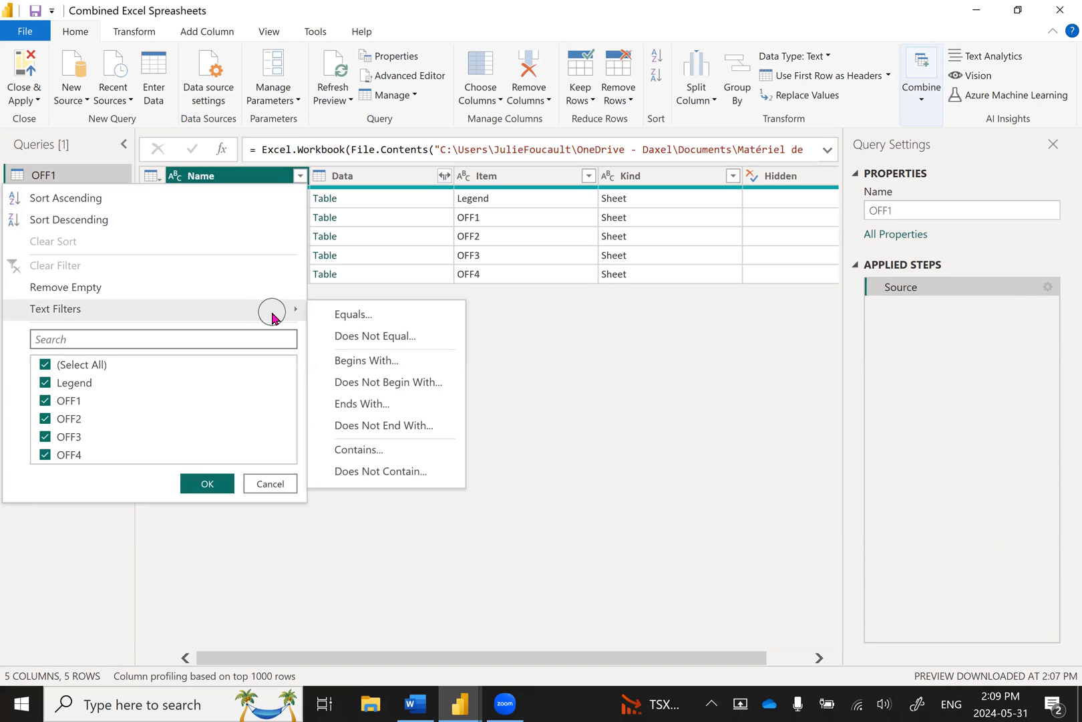
pyautogui.moveTo(375, 337)
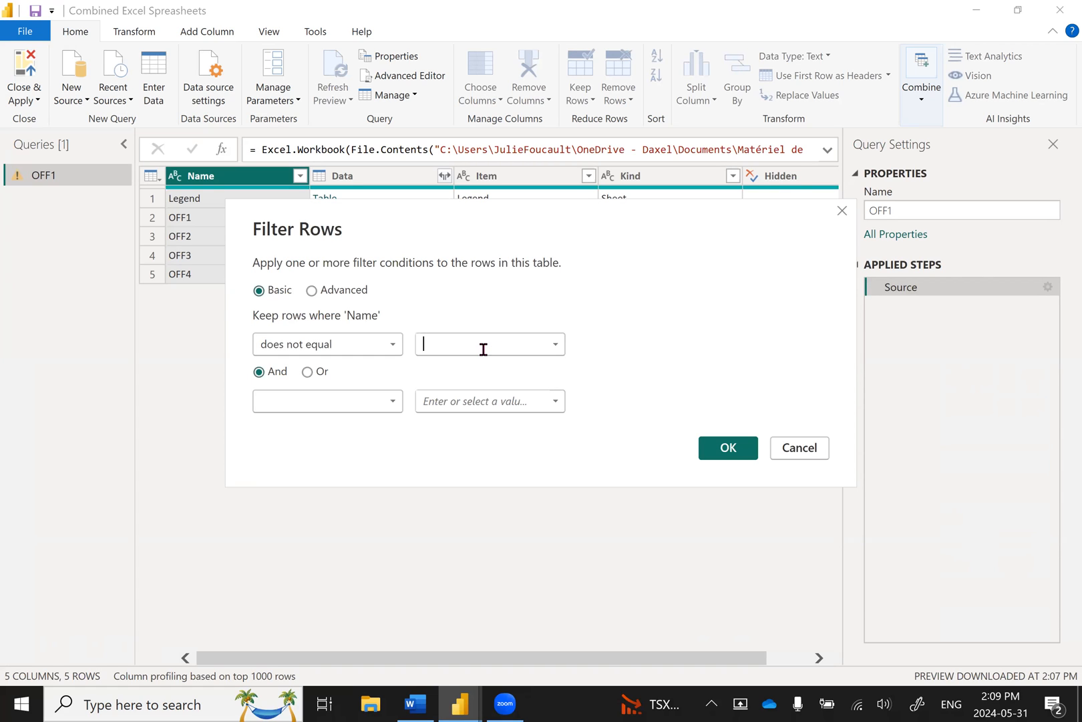
pyautogui.write('Legend')
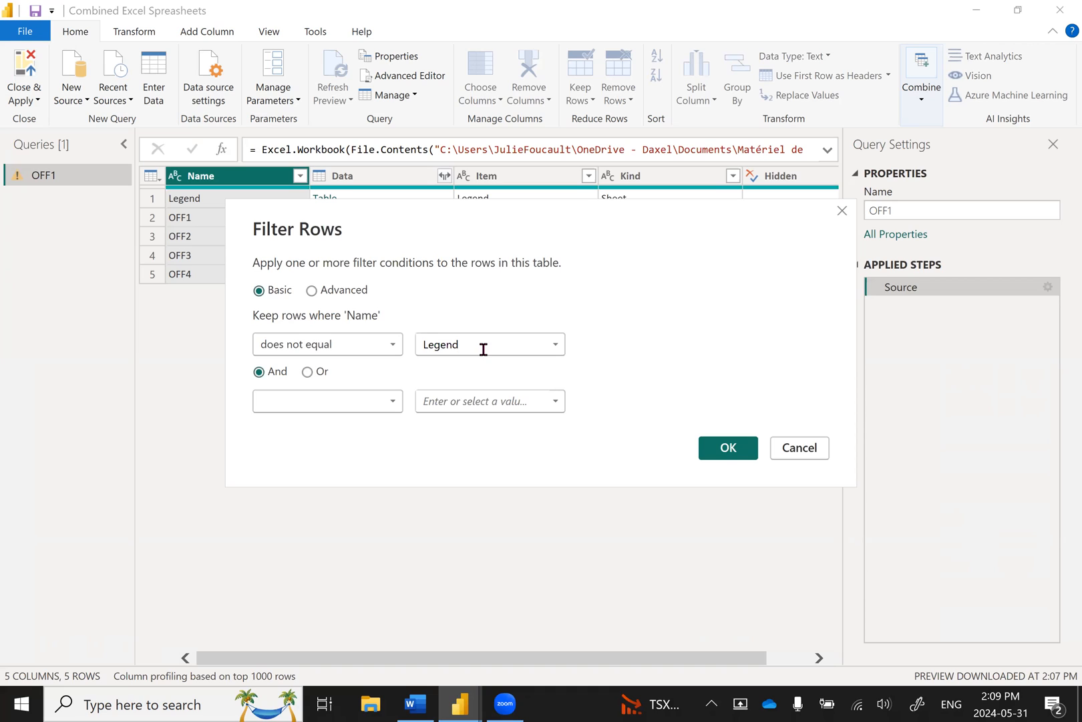
pyautogui.click(483, 343)
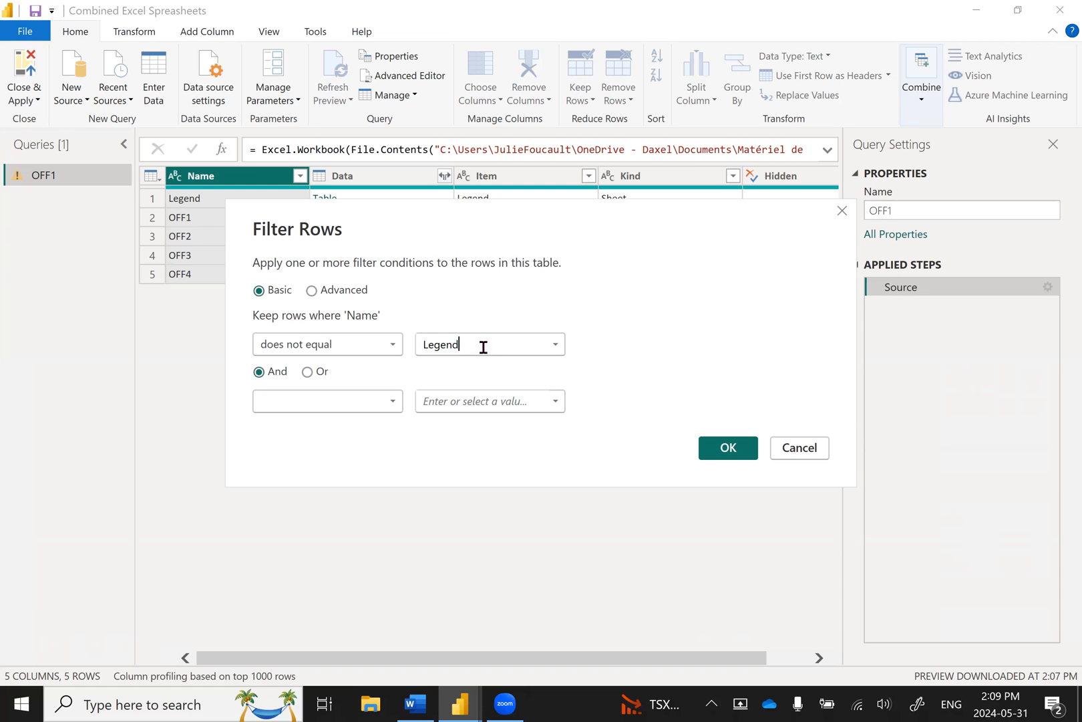
pyautogui.click(728, 448)
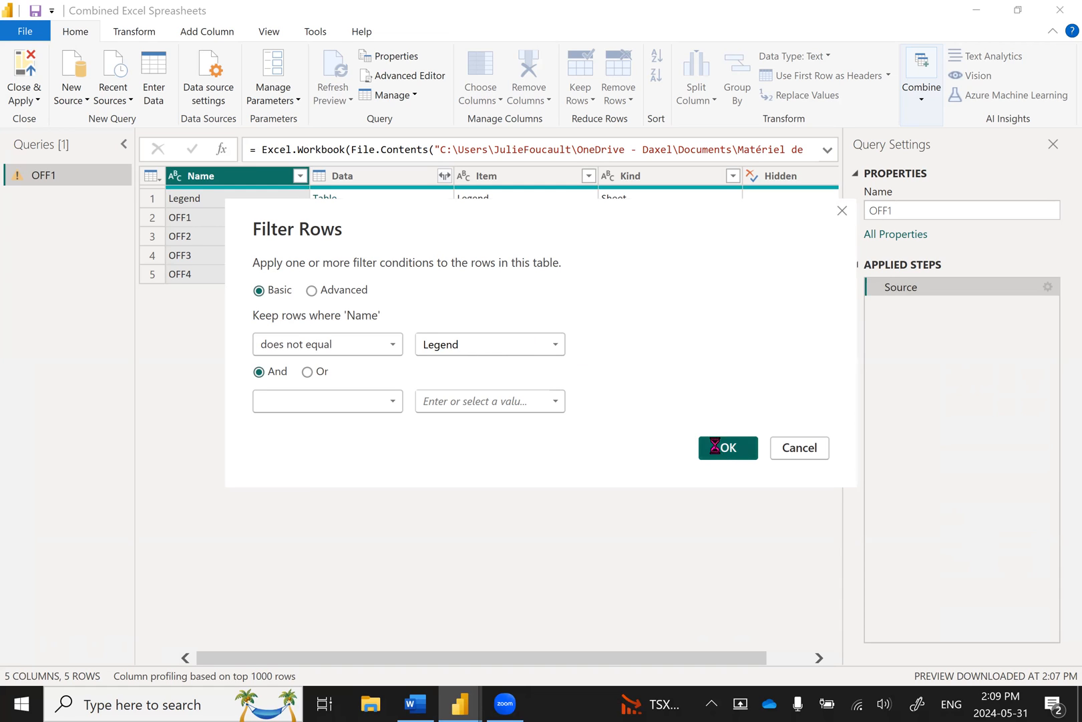
pyautogui.click(727, 448)
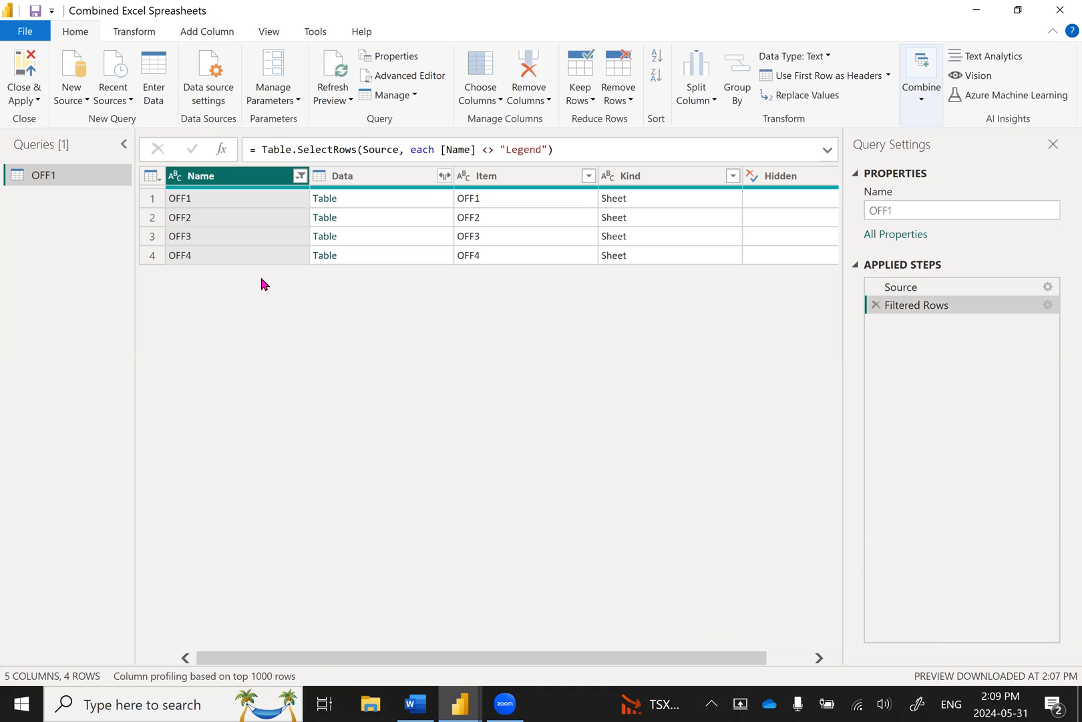
pyautogui.moveTo(262, 289)
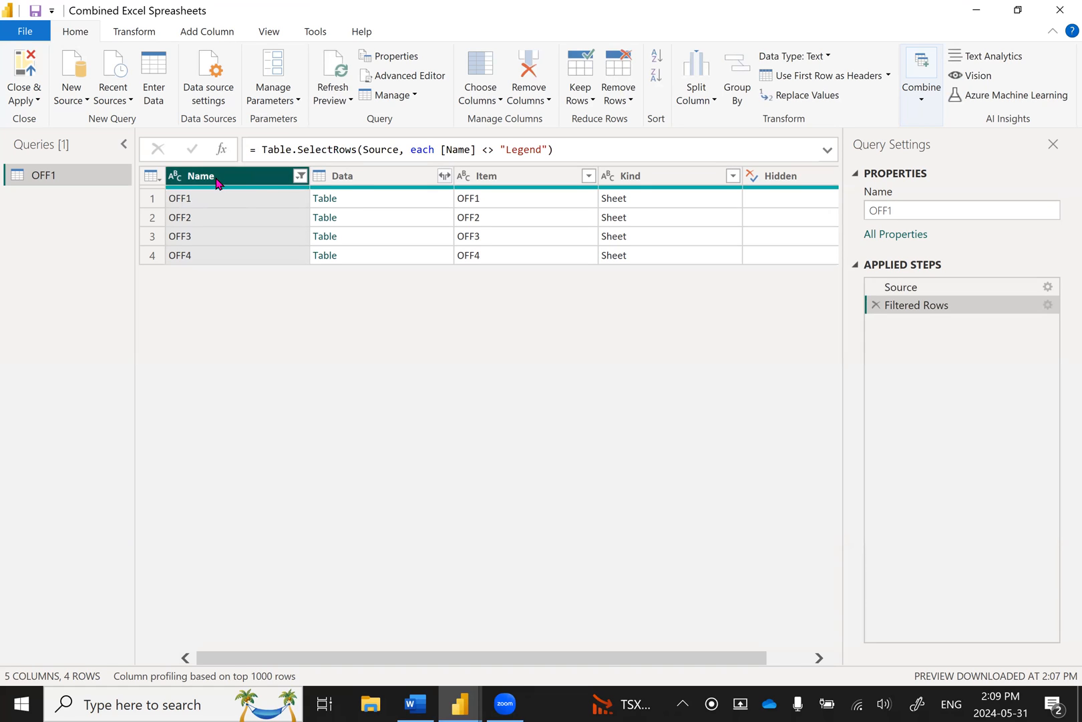
# - Choose to keep only the Name and Data columns, dropping Item, Kind and Hidden
pyautogui.click(342, 175)
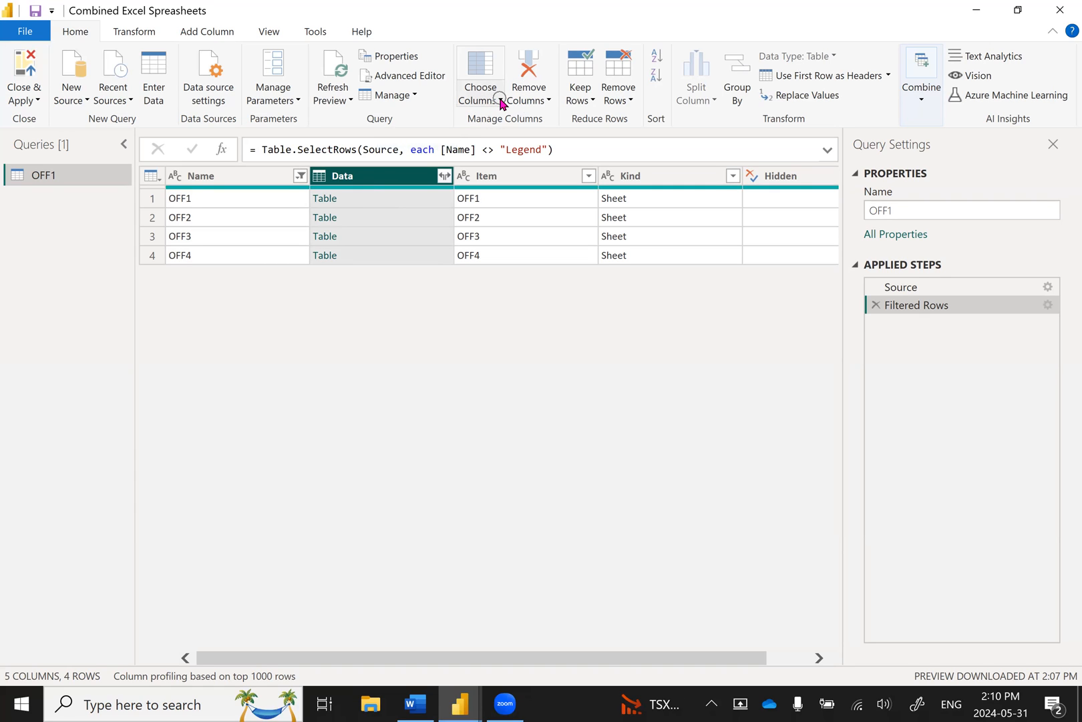
pyautogui.moveTo(501, 76)
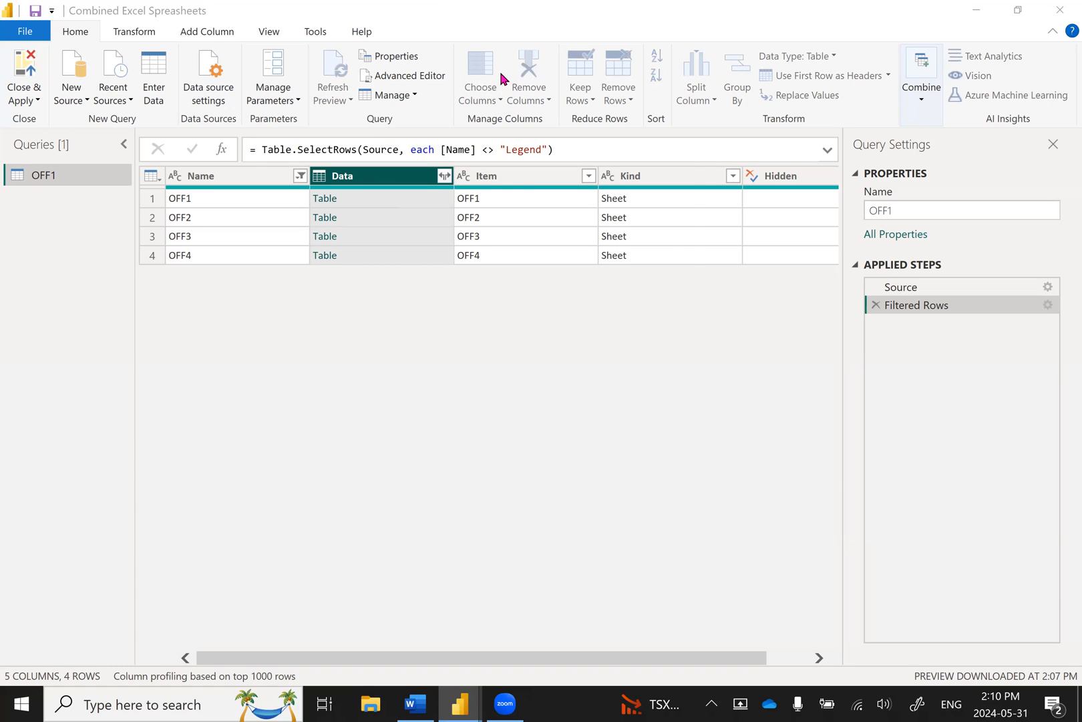
pyautogui.click(478, 71)
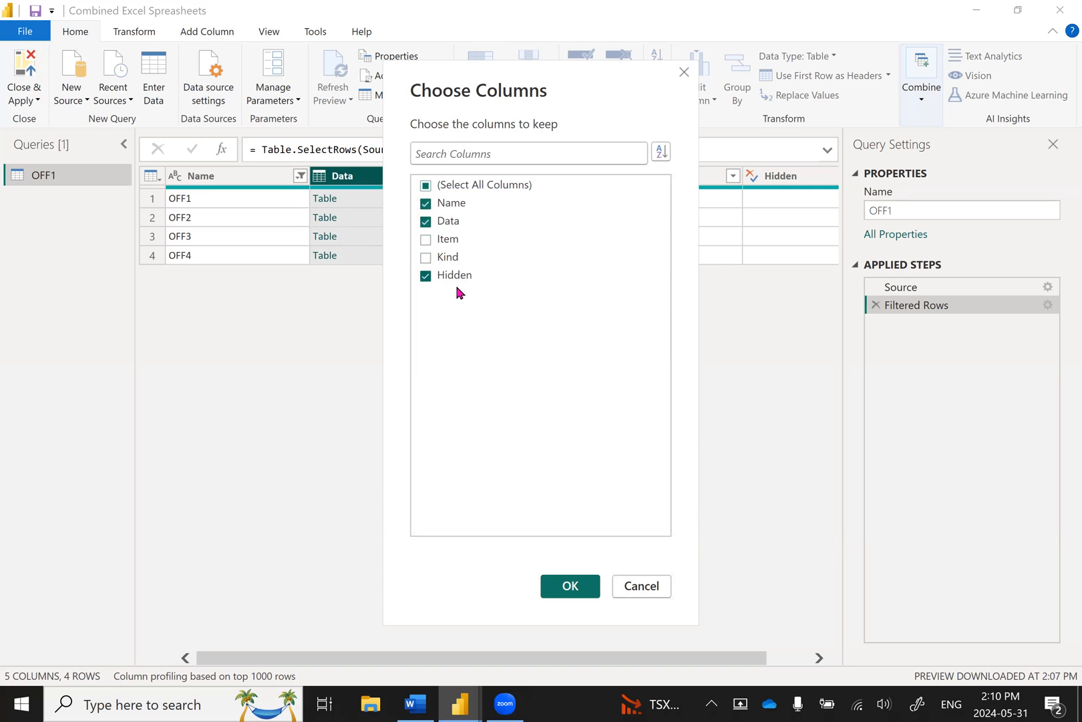
pyautogui.click(426, 275)
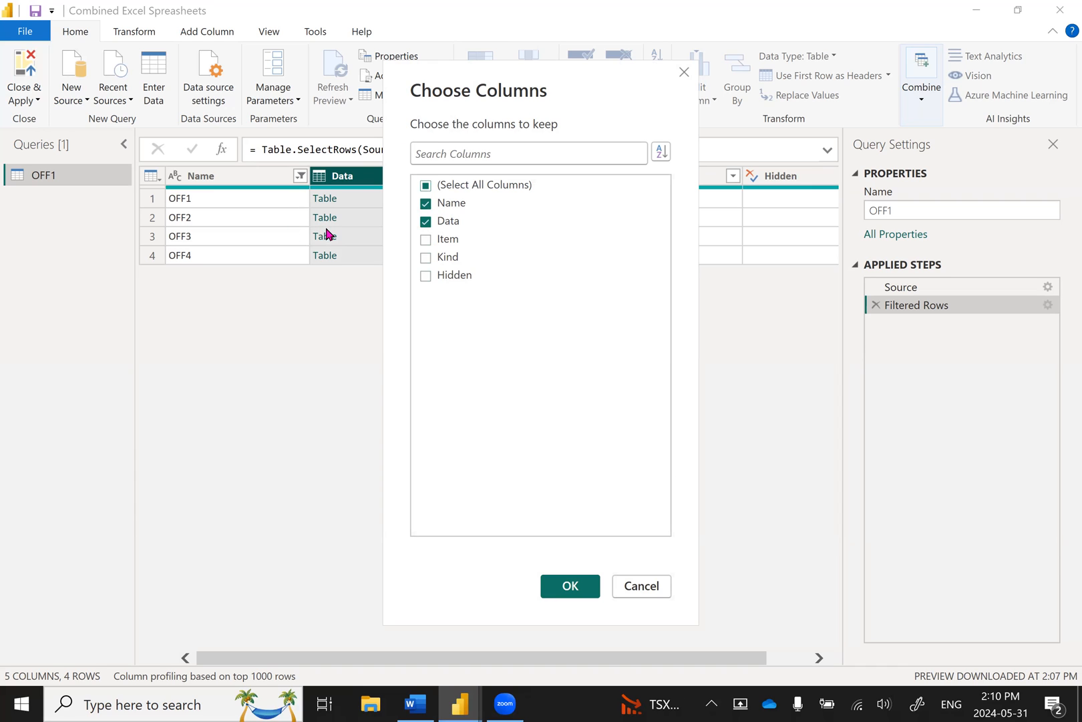
pyautogui.click(570, 585)
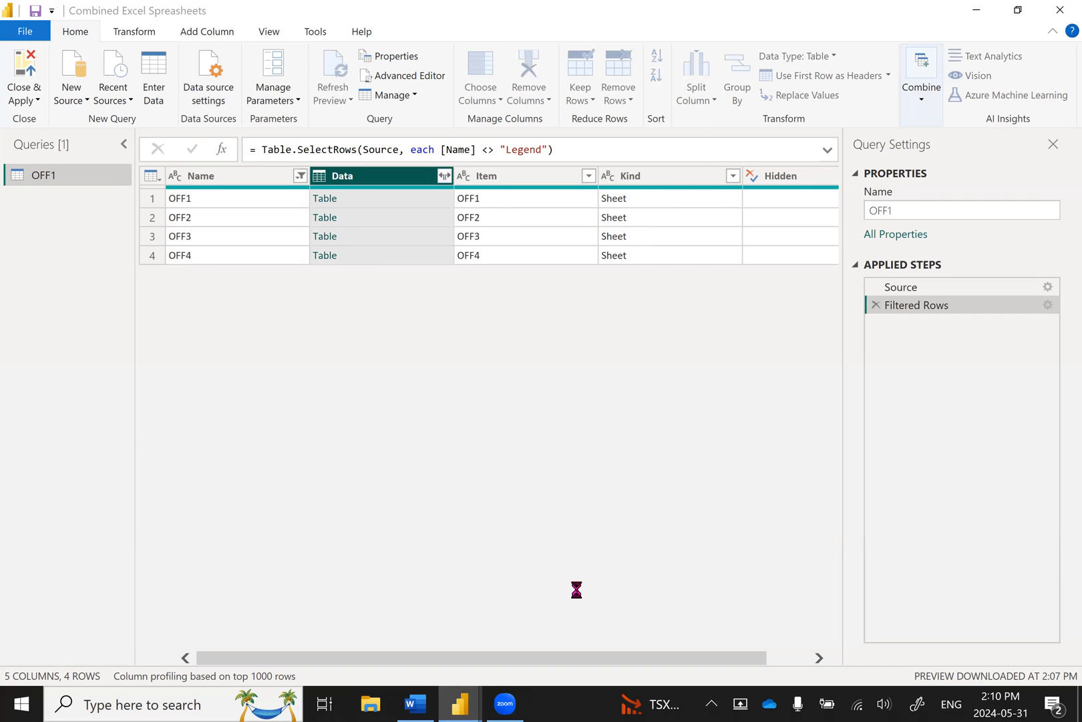
# - Expand the Data tables with all columns selected so every office's records appear as rows
pyautogui.click(529, 76)
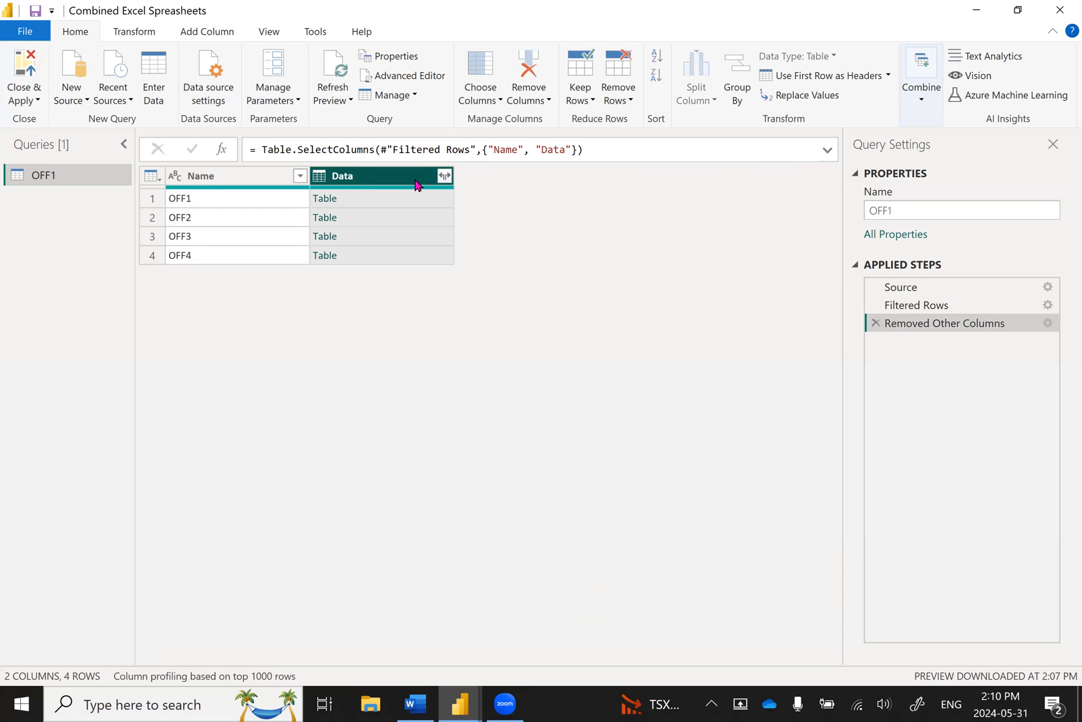
pyautogui.moveTo(451, 184)
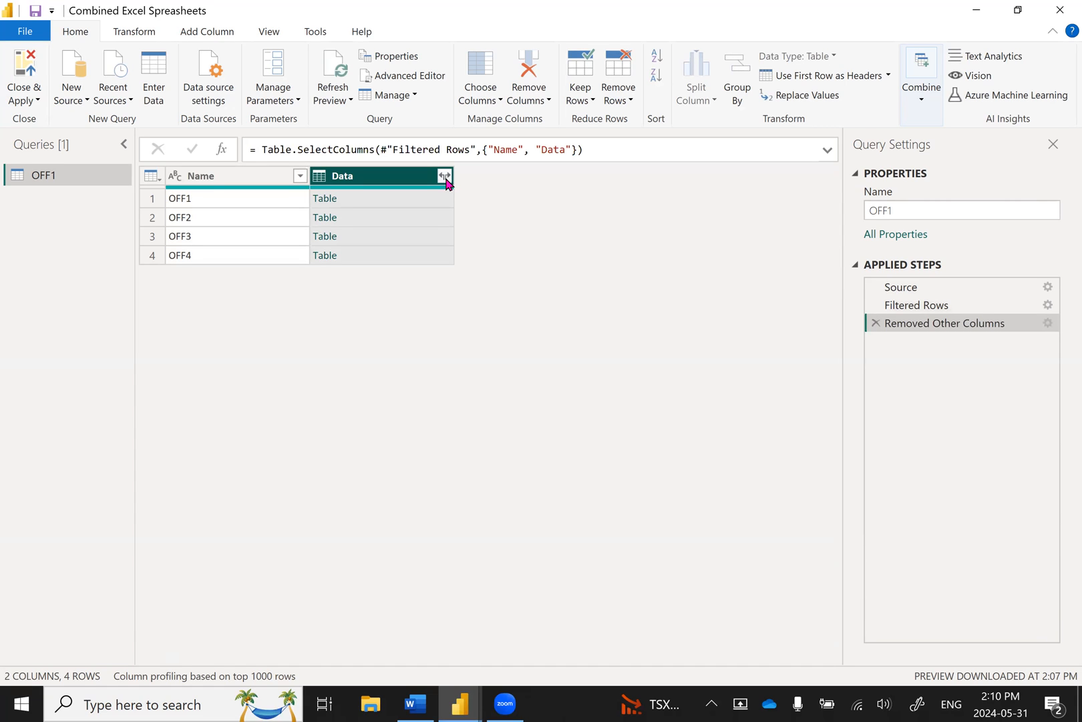
pyautogui.click(444, 175)
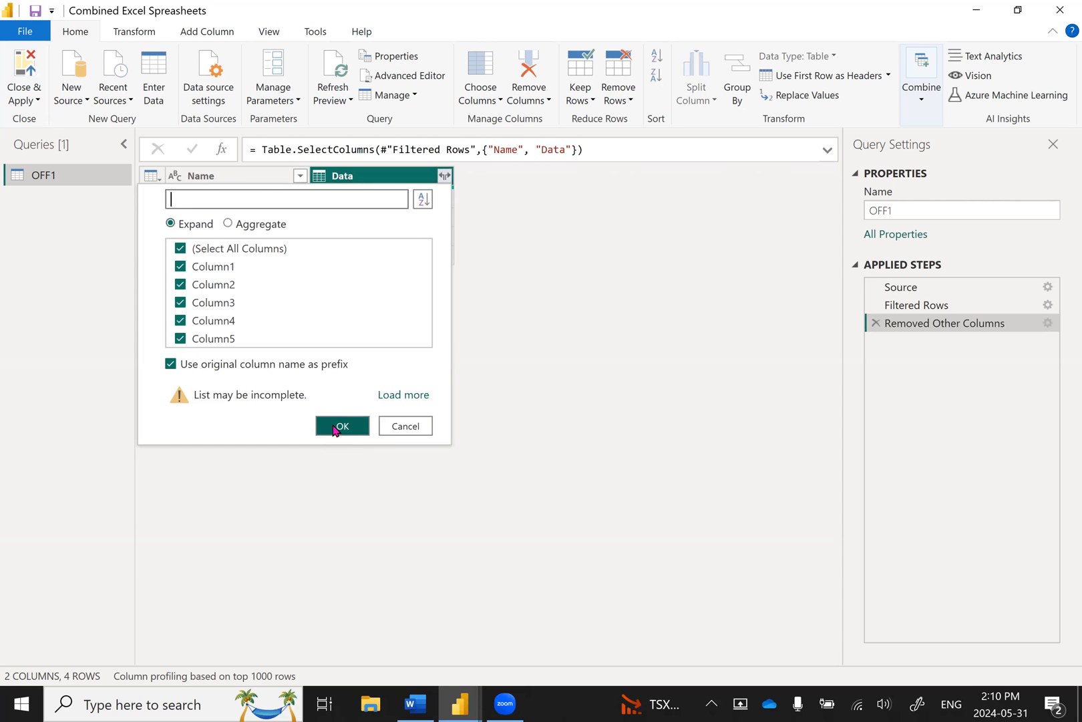
pyautogui.click(342, 425)
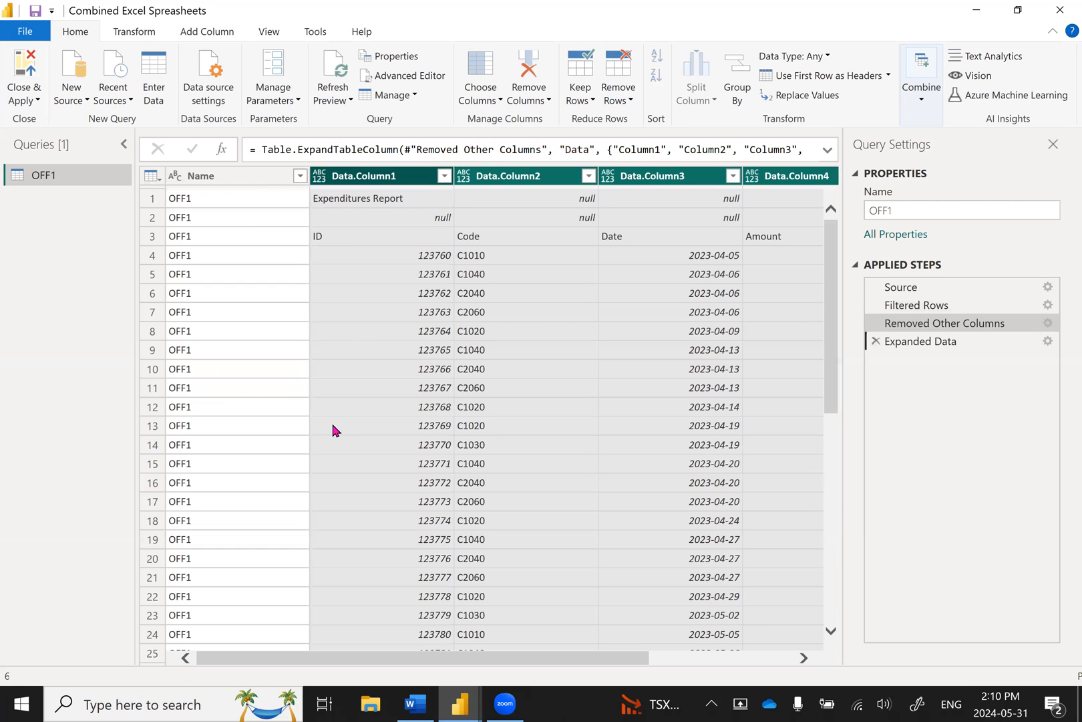
pyautogui.click(921, 340)
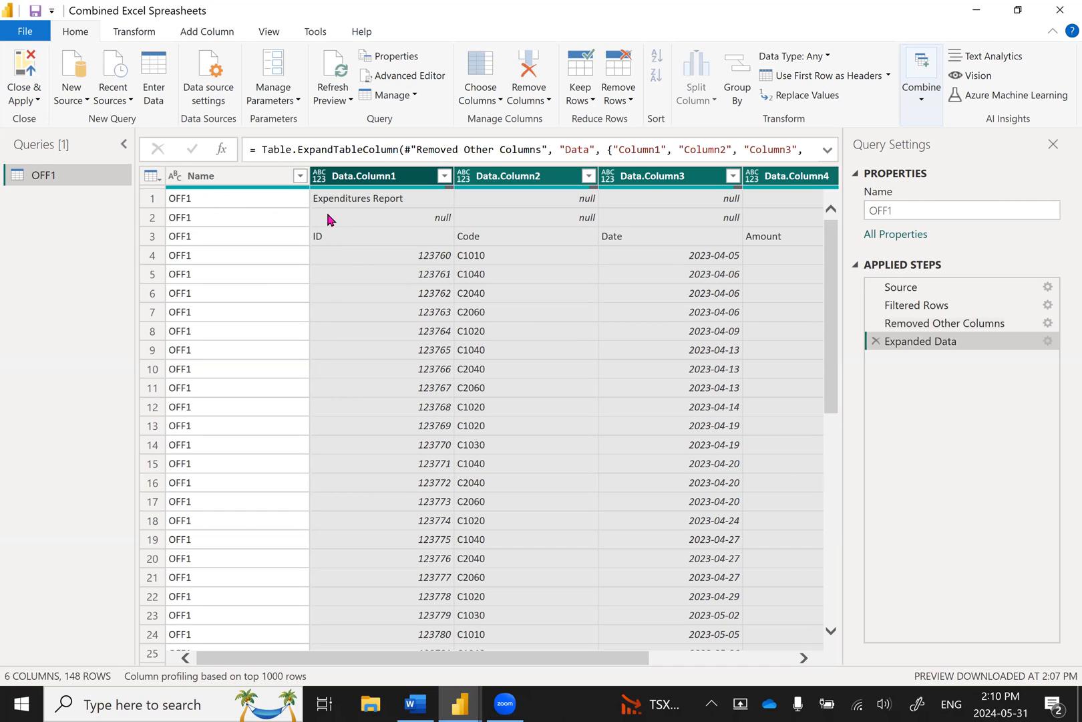
pyautogui.moveTo(290, 410)
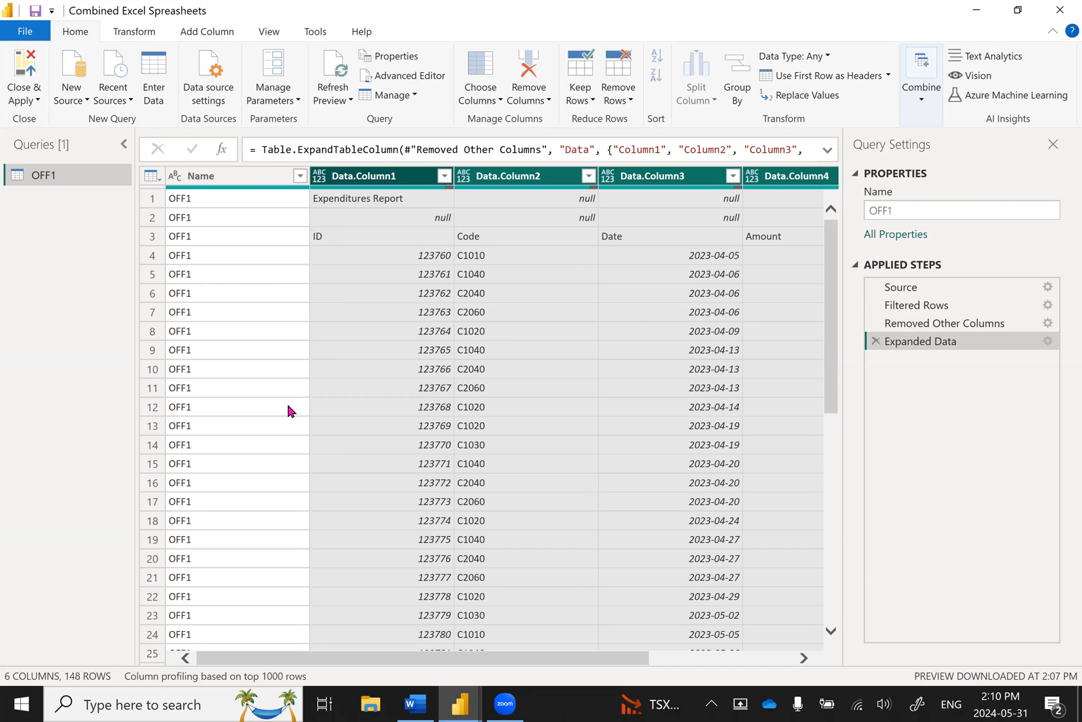
pyautogui.moveTo(351, 308)
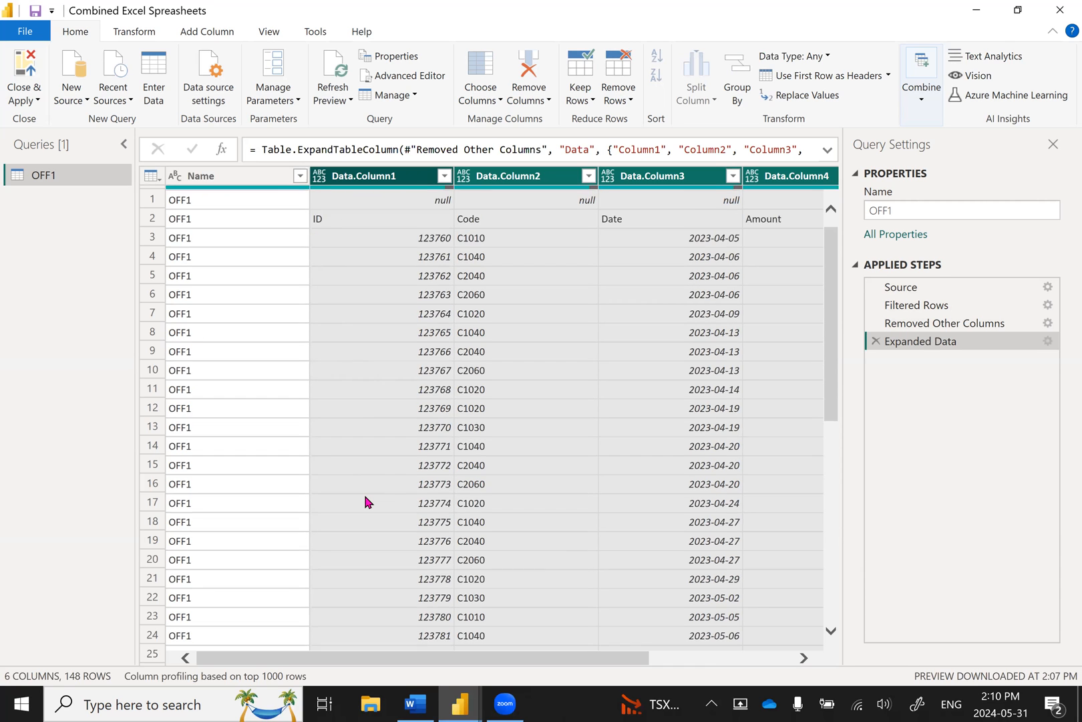
pyautogui.scroll(-3)
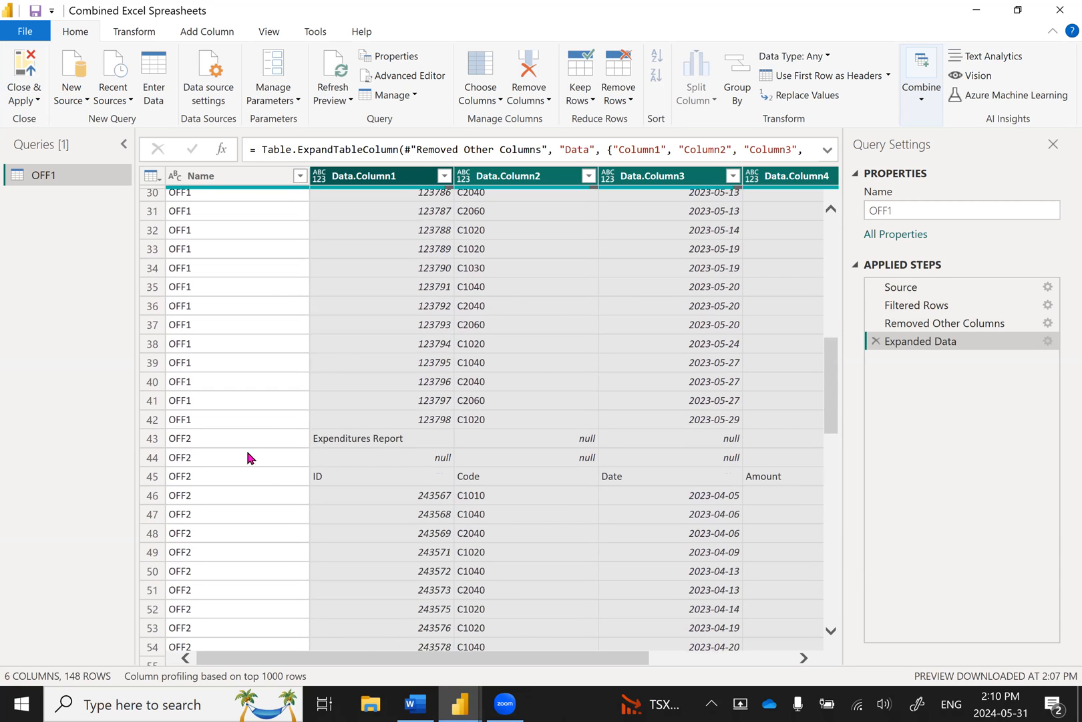
pyautogui.moveTo(371, 486)
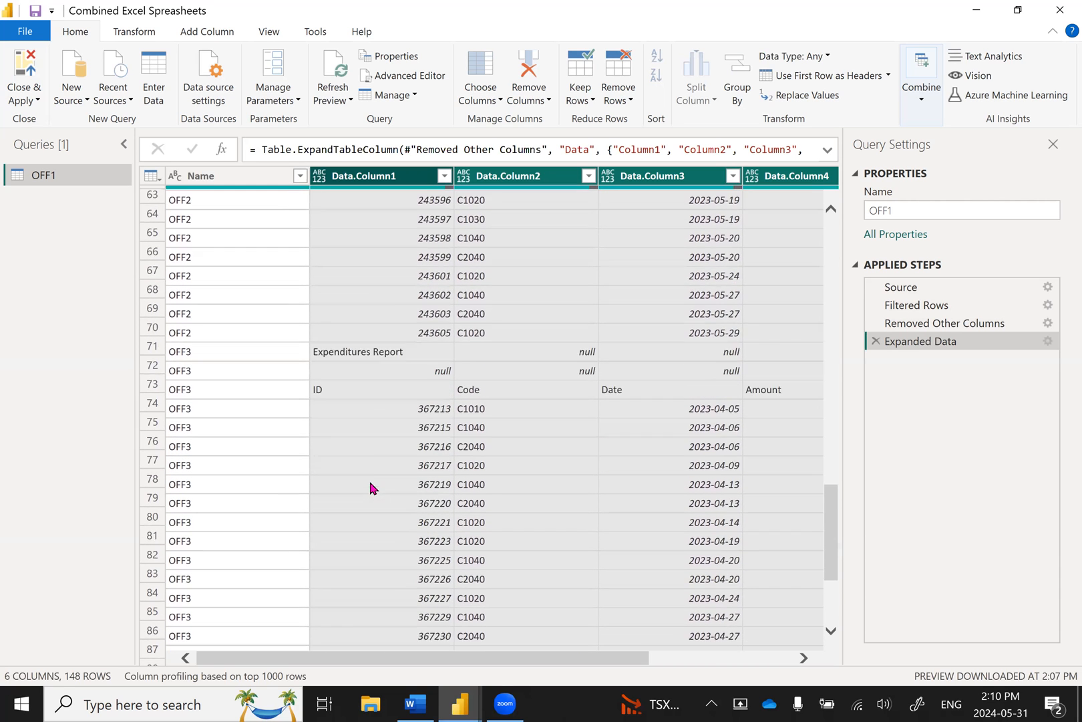
pyautogui.scroll(-3)
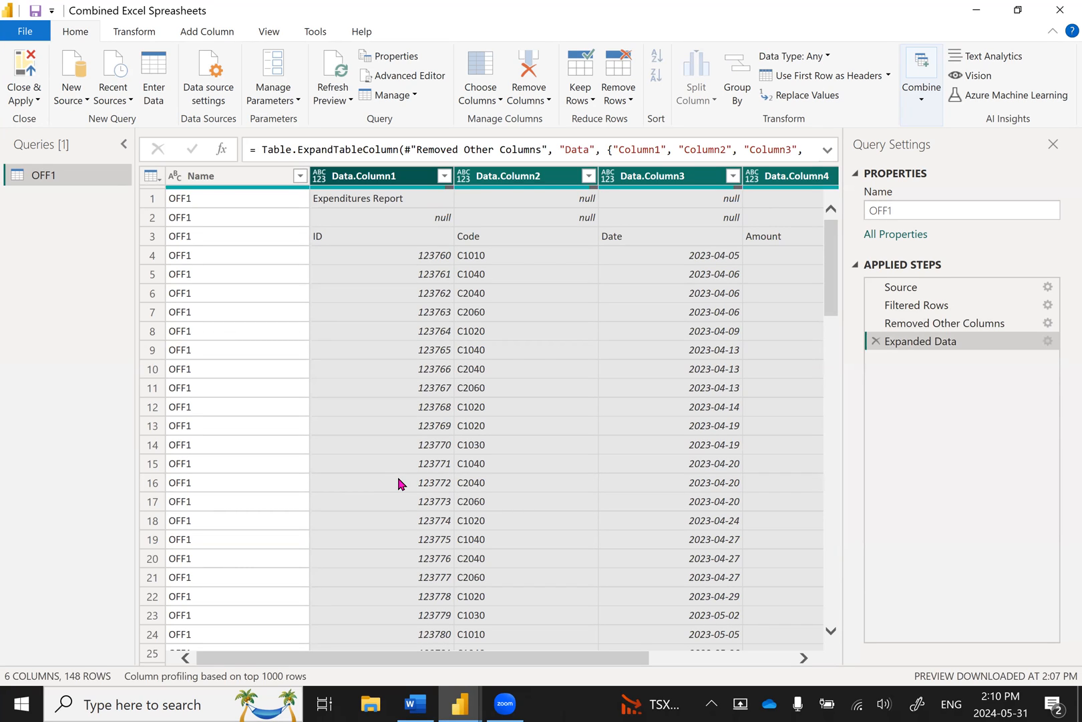
pyautogui.moveTo(598, 447)
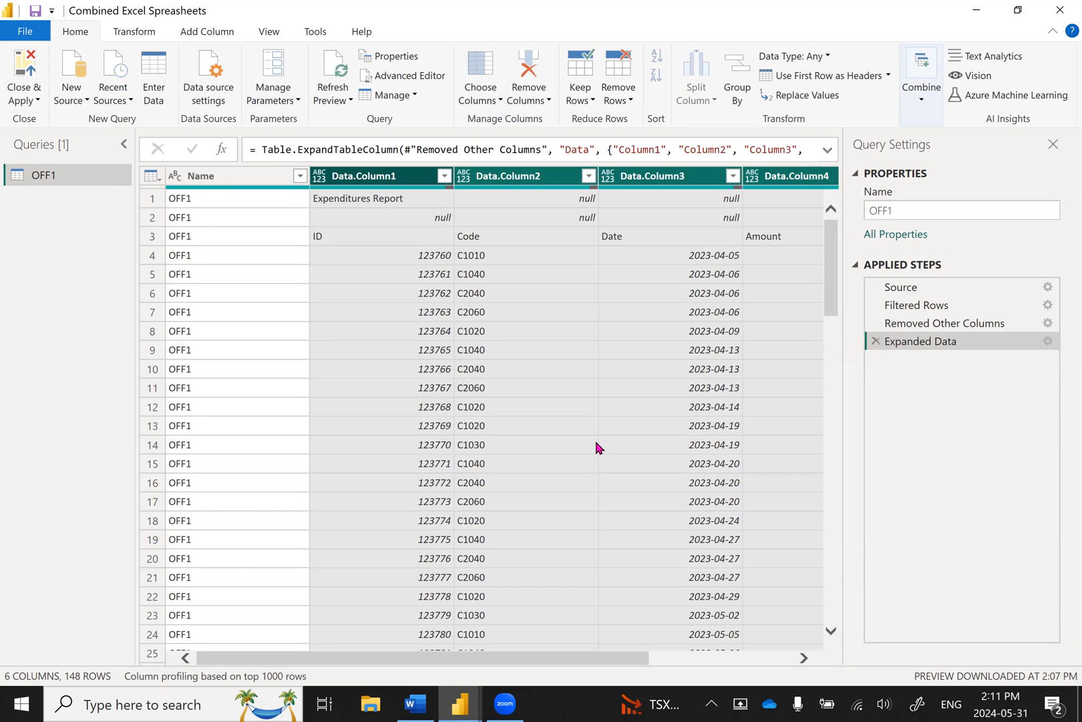
pyautogui.moveTo(515, 419)
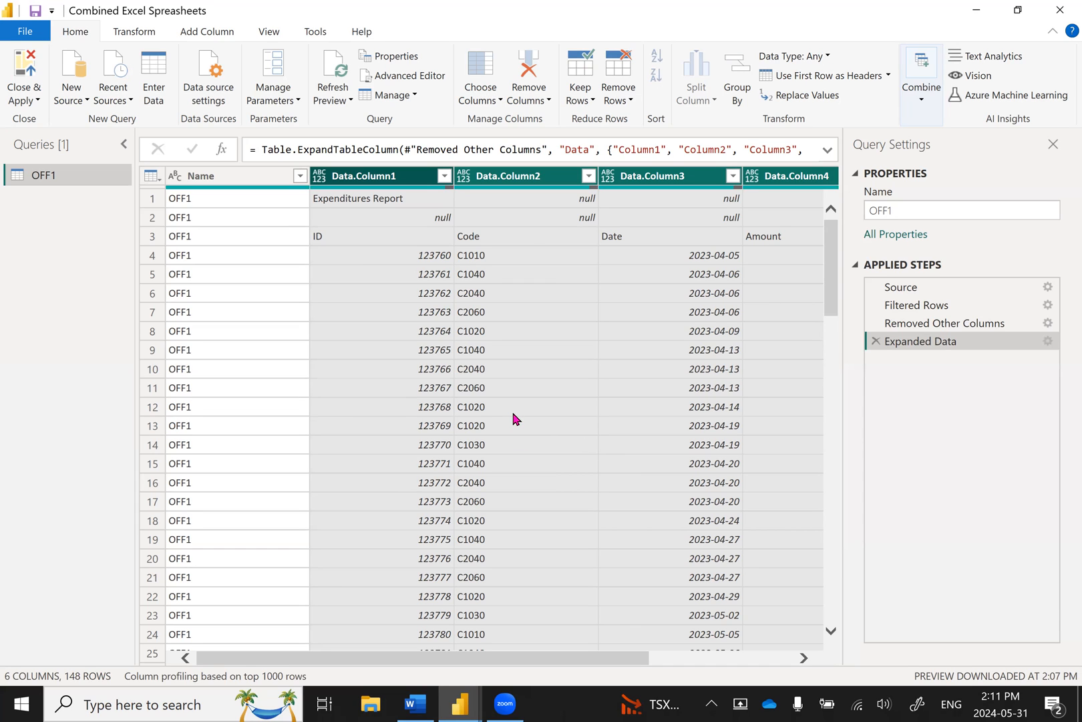
pyautogui.moveTo(480, 420)
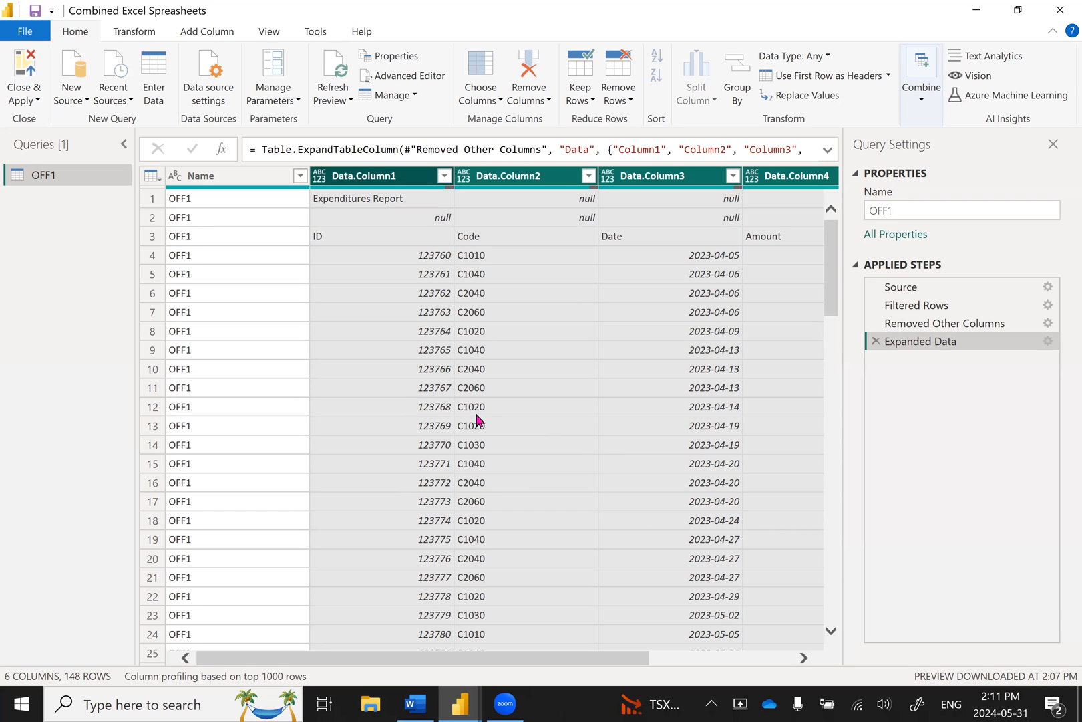
pyautogui.moveTo(534, 405)
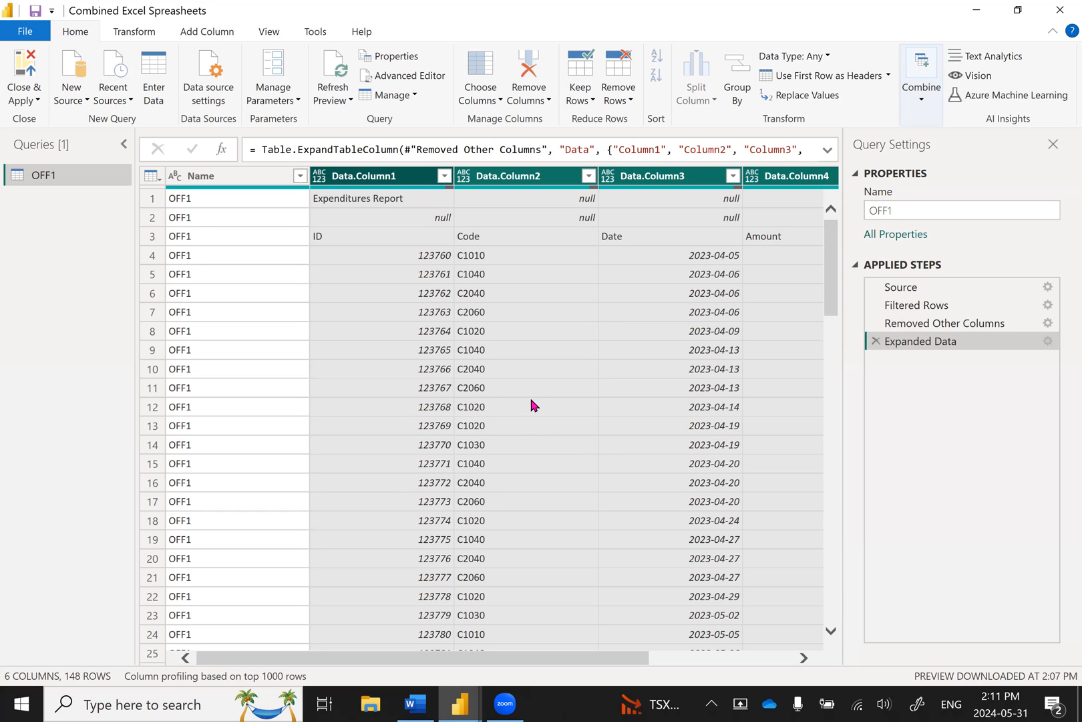
pyautogui.moveTo(539, 400)
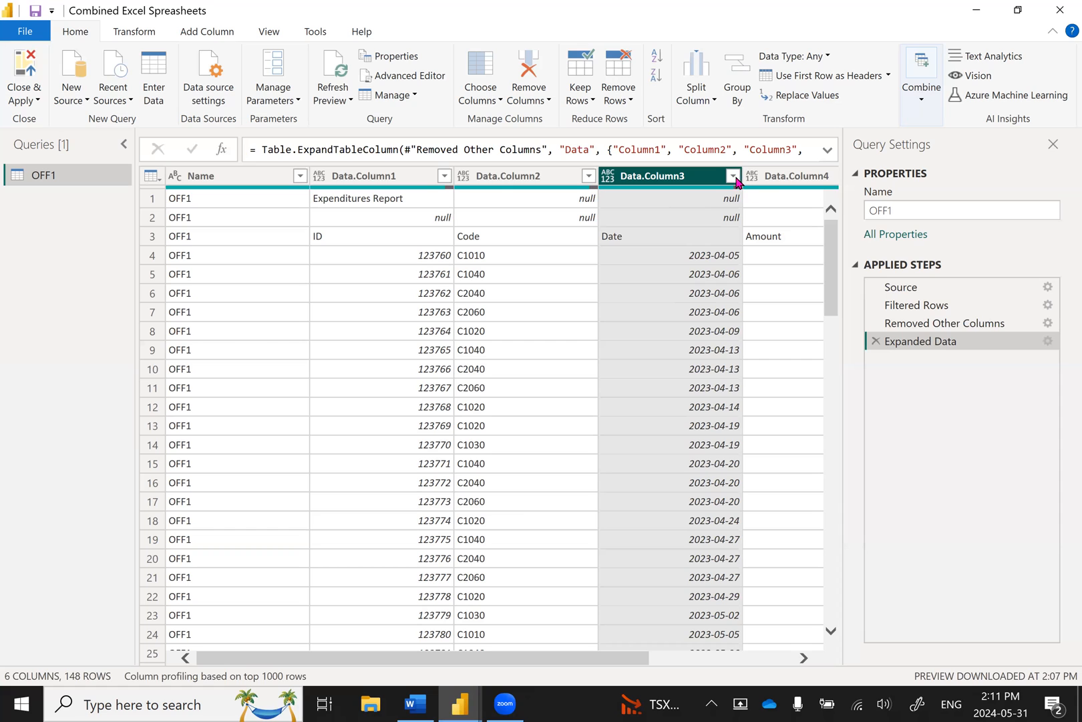
pyautogui.click(732, 175)
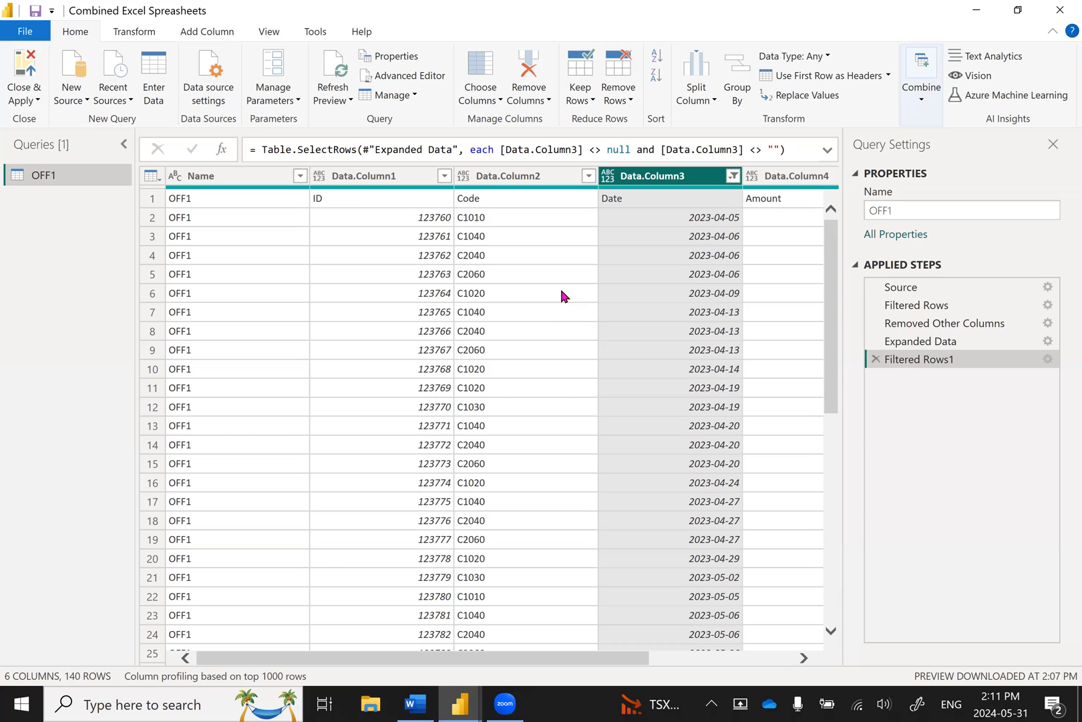
pyautogui.moveTo(657, 267)
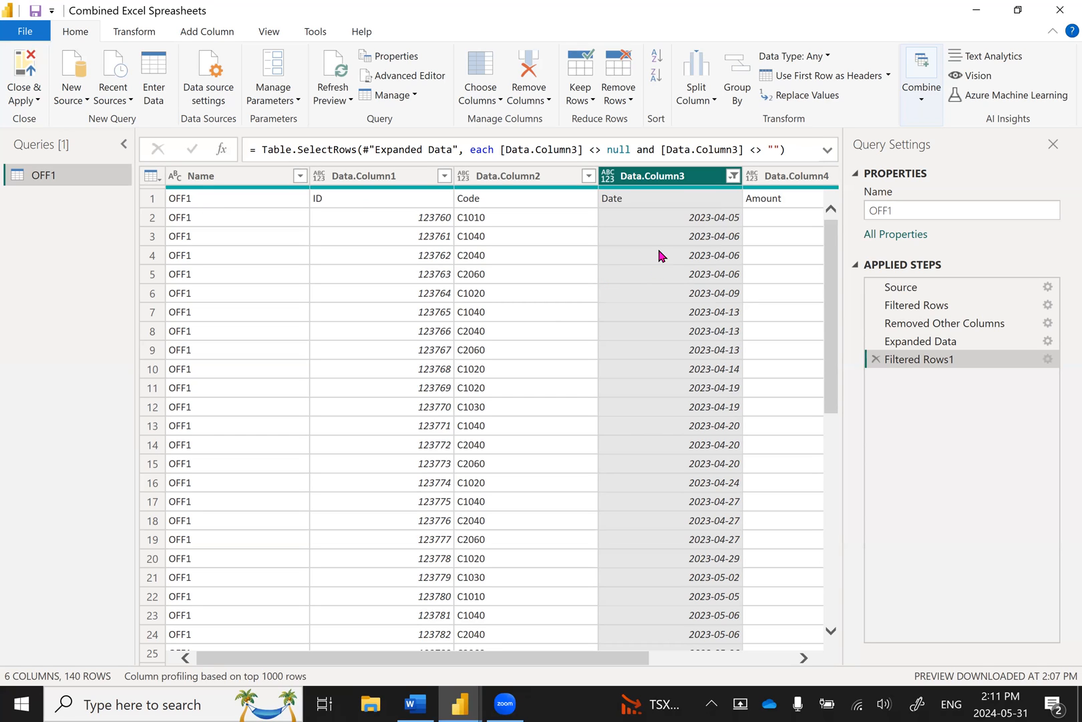
pyautogui.moveTo(658, 204)
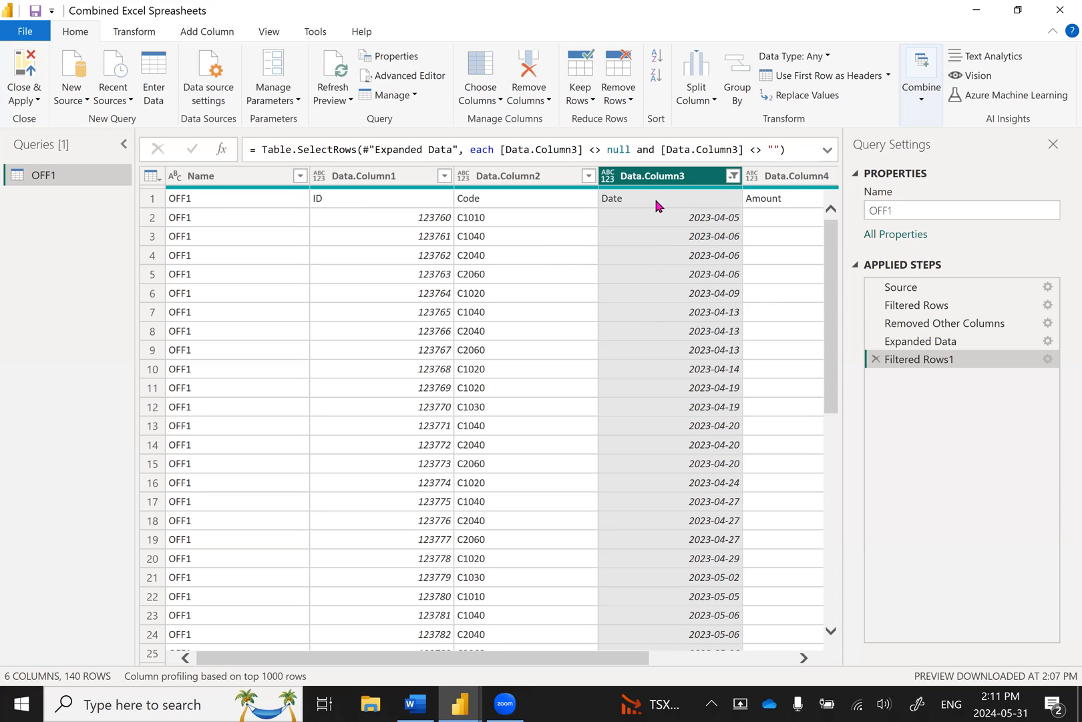
pyautogui.moveTo(664, 369)
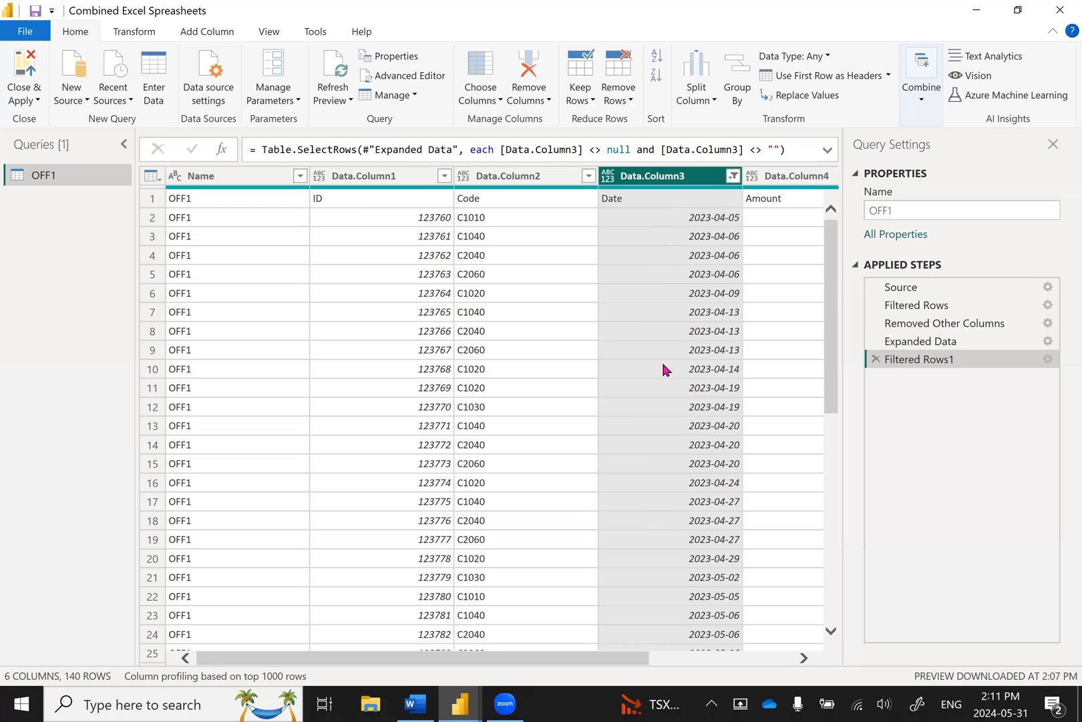
pyautogui.moveTo(691, 230)
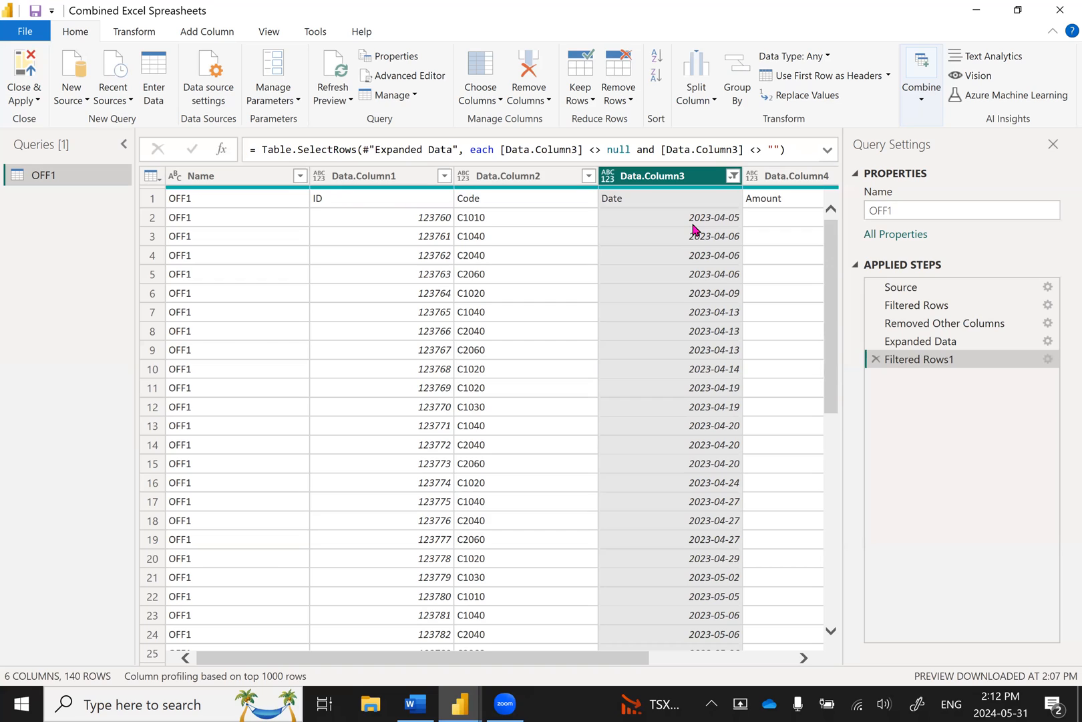
pyautogui.moveTo(706, 228)
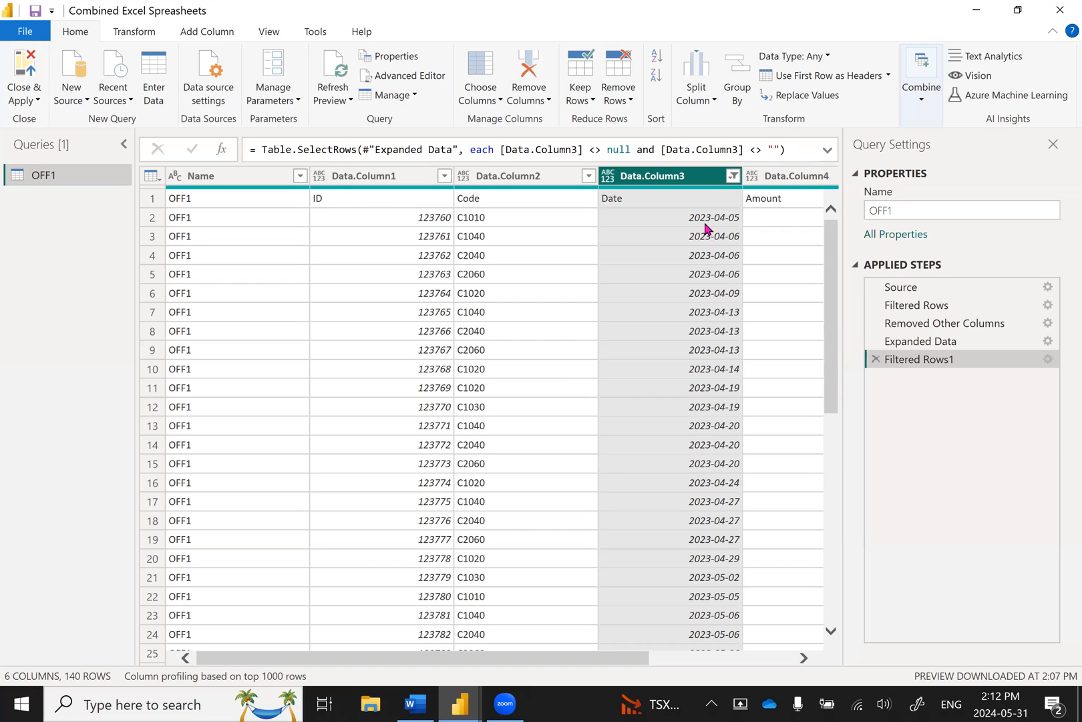
pyautogui.moveTo(342, 204)
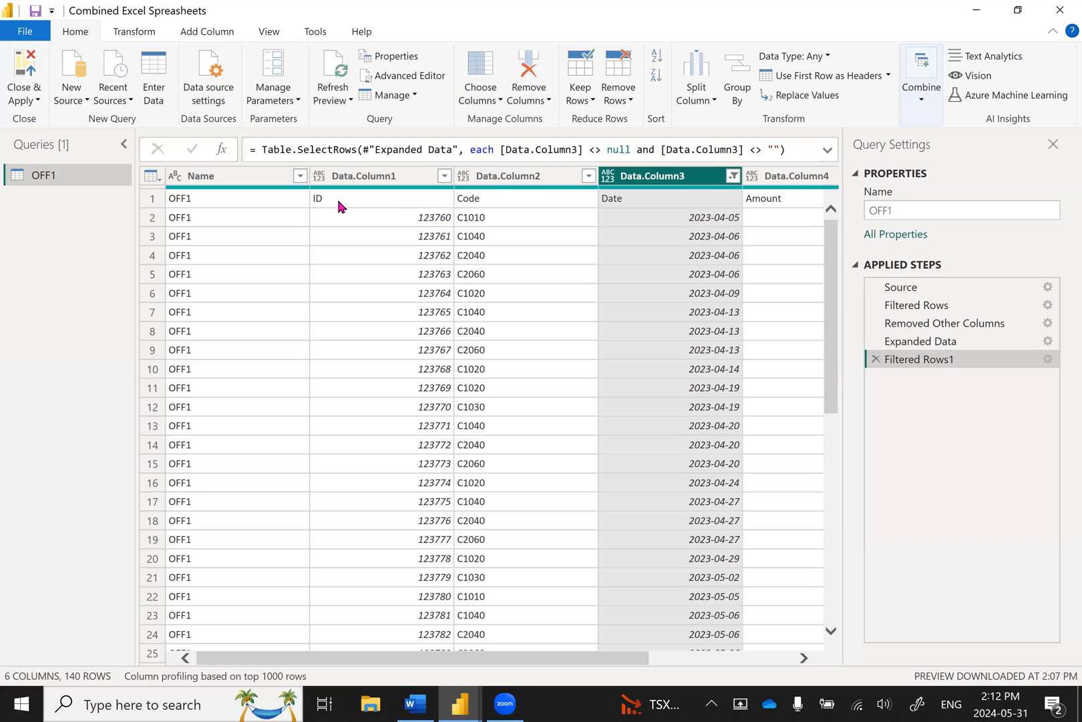
pyautogui.moveTo(353, 210)
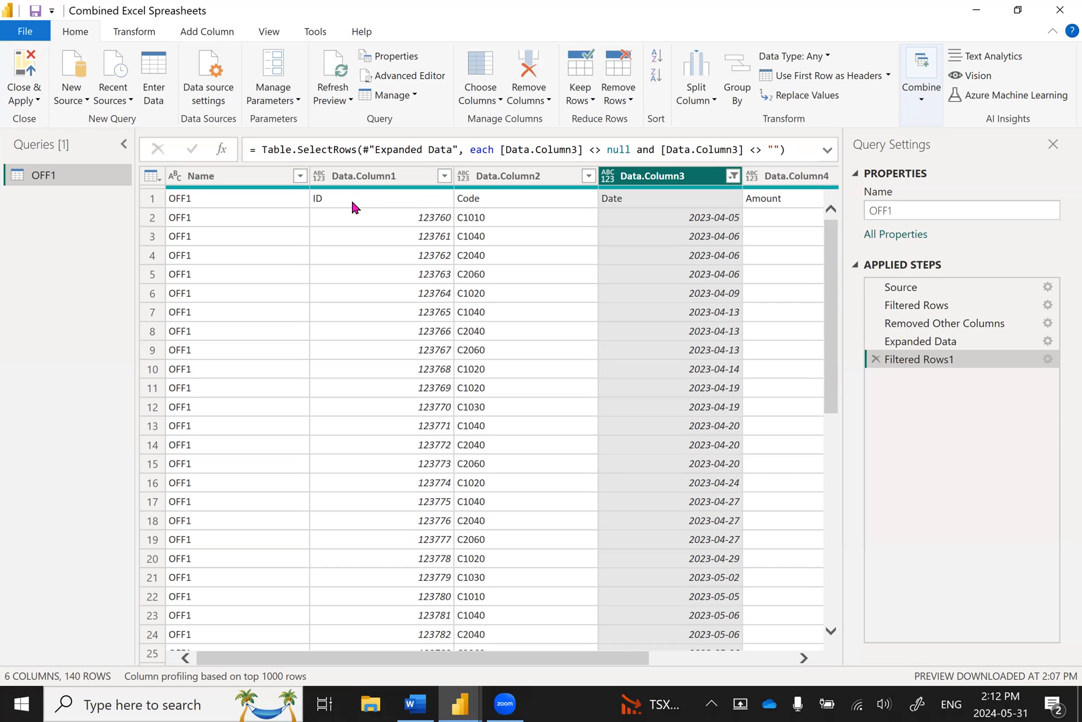
pyautogui.moveTo(372, 209)
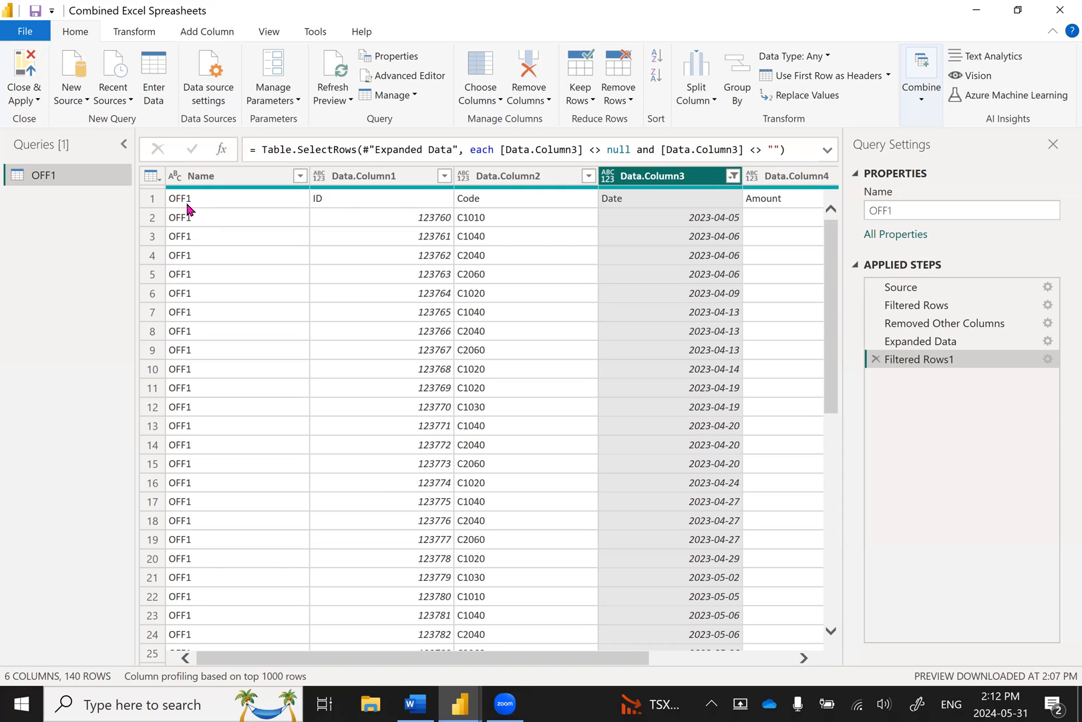
pyautogui.moveTo(193, 207)
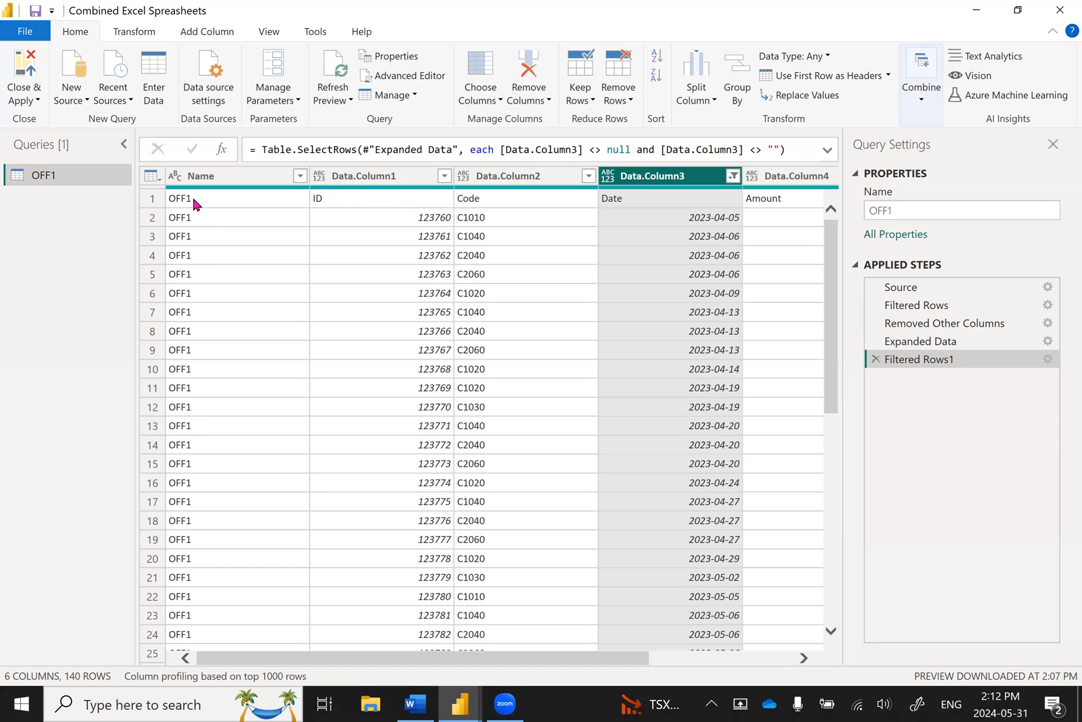
pyautogui.moveTo(207, 212)
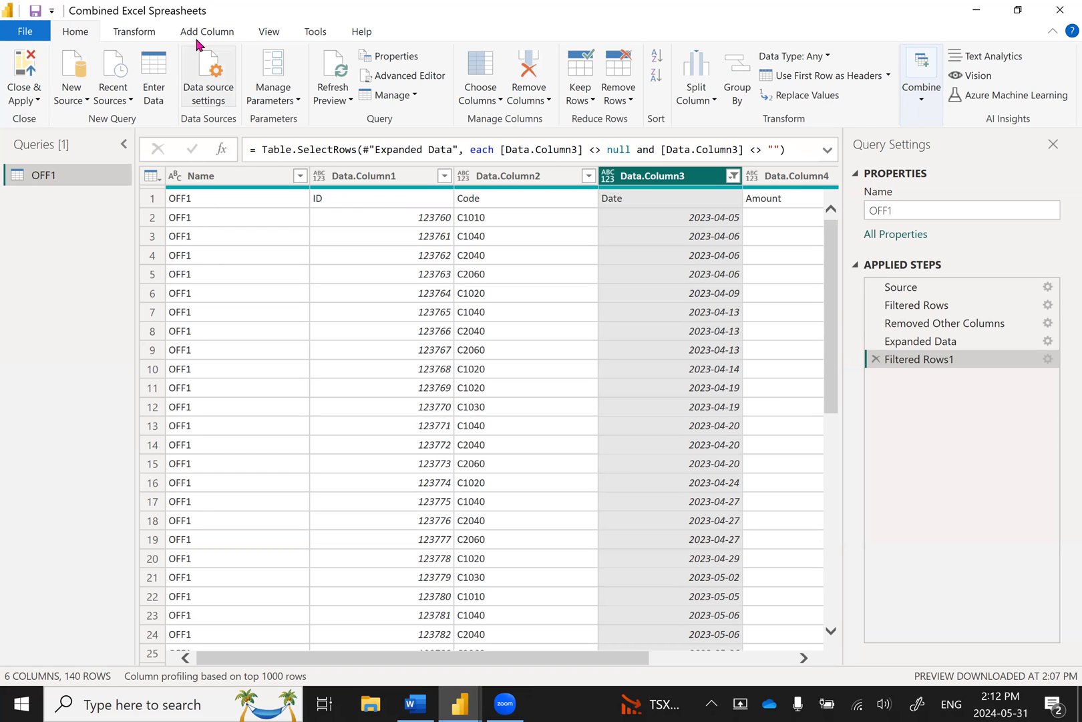
# - Begin a conditional column: if Data.Column1 equals 'ID' then output 'Office ID'
pyautogui.click(206, 31)
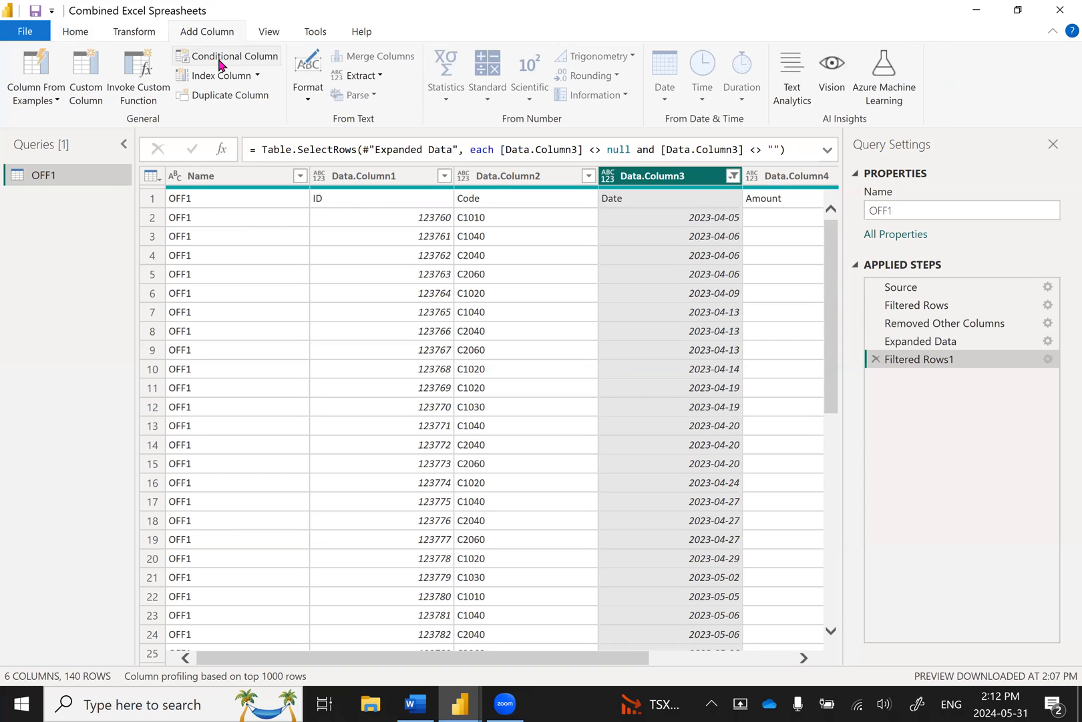
pyautogui.moveTo(234, 56)
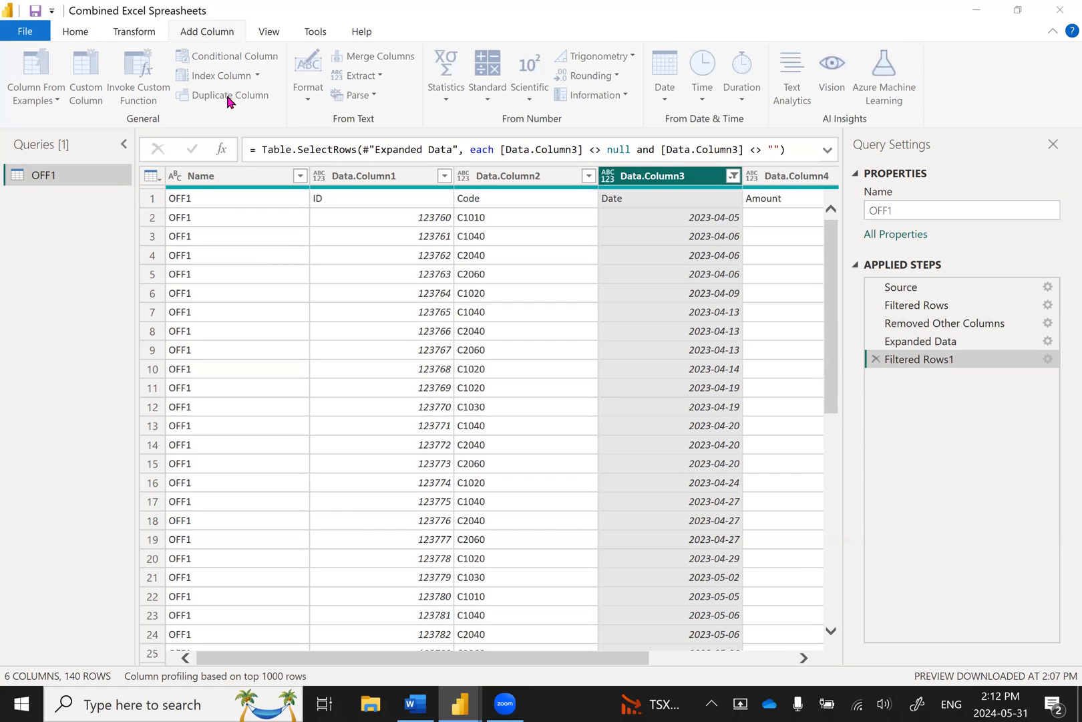
pyautogui.moveTo(288, 313)
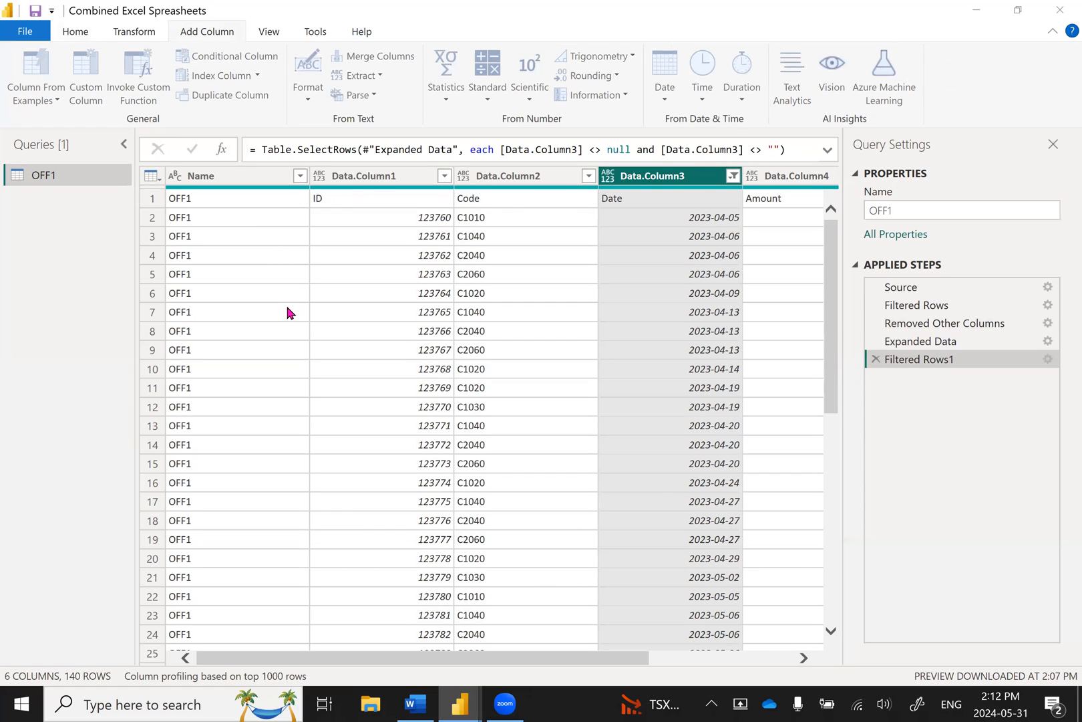
pyautogui.click(227, 55)
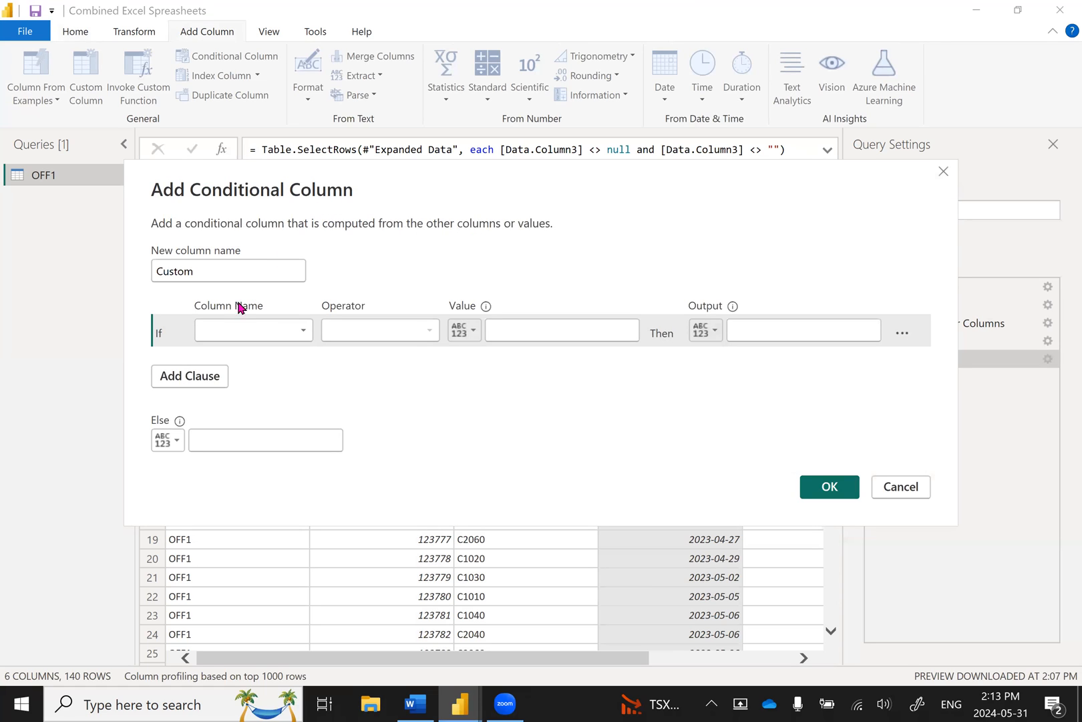
pyautogui.click(227, 270)
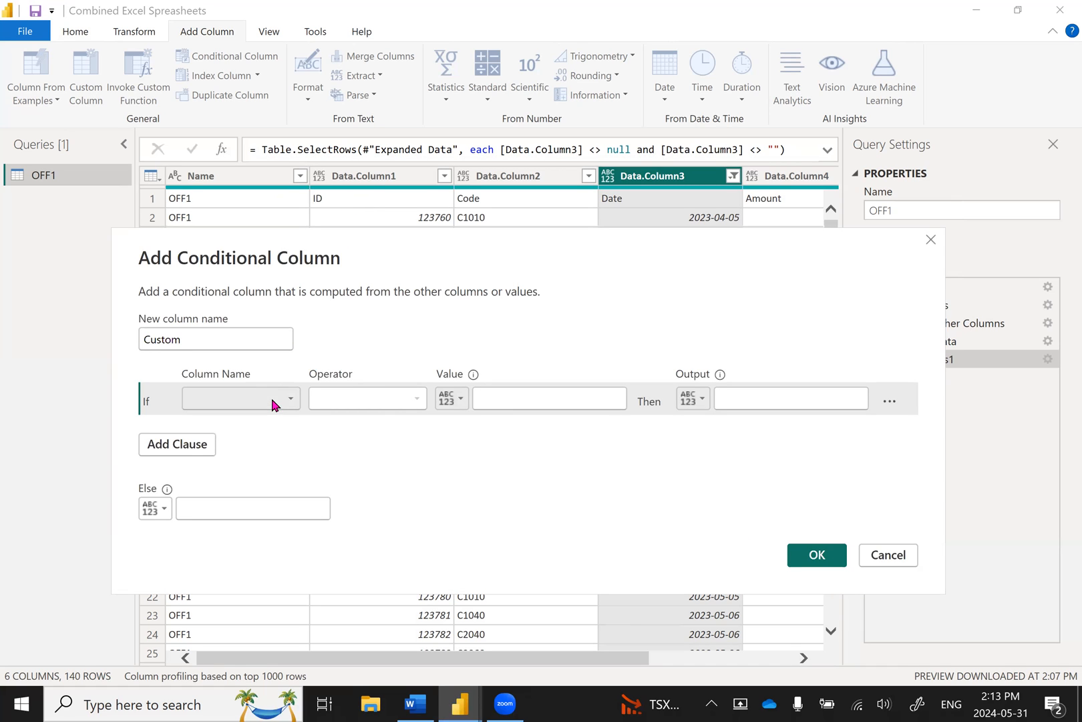
pyautogui.click(241, 398)
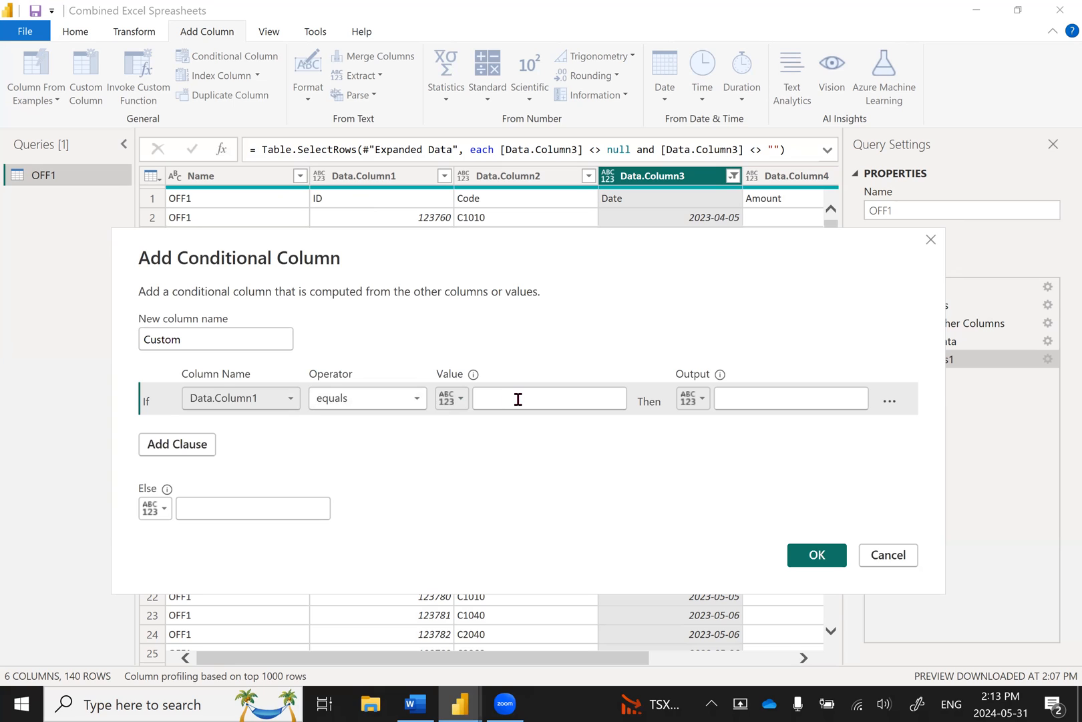
pyautogui.write('ID')
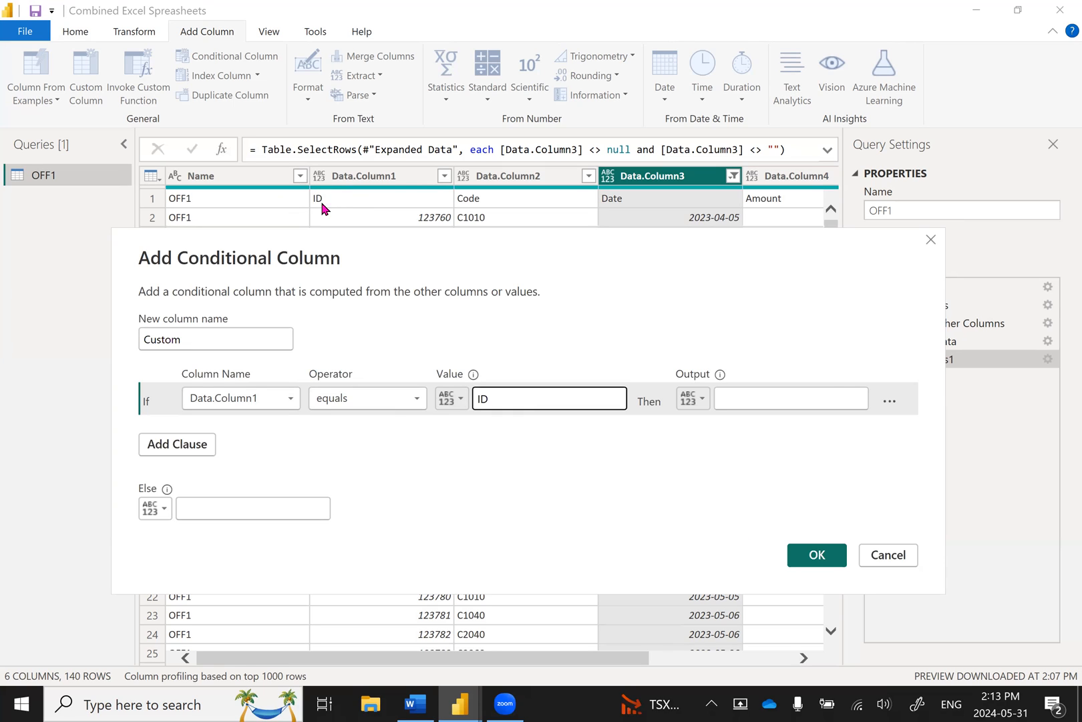
pyautogui.click(791, 399)
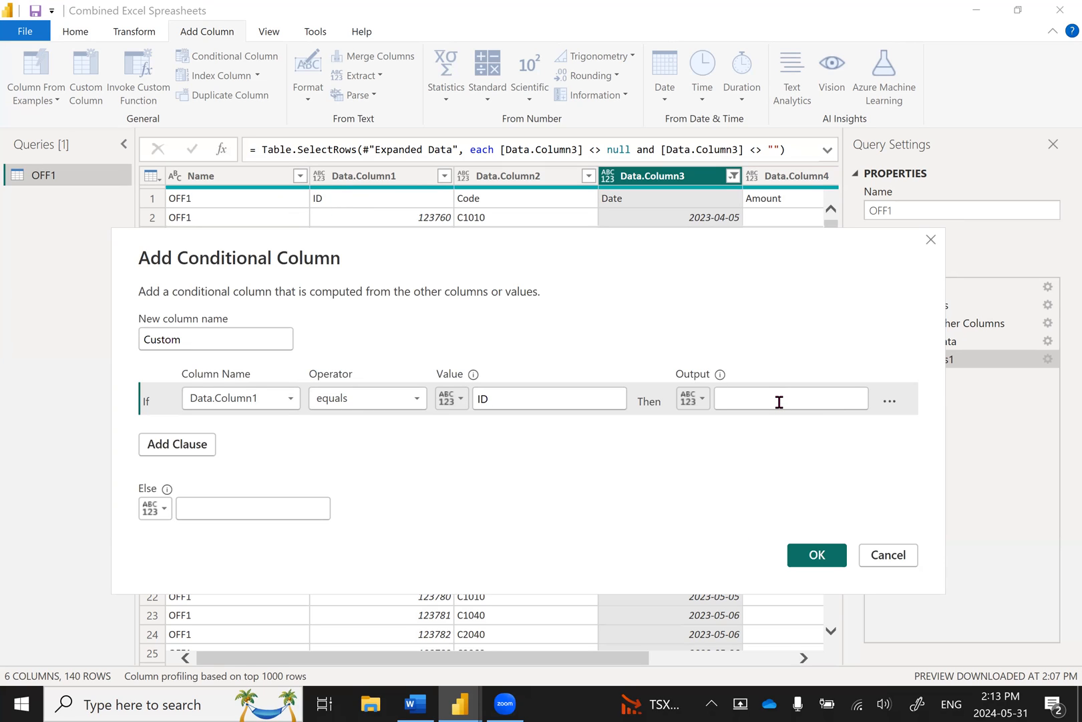
pyautogui.write('Office ID')
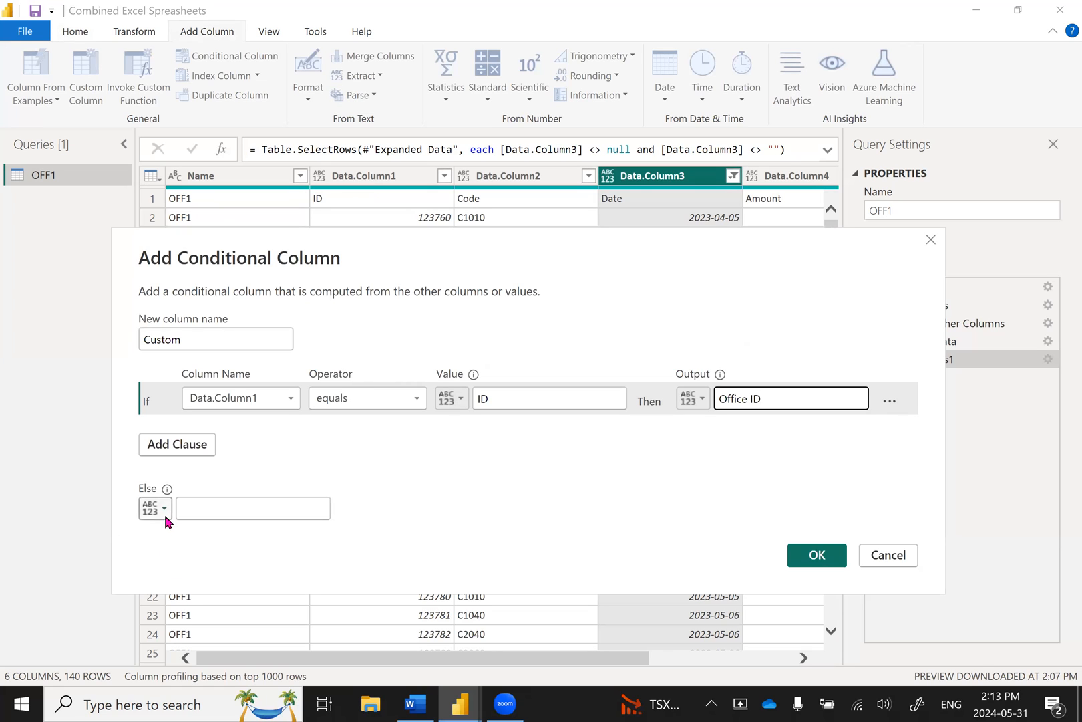
# - Set the else result to the Name column and add the conditional Custom column
pyautogui.click(155, 508)
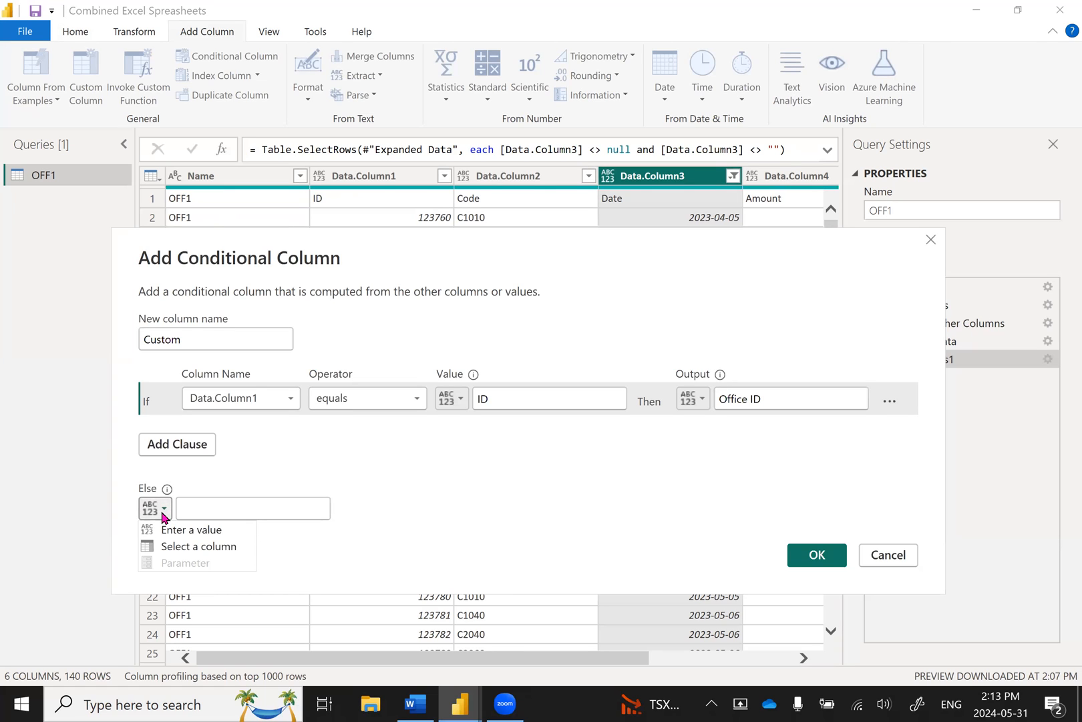
pyautogui.click(199, 545)
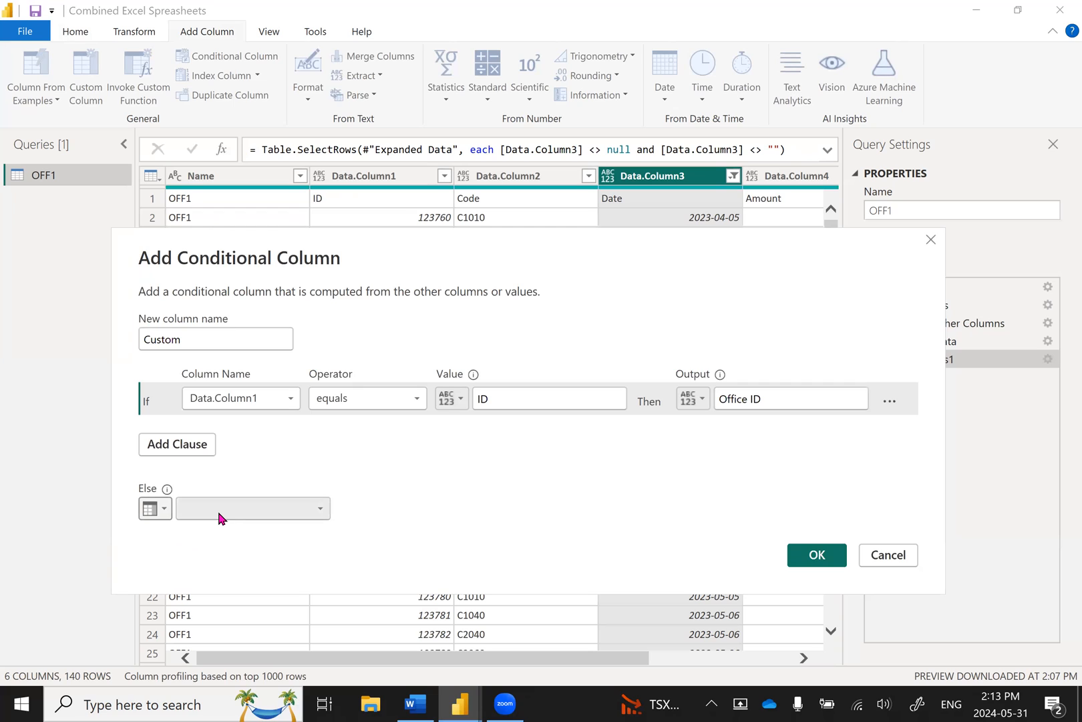
pyautogui.click(319, 508)
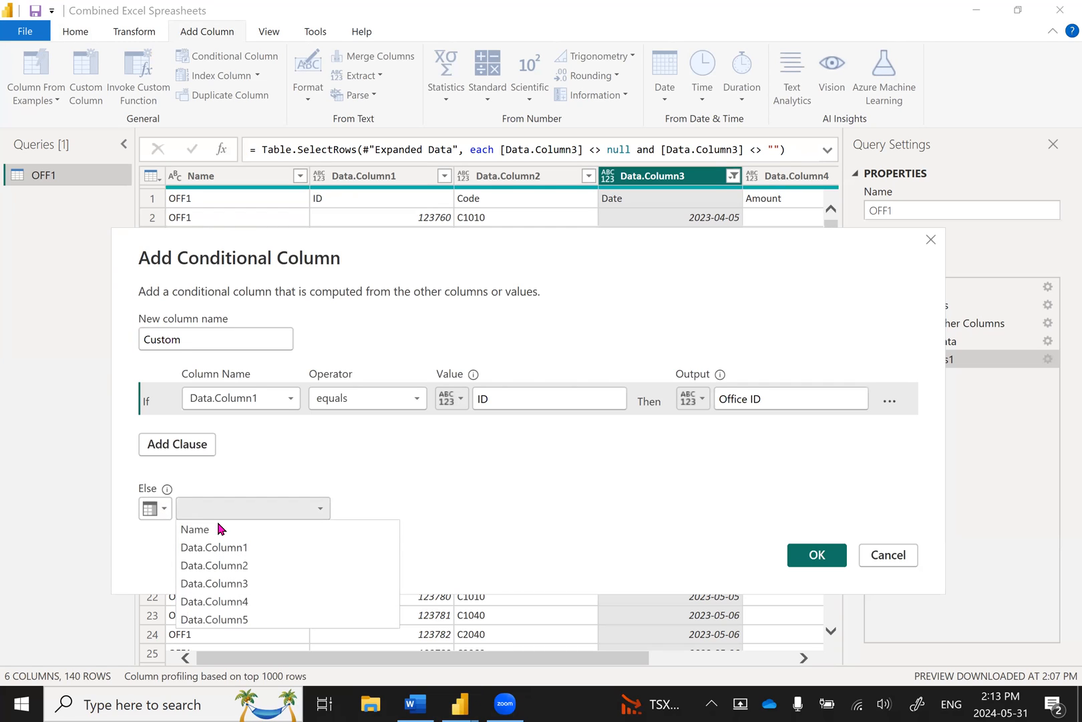
pyautogui.click(195, 529)
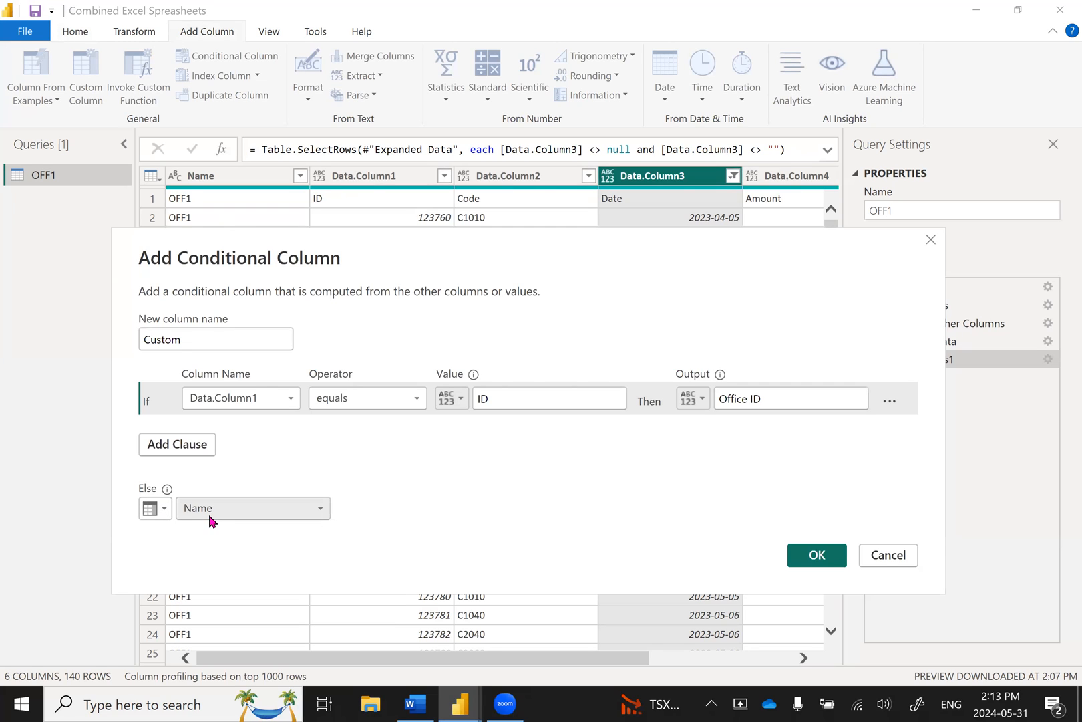
pyautogui.moveTo(353, 537)
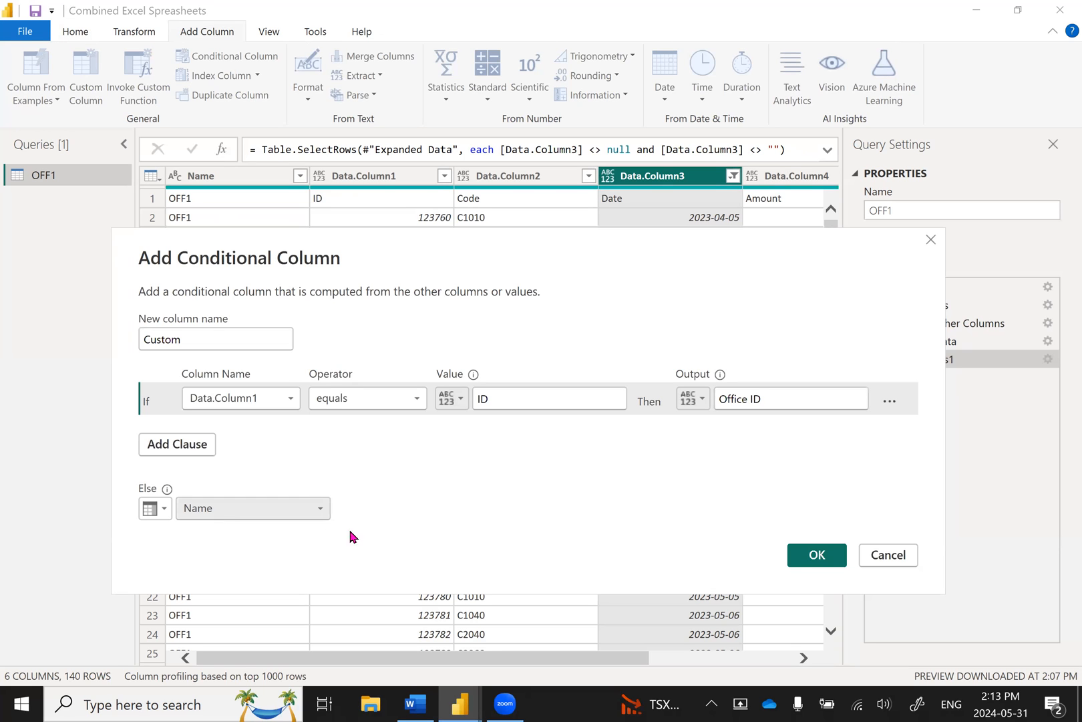
pyautogui.click(817, 554)
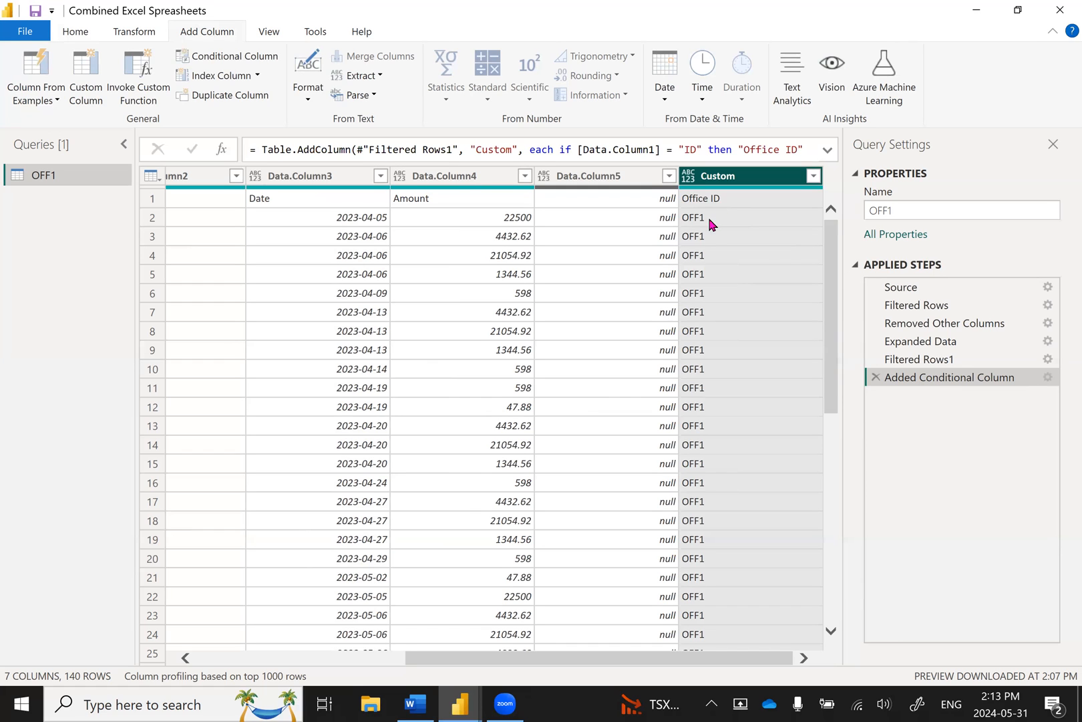
pyautogui.moveTo(704, 241)
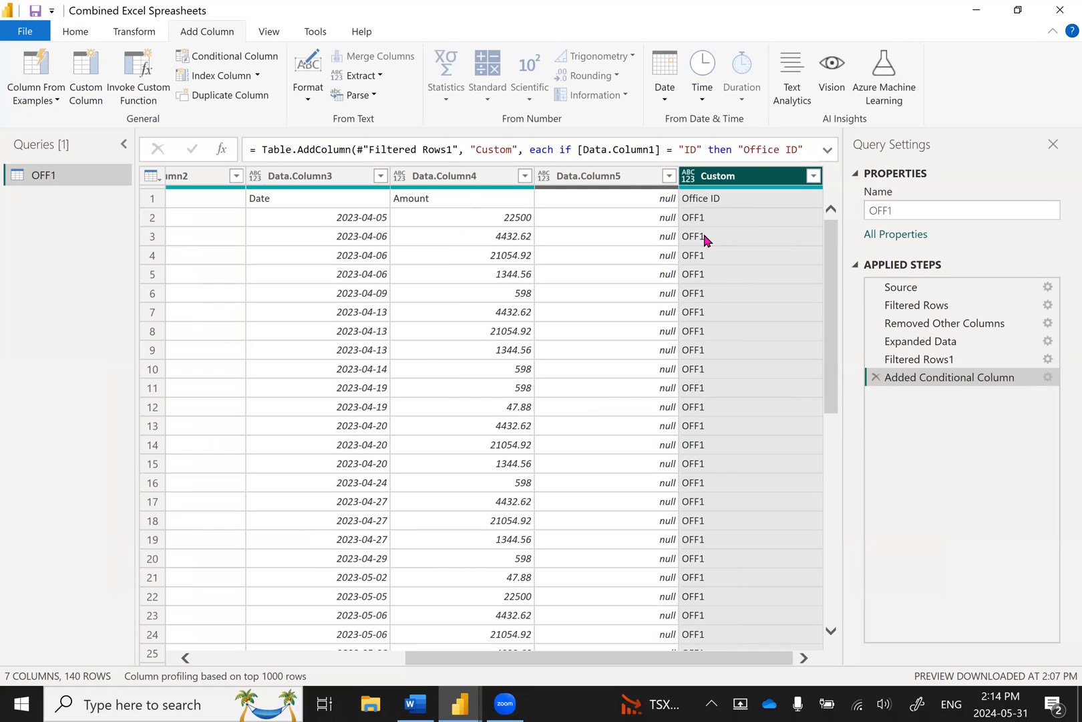
pyautogui.scroll(-3)
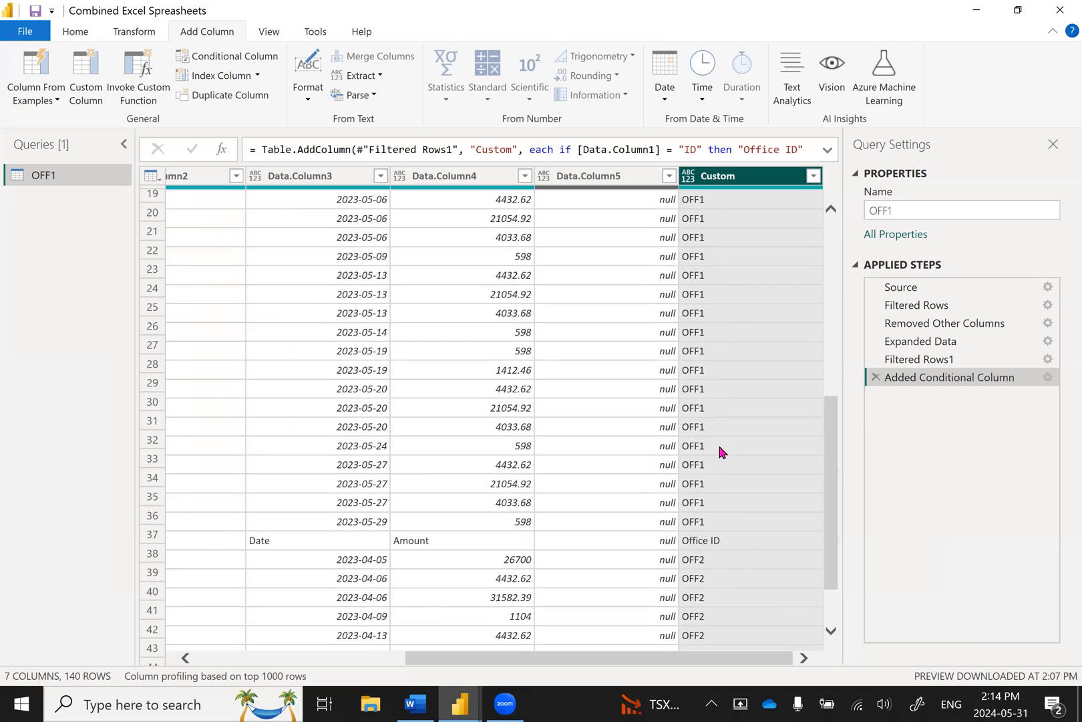
pyautogui.scroll(-3)
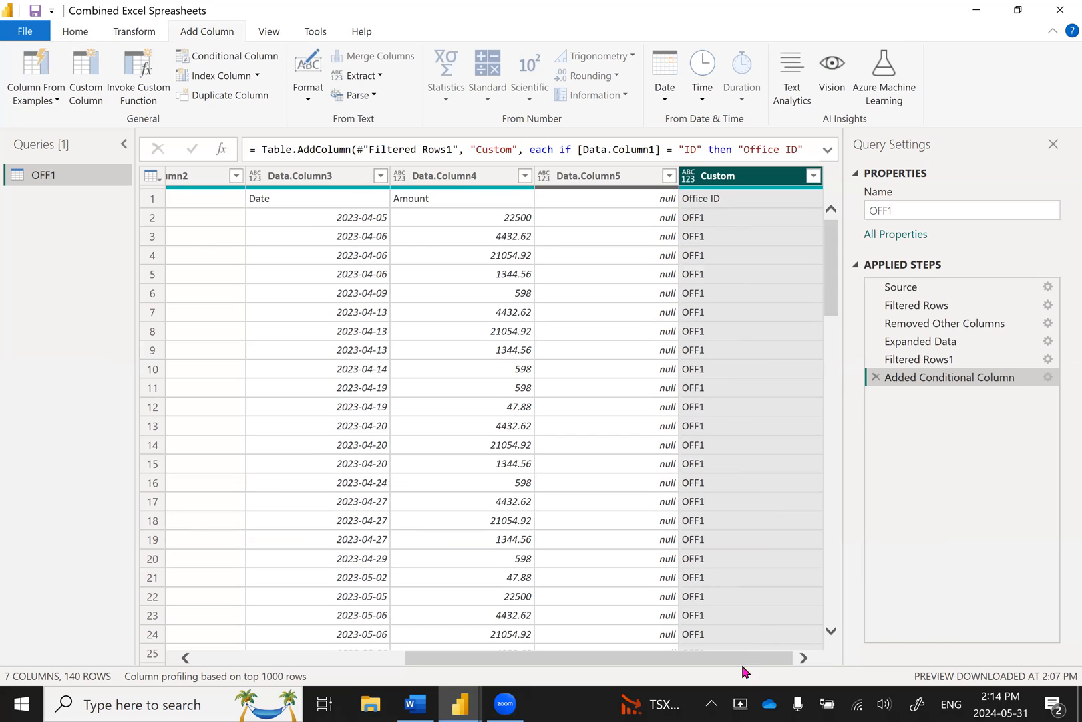
pyautogui.hscroll(-3)
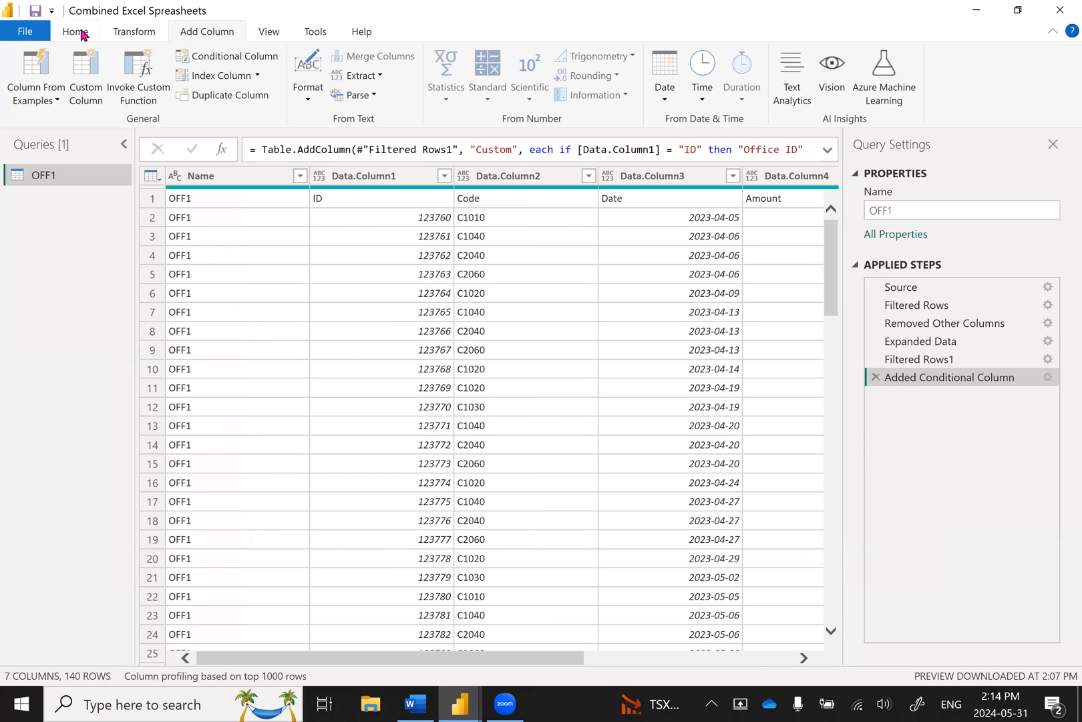
# - Promote the first row to headers (OFF1, ID, Code, Date, Amount) and remove the automatic Changed Type step
pyautogui.click(75, 31)
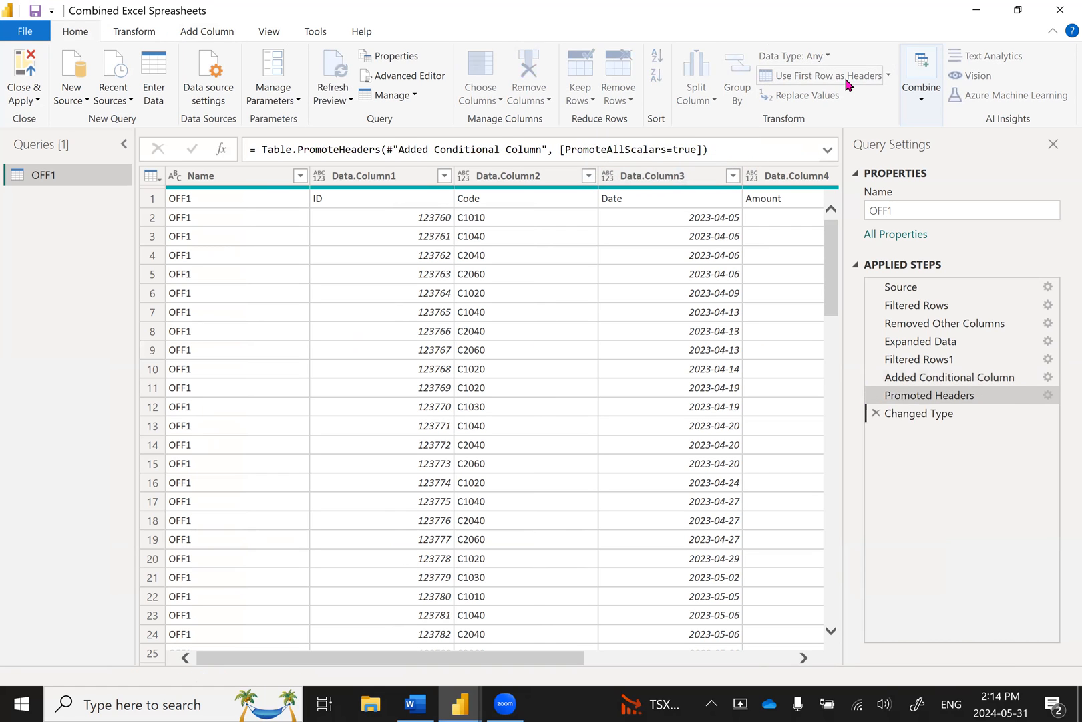
pyautogui.click(928, 413)
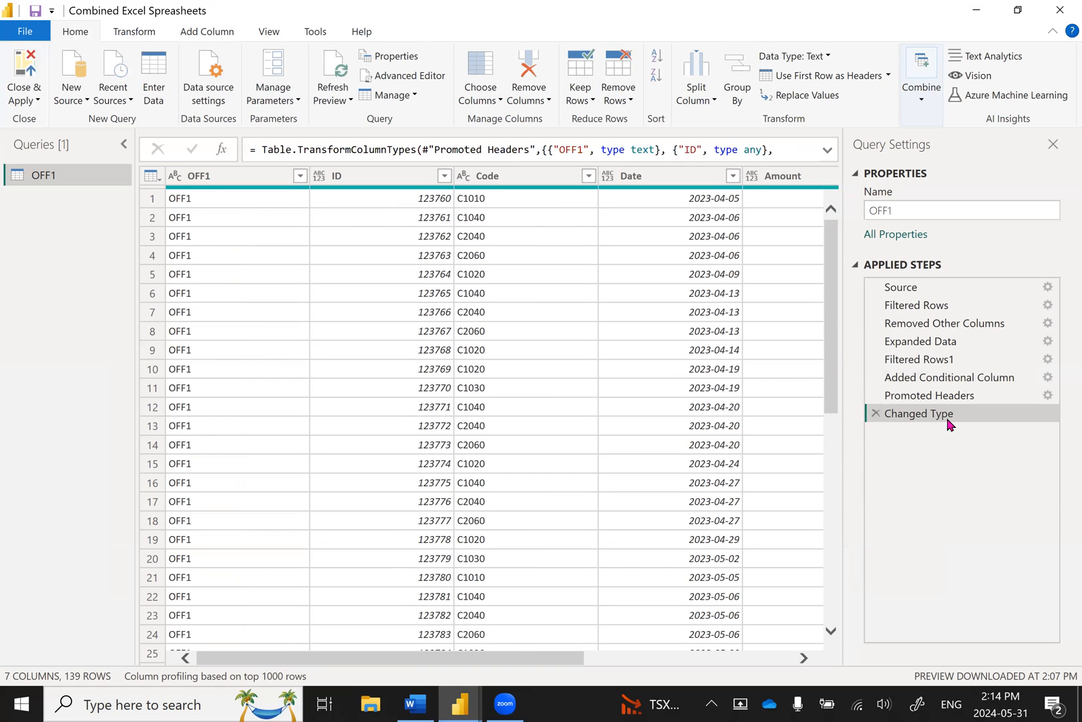
pyautogui.moveTo(925, 420)
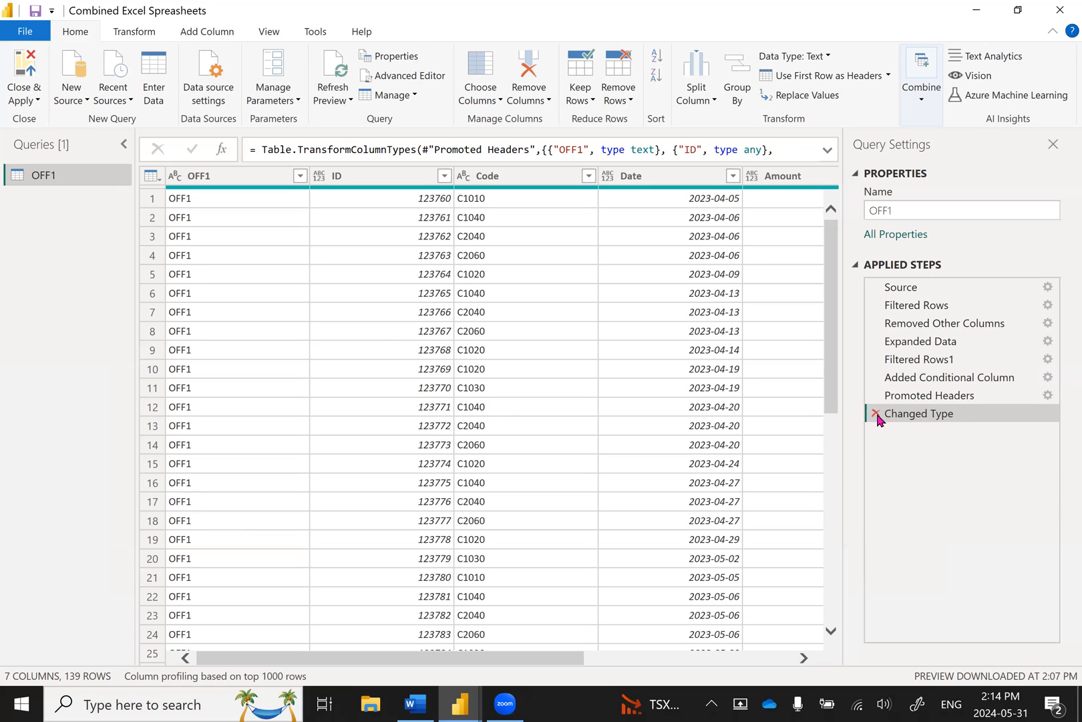
pyautogui.click(875, 414)
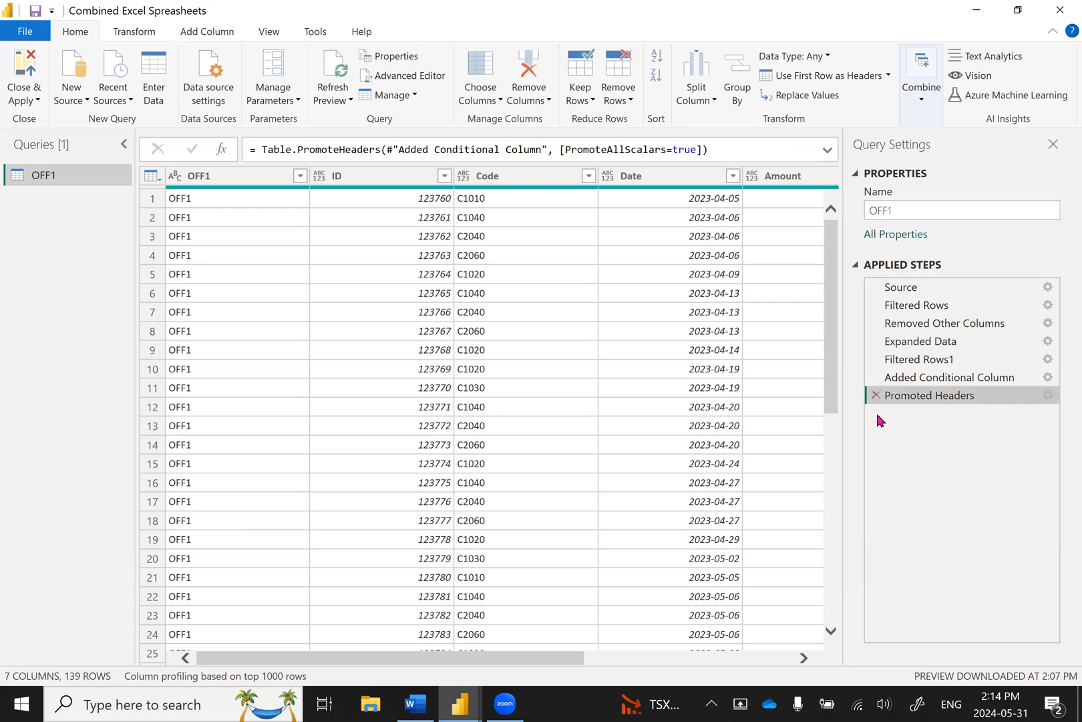
pyautogui.moveTo(906, 421)
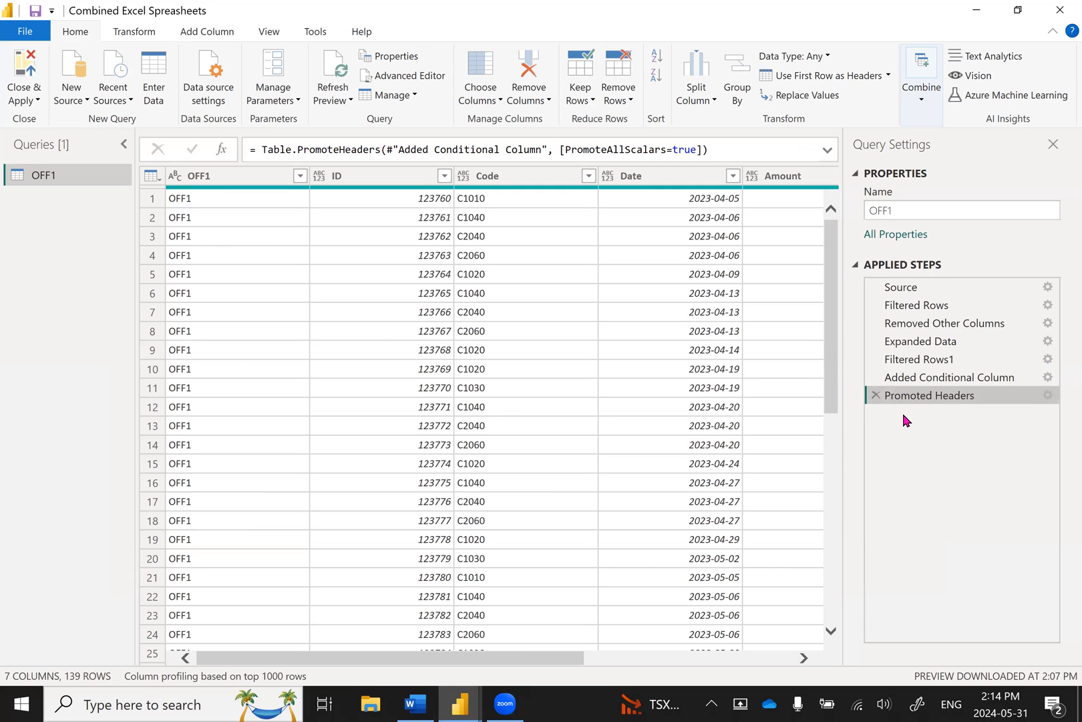
pyautogui.moveTo(906, 436)
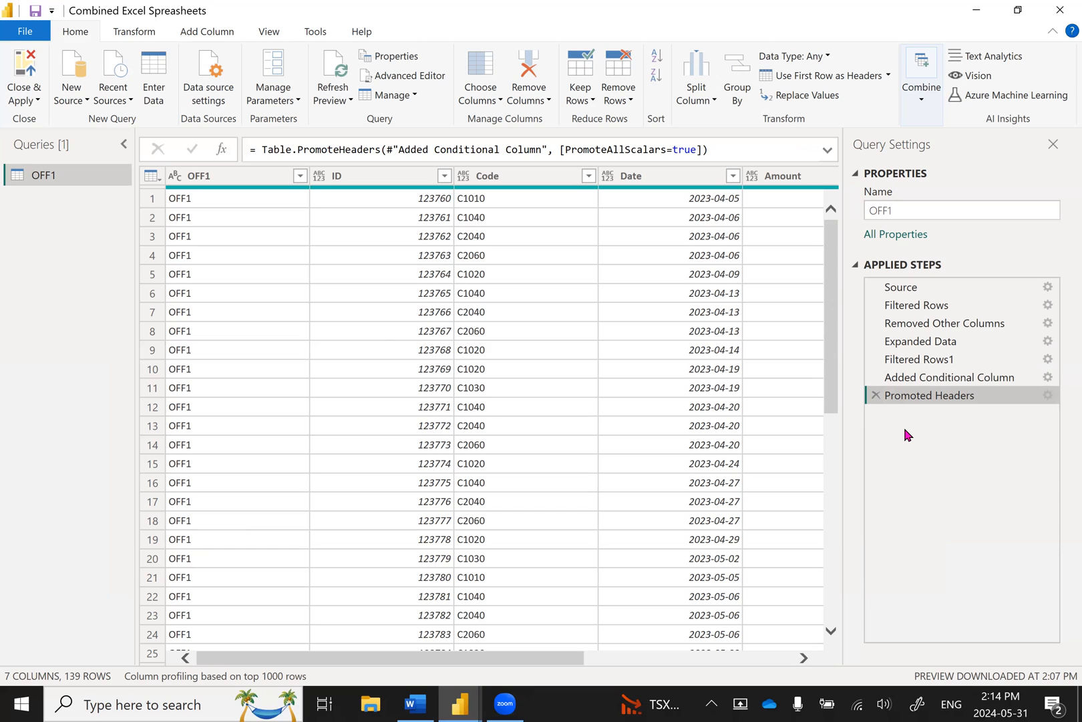
pyautogui.moveTo(480, 78)
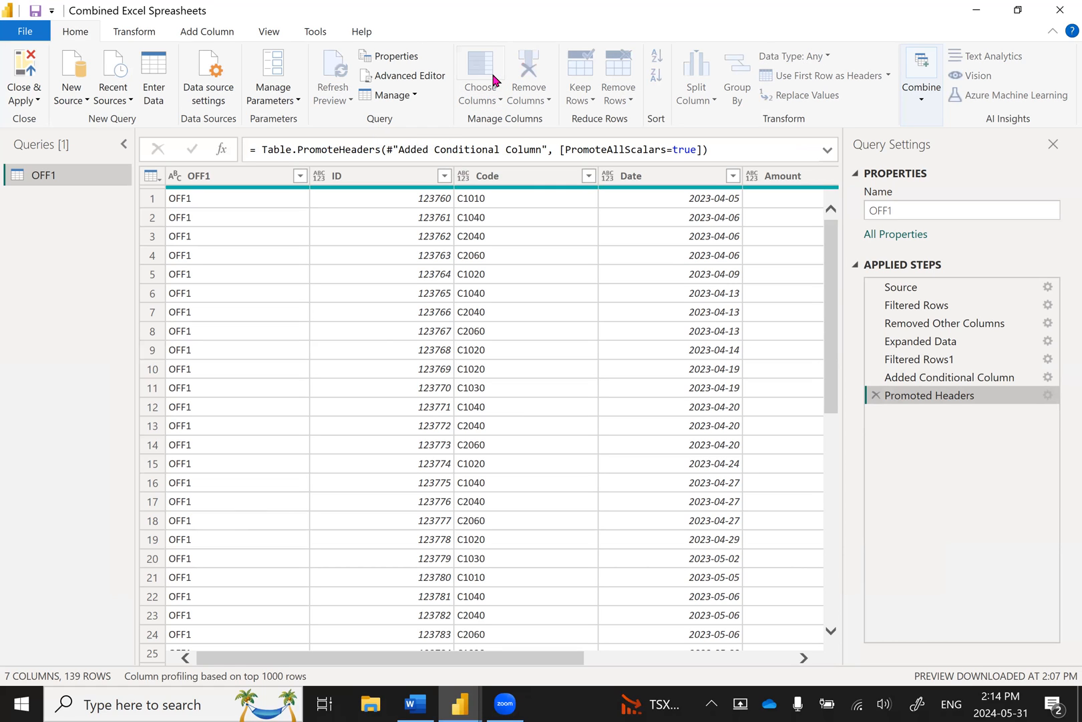
# - Keep only ID, Code, Date, Amount and Office ID, unchecking OFF1 and Column6
pyautogui.click(479, 77)
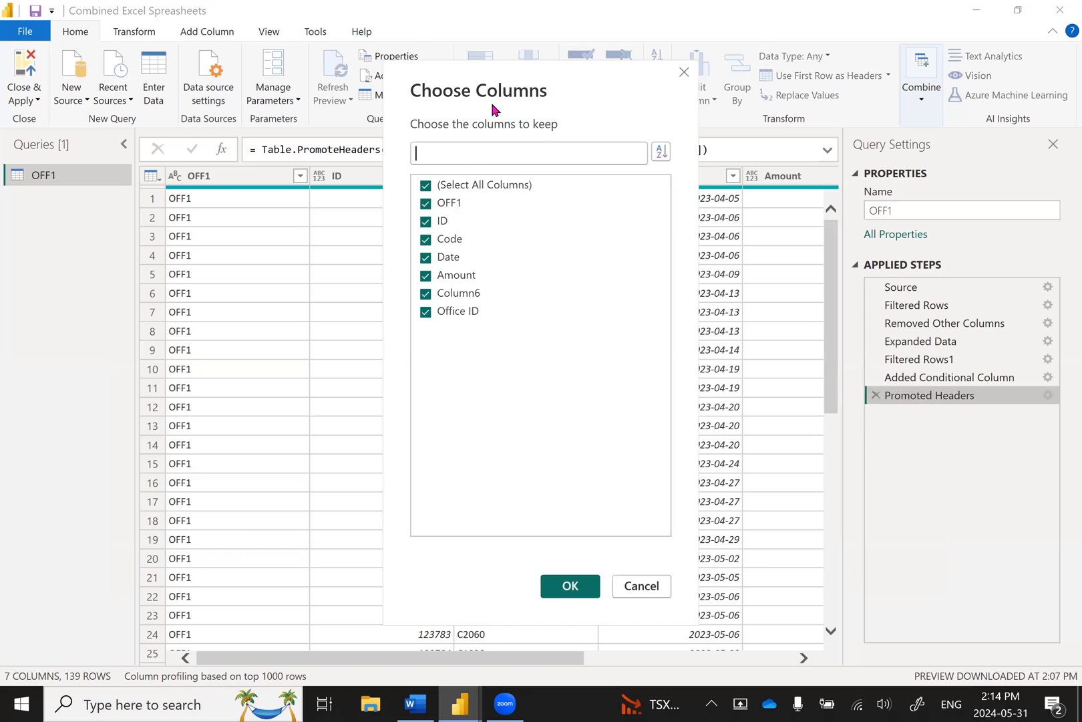
pyautogui.click(425, 293)
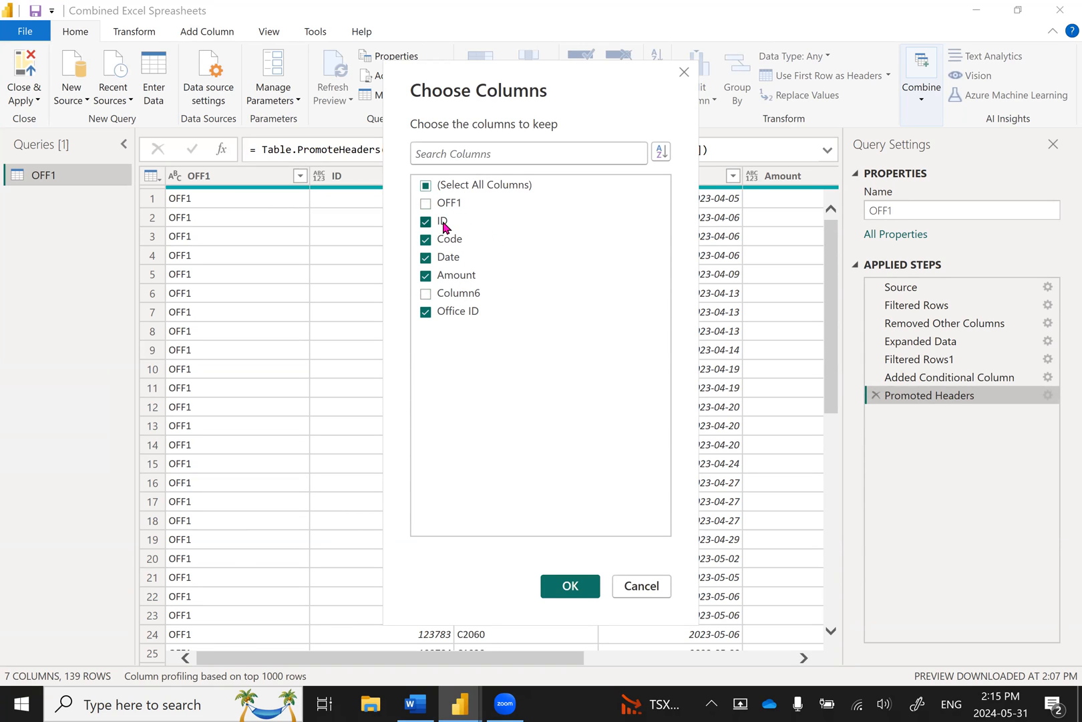
pyautogui.moveTo(452, 229)
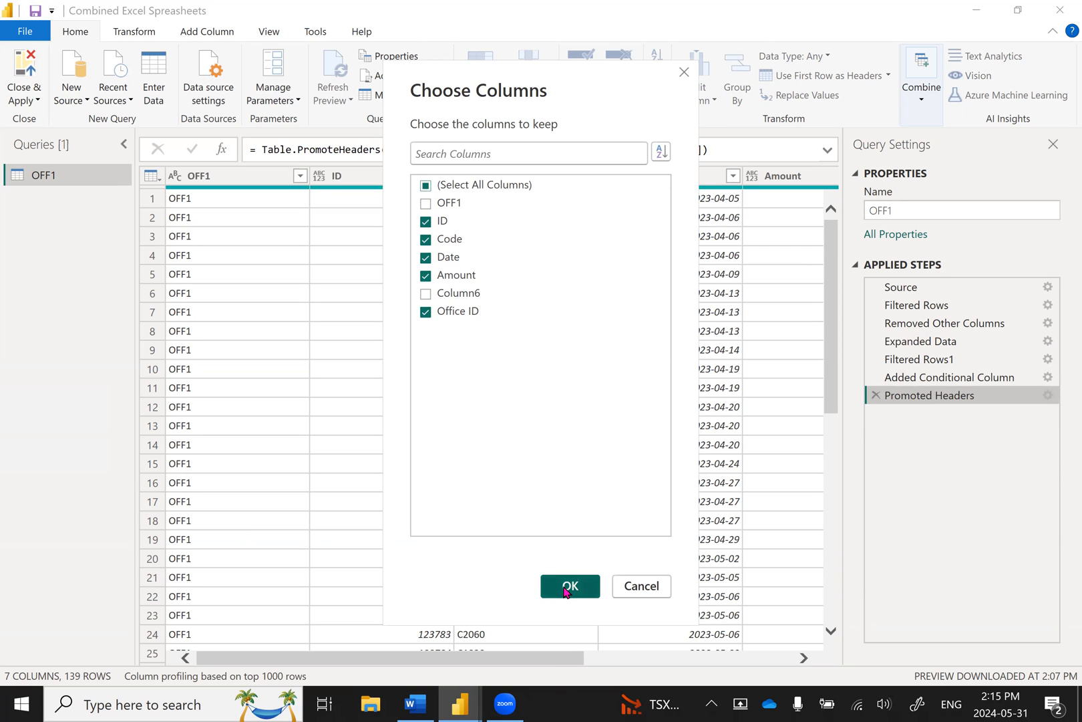
pyautogui.click(569, 585)
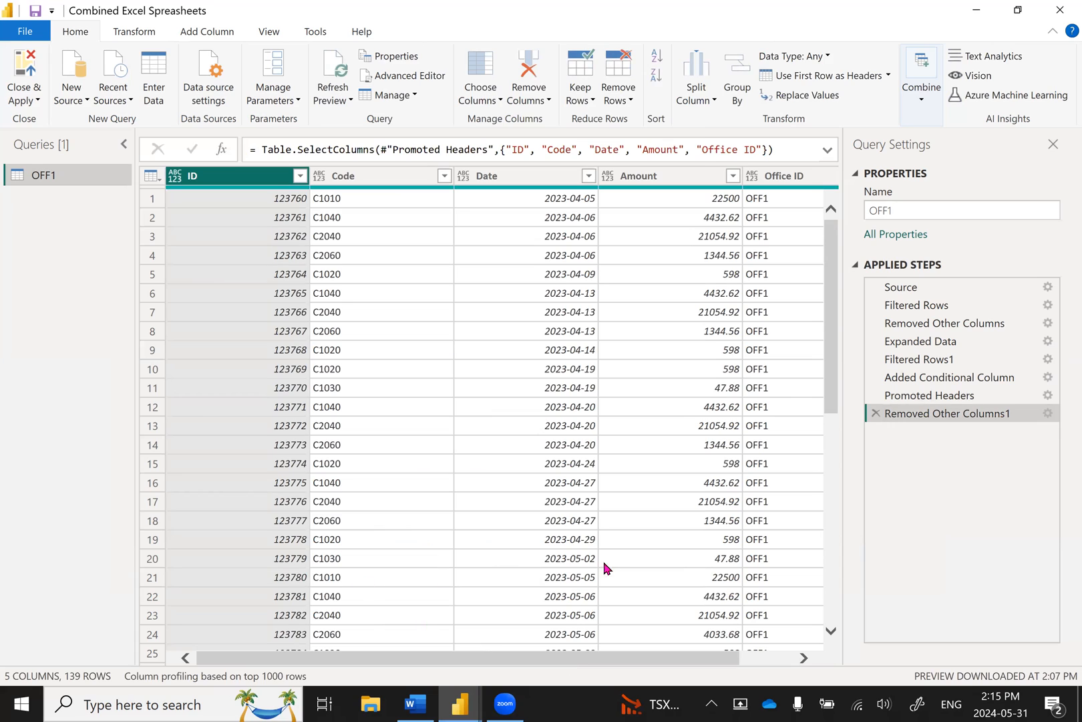
pyautogui.moveTo(884, 619)
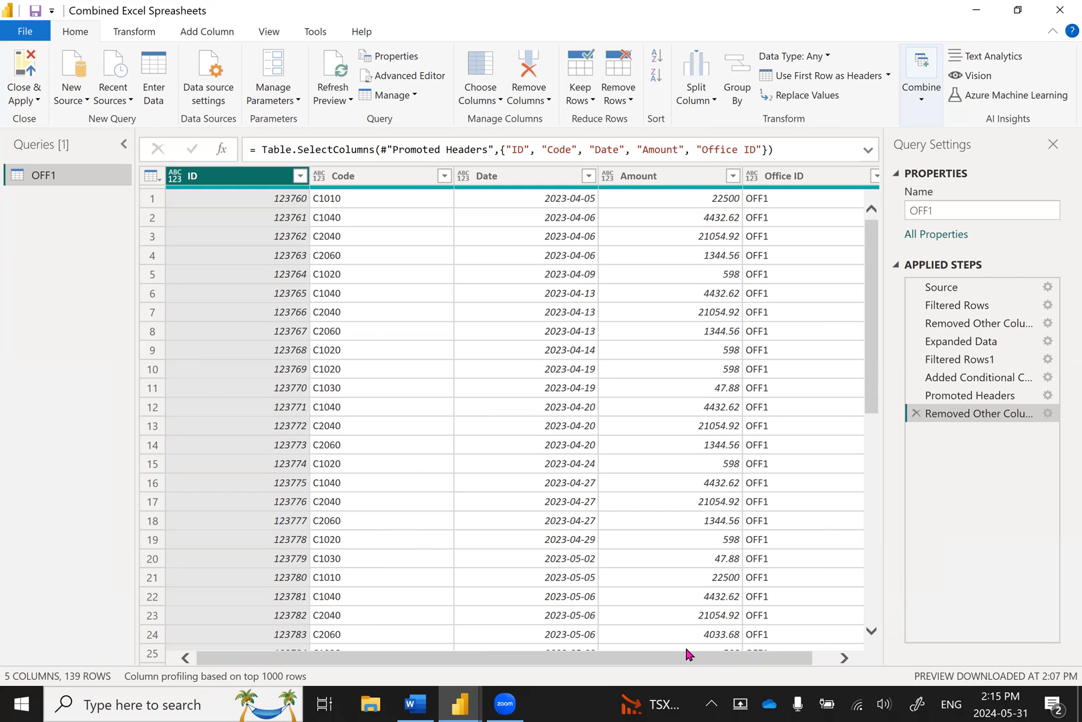
pyautogui.moveTo(664, 473)
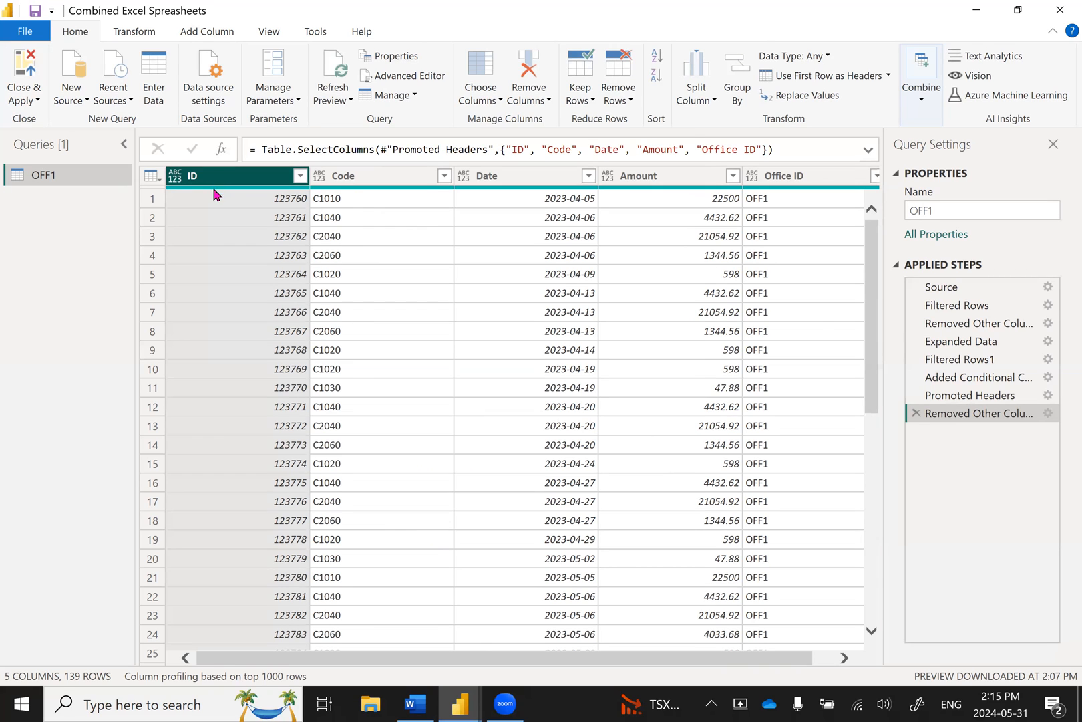
pyautogui.scroll(-3)
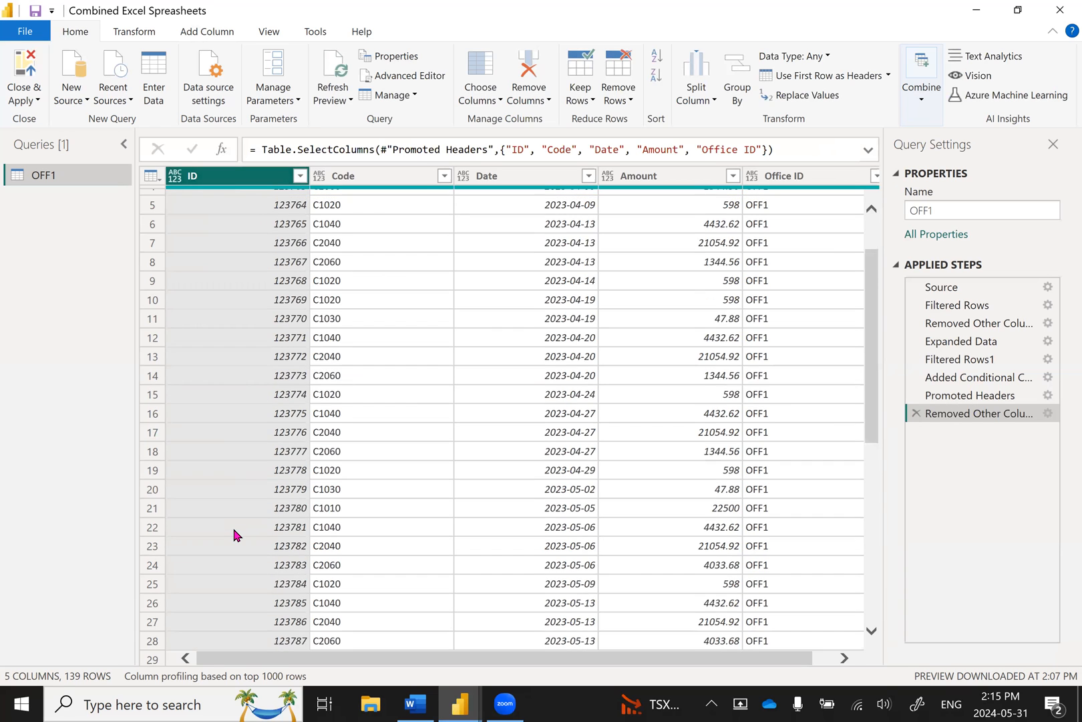
pyautogui.scroll(-3)
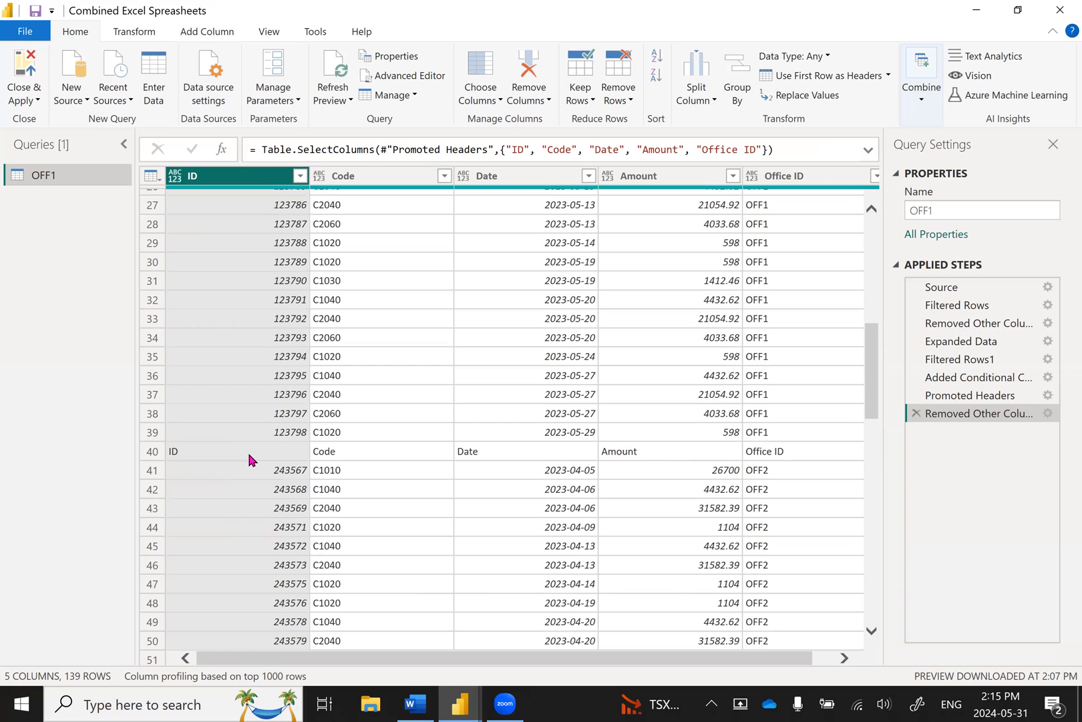
pyautogui.scroll(-3)
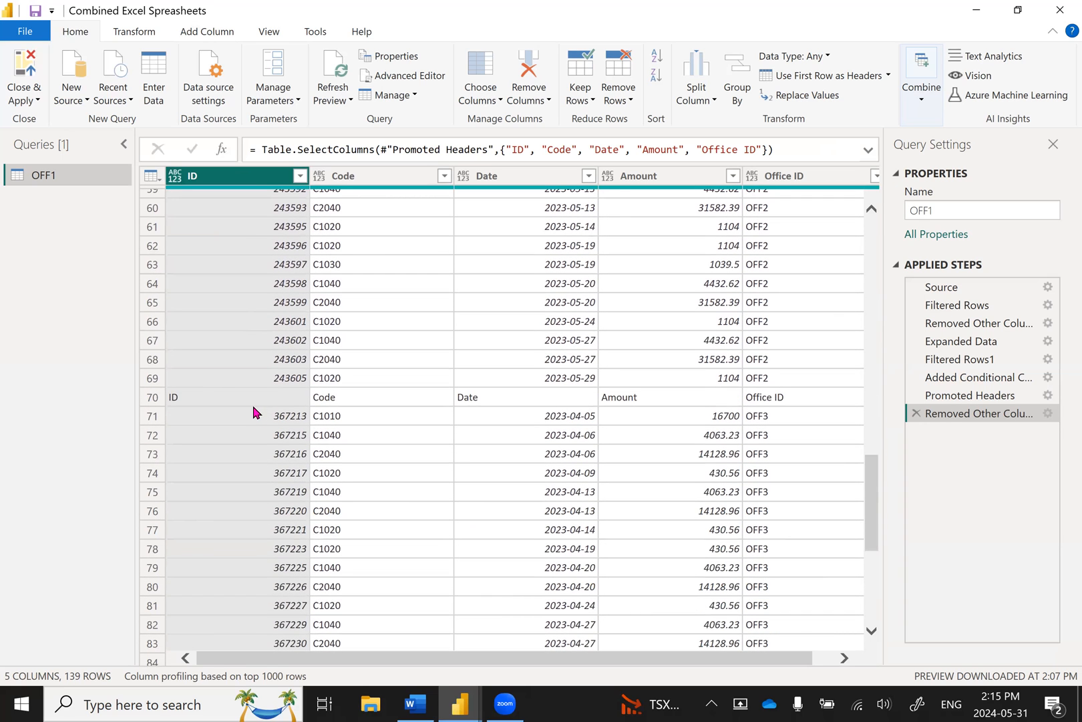
pyautogui.moveTo(288, 406)
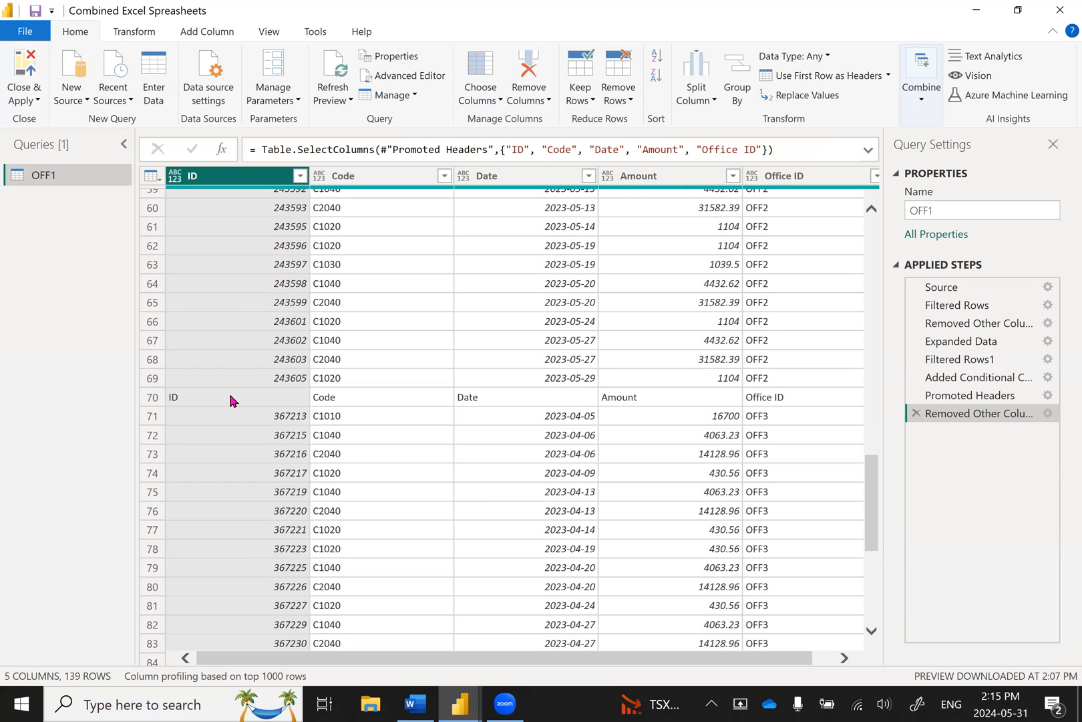
pyautogui.moveTo(215, 198)
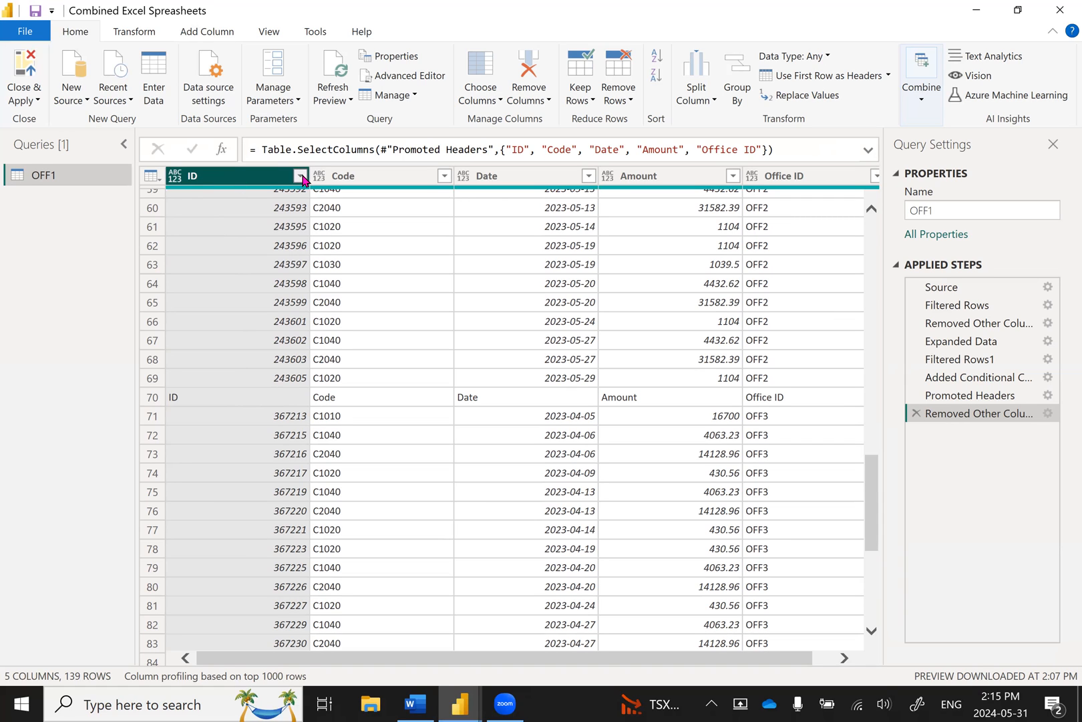
# - Filter the ID column to drop rows whose ID equals the text "ID", leaving 136 rows
pyautogui.click(300, 175)
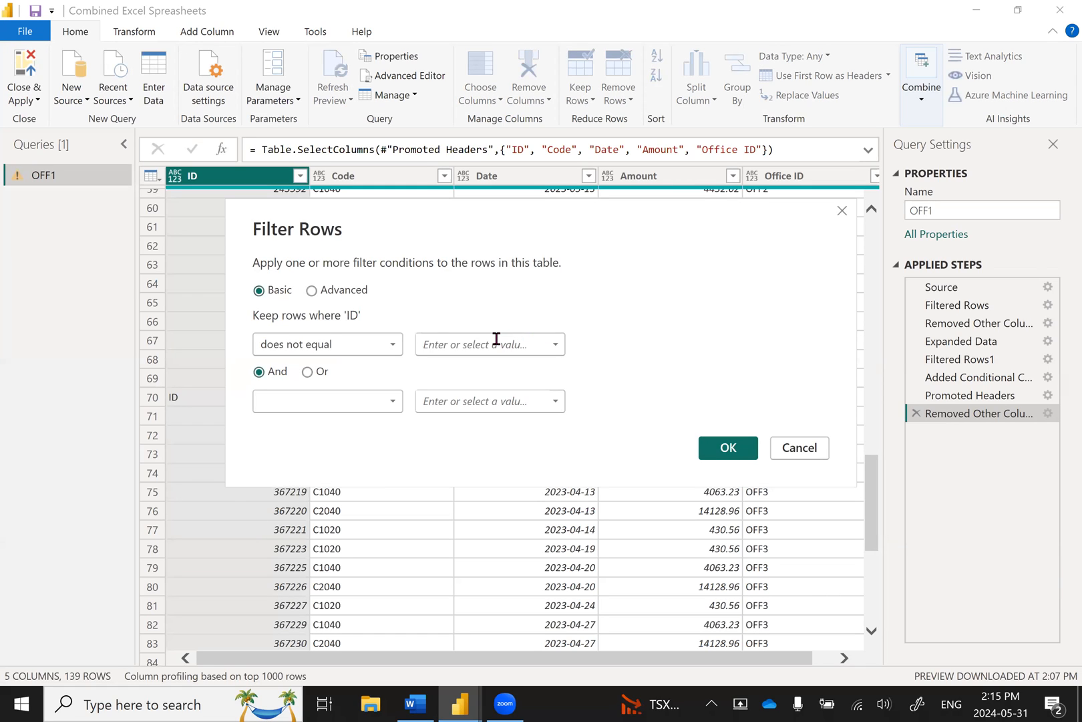
pyautogui.write('ID')
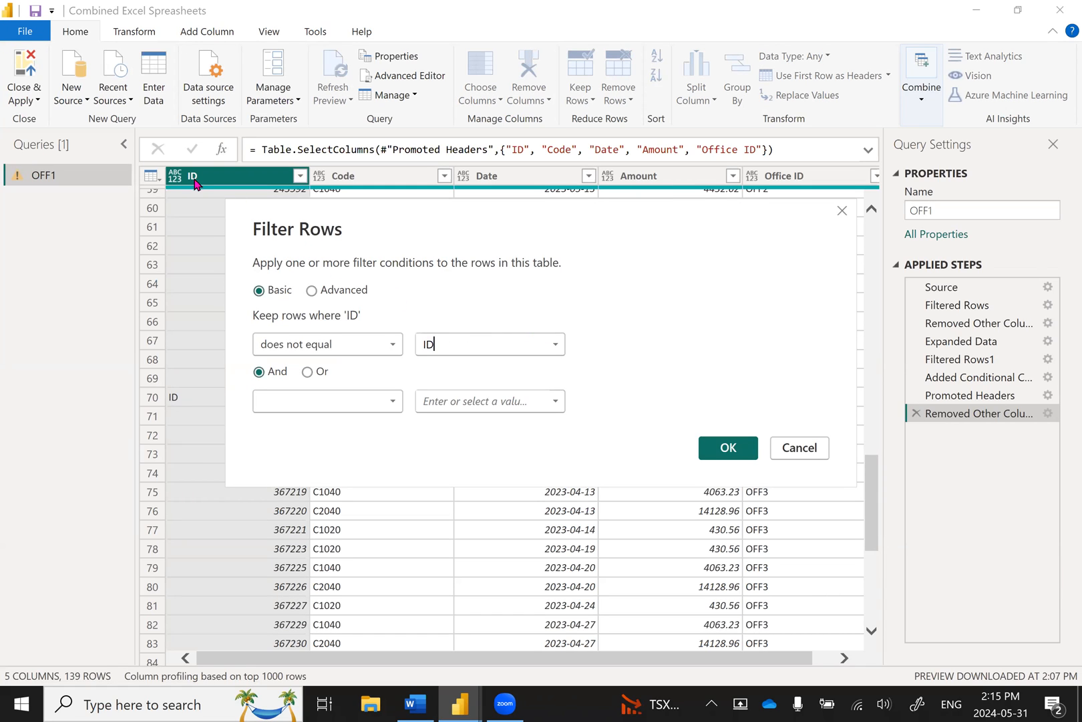
pyautogui.moveTo(690, 413)
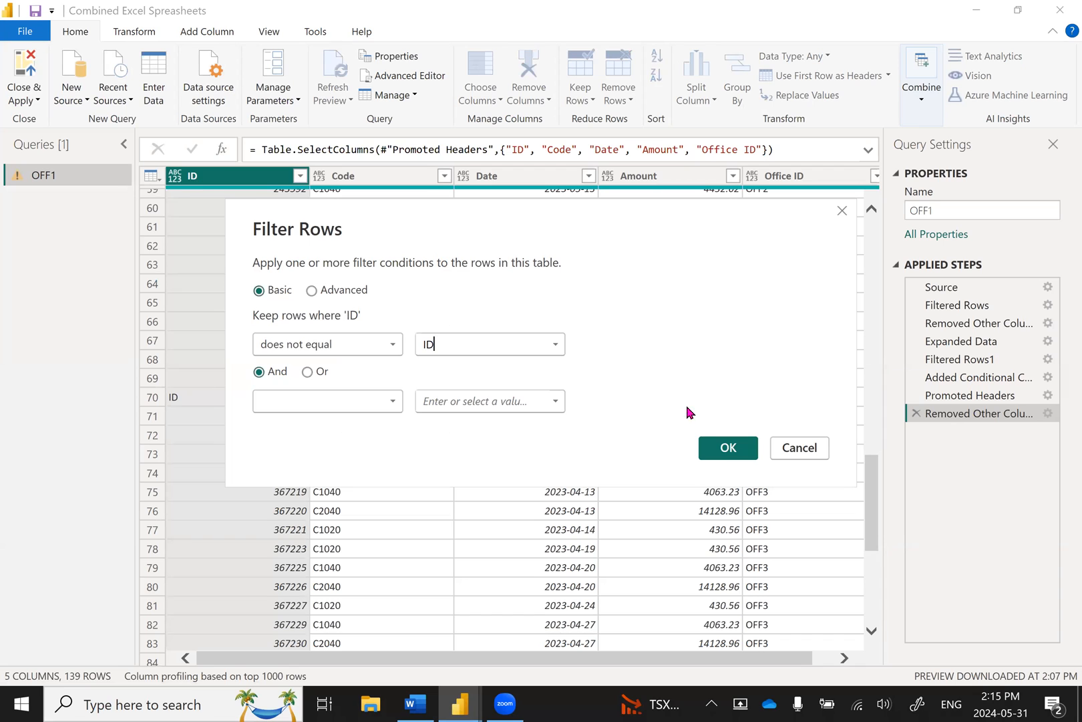
pyautogui.click(727, 447)
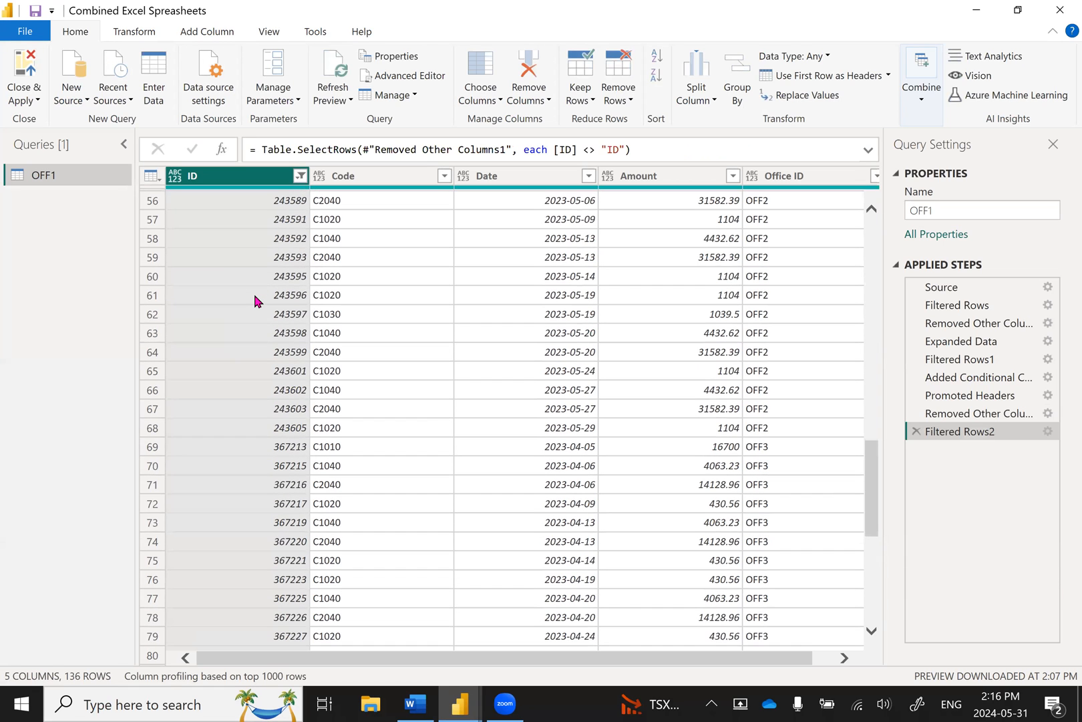
pyautogui.scroll(-3)
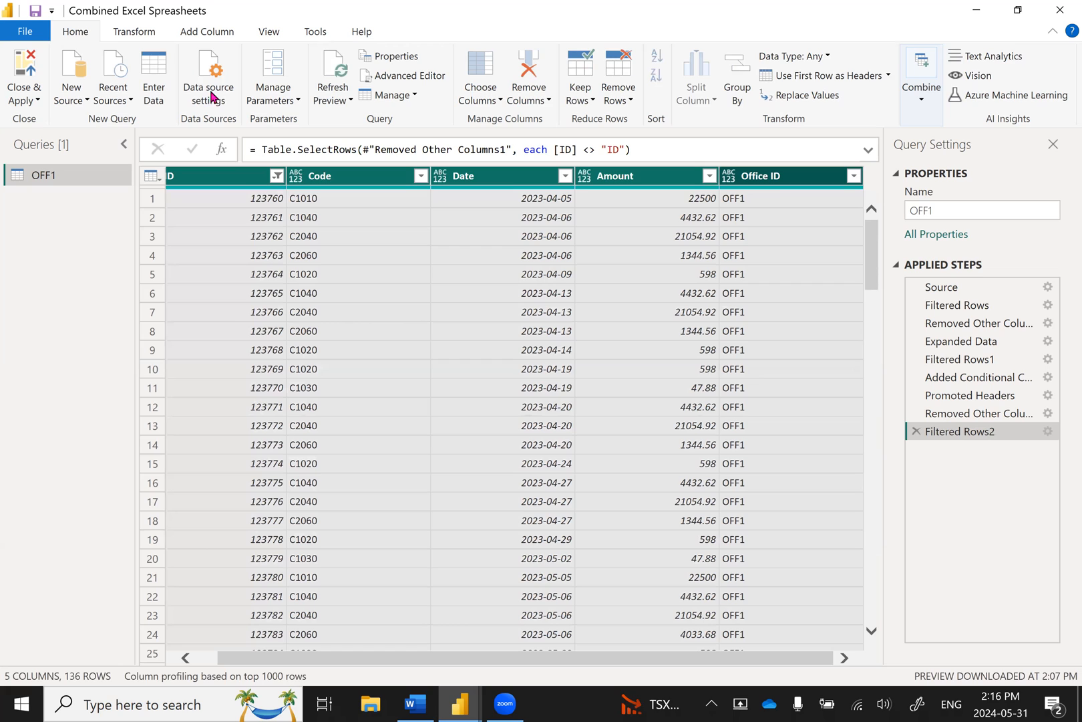
# - Detect data types for all columns, then convert Amount to Fixed decimal number, replacing the current type
pyautogui.click(134, 30)
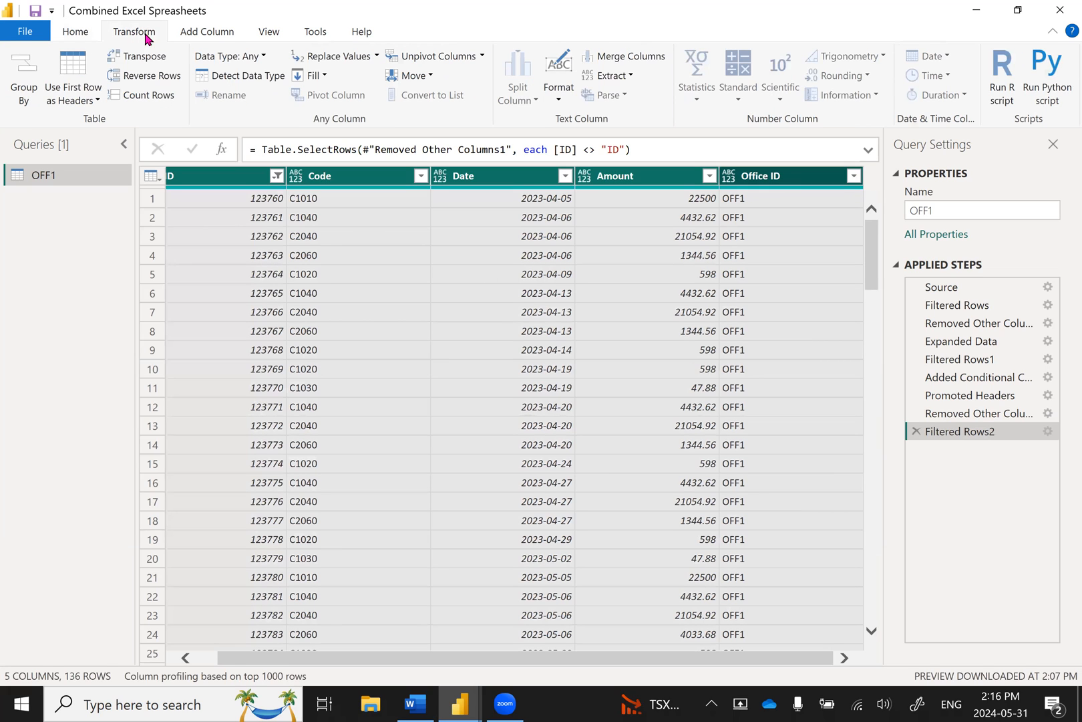
pyautogui.moveTo(247, 77)
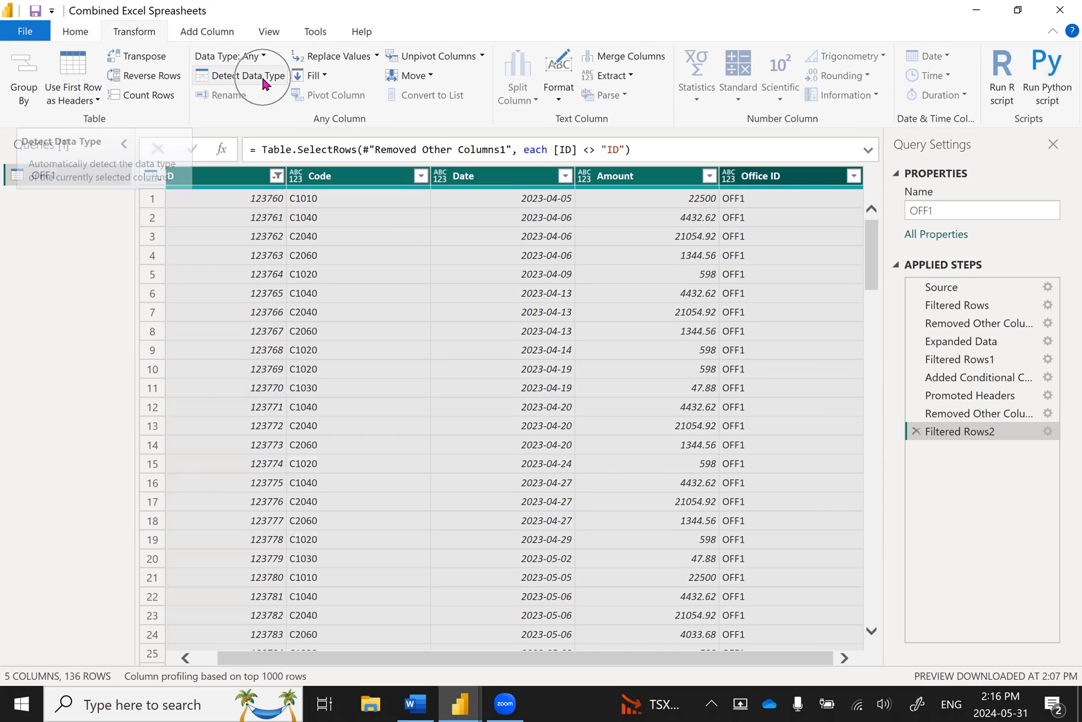
pyautogui.click(250, 76)
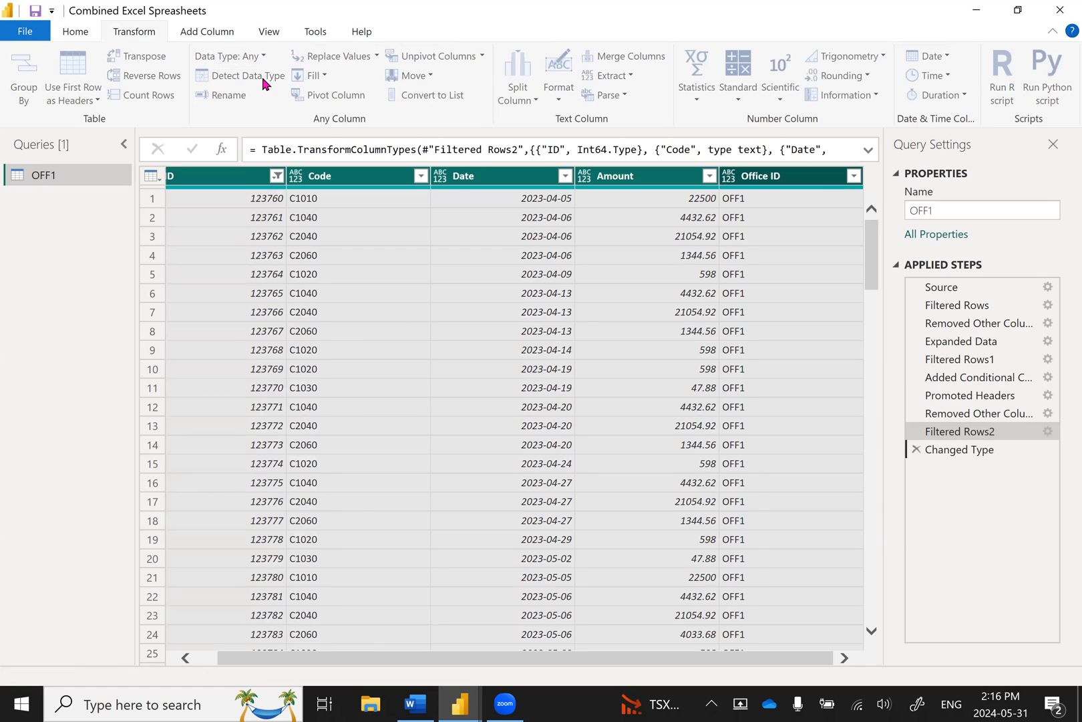
pyautogui.click(240, 75)
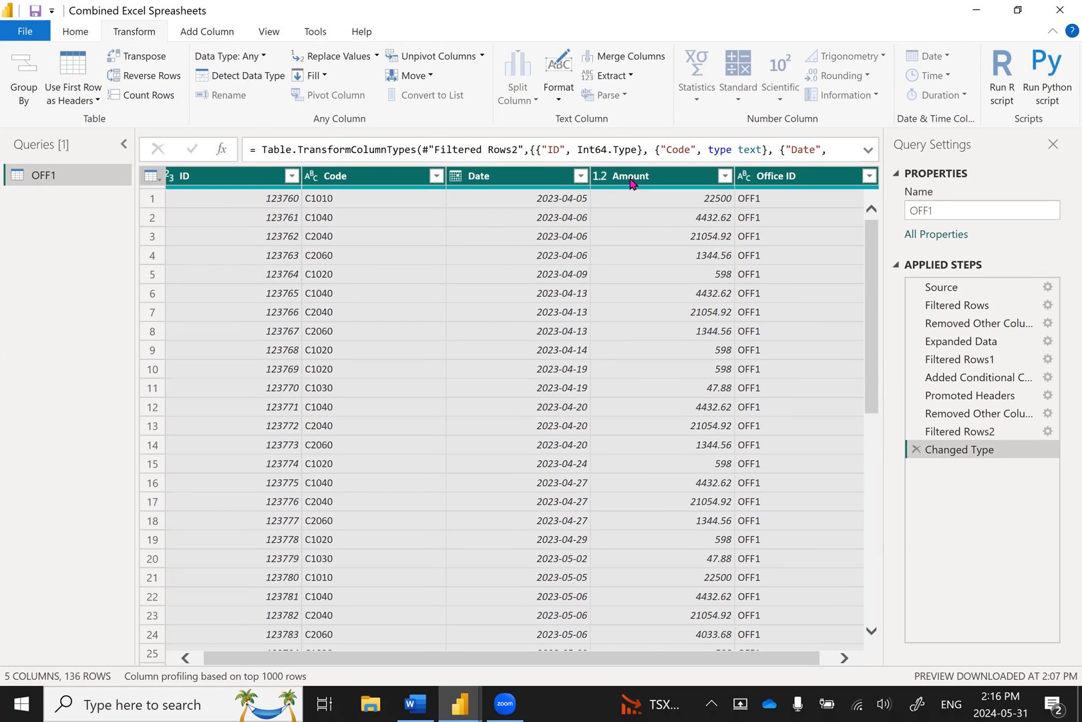
pyautogui.click(600, 175)
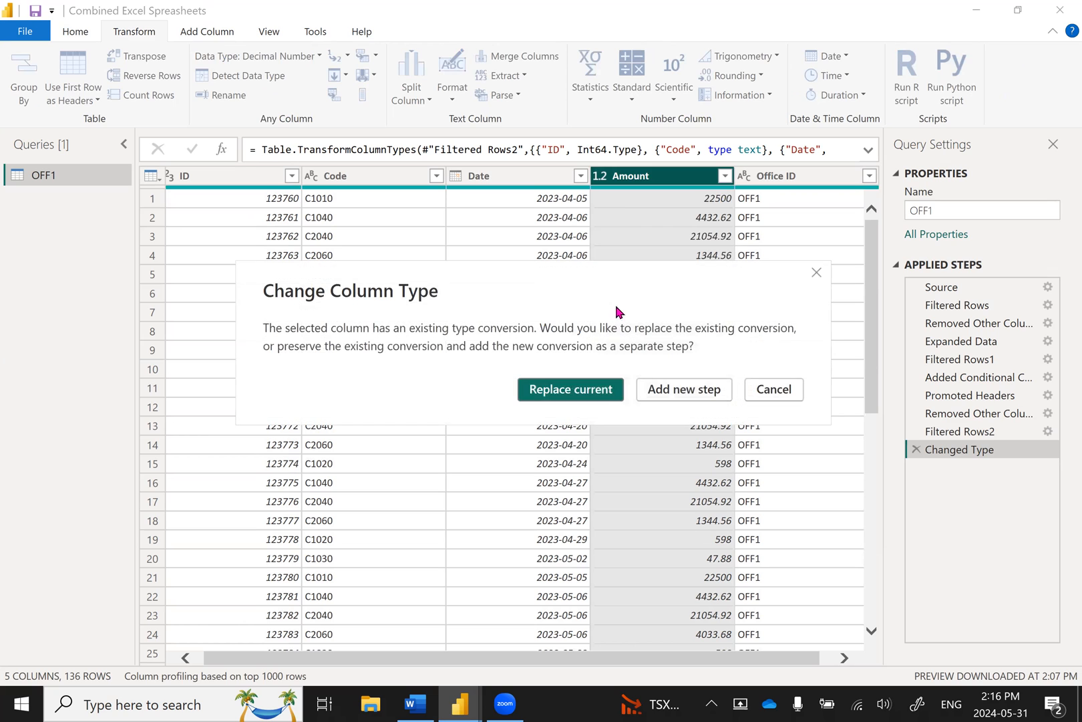
pyautogui.click(570, 388)
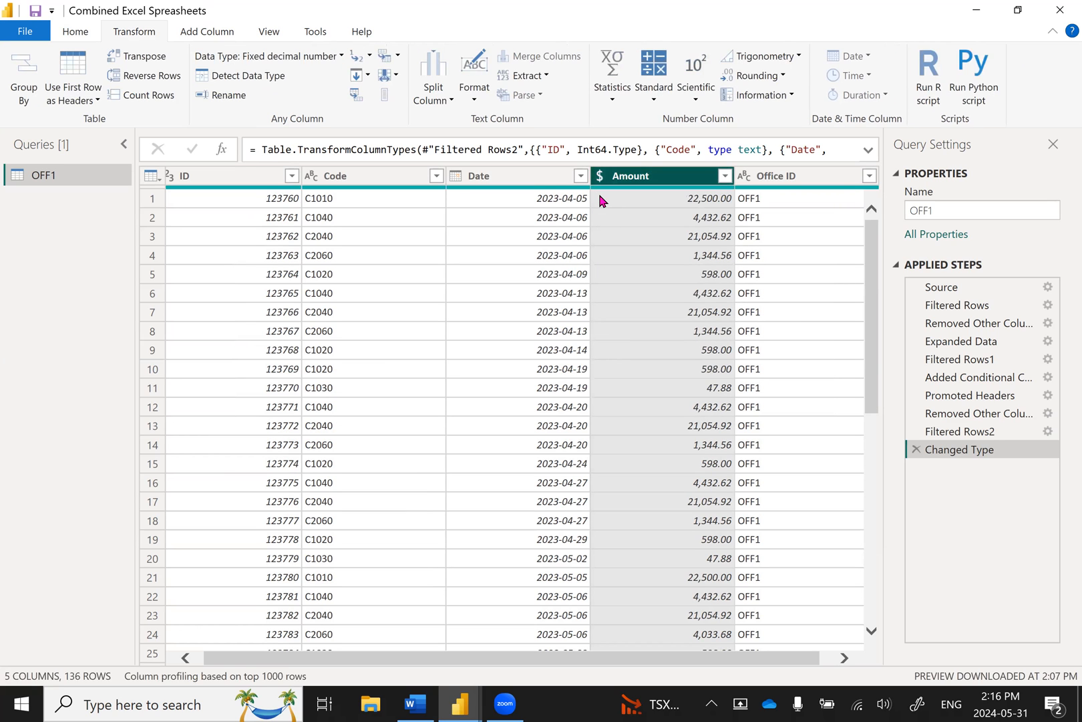
pyautogui.moveTo(631, 661)
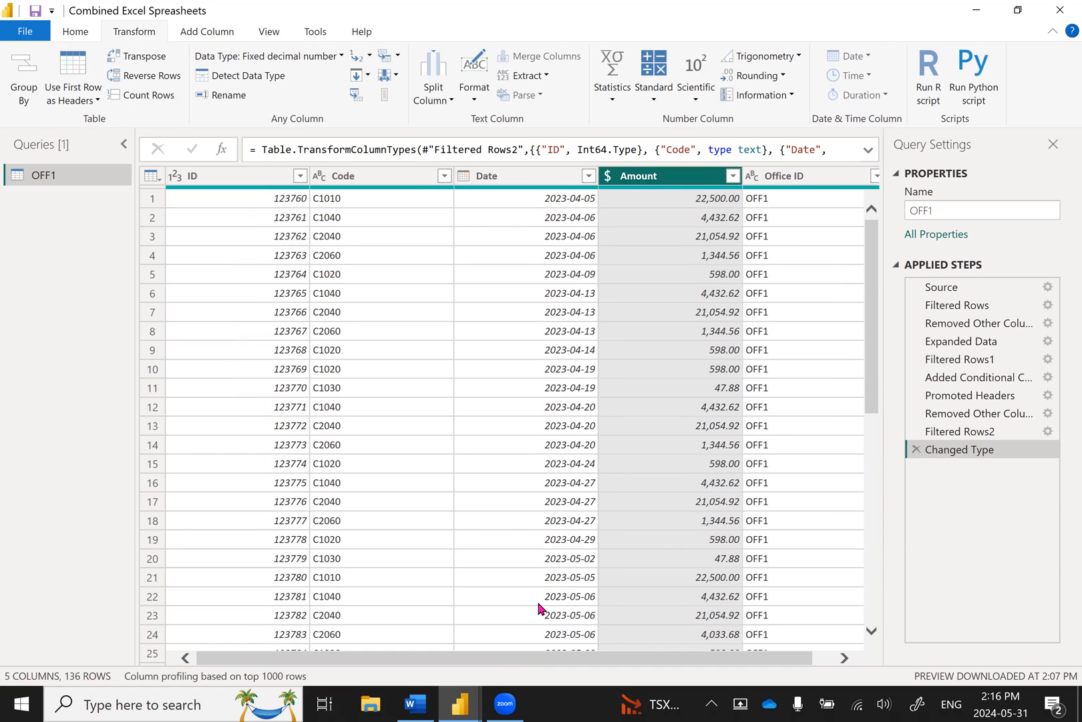
pyautogui.moveTo(19, 203)
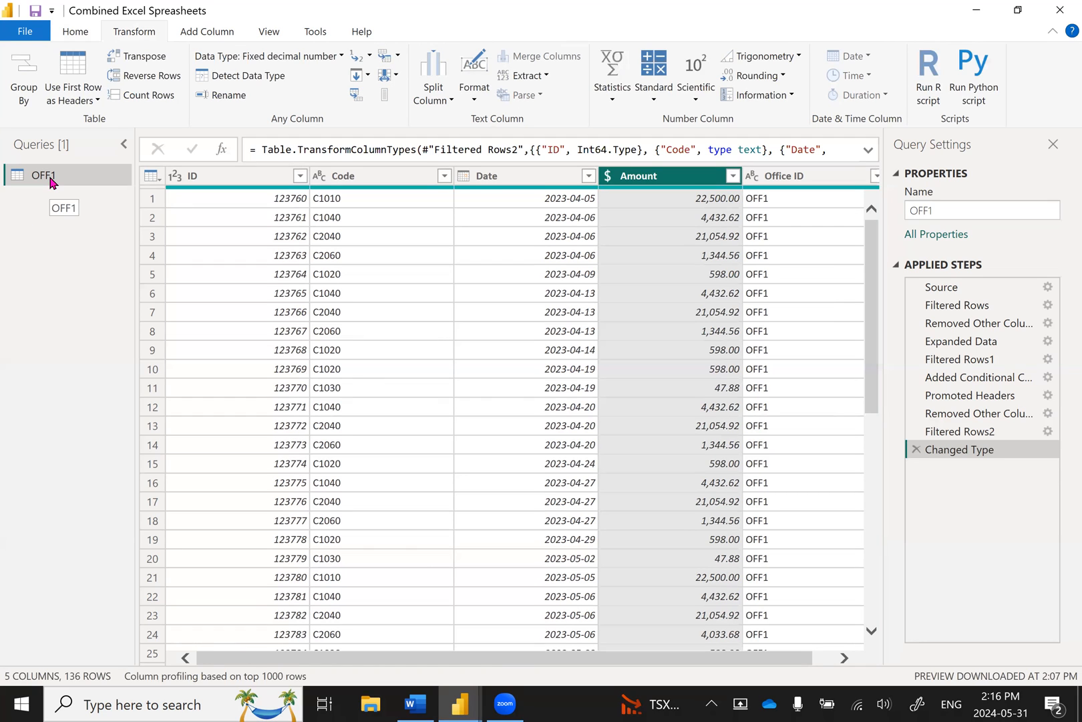
# - Rename the OFF1 query to Expenditures and return to the Home ribbon
pyautogui.doubleClick(42, 175)
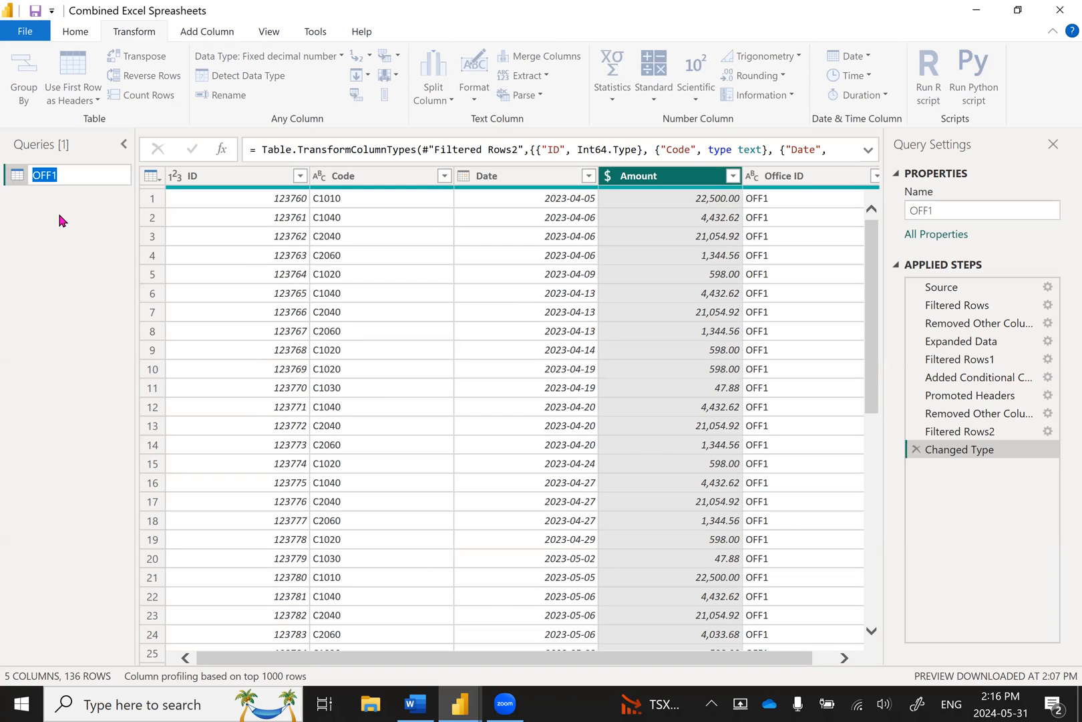
pyautogui.write('Expenditures')
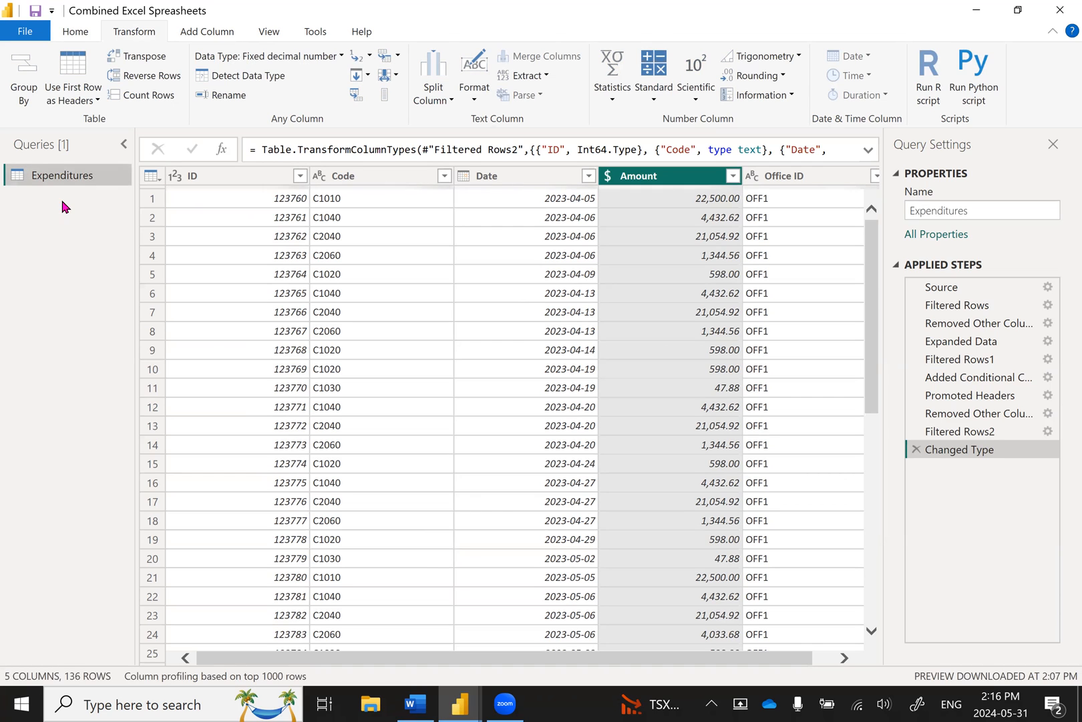
pyautogui.click(74, 30)
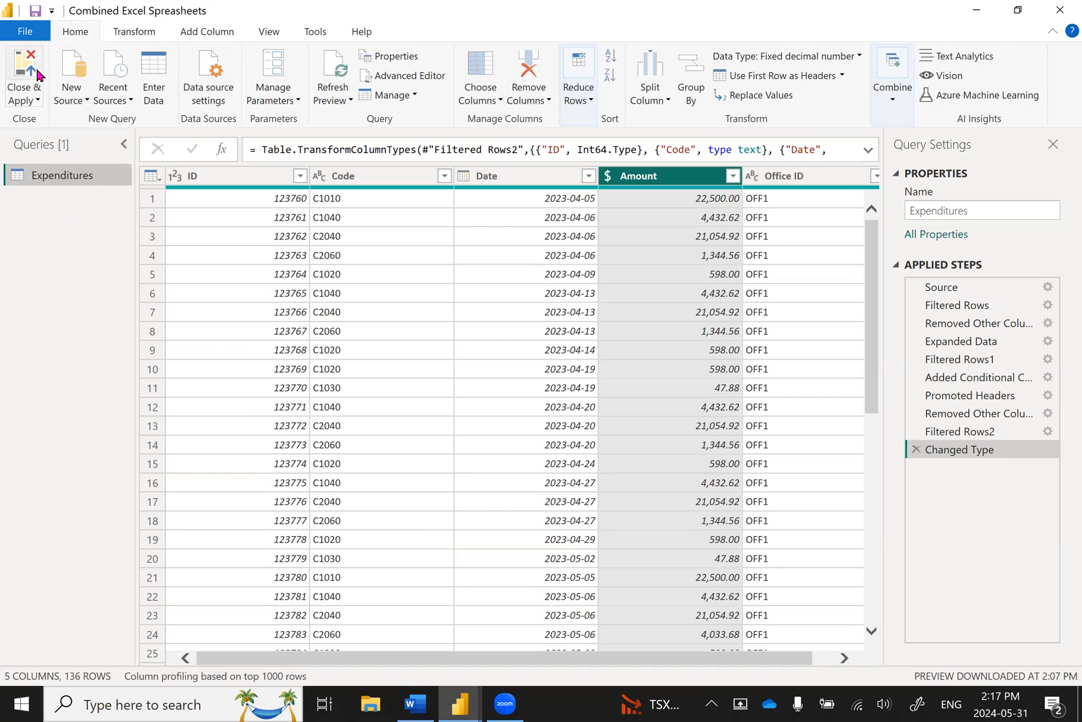
pyautogui.moveTo(24, 76)
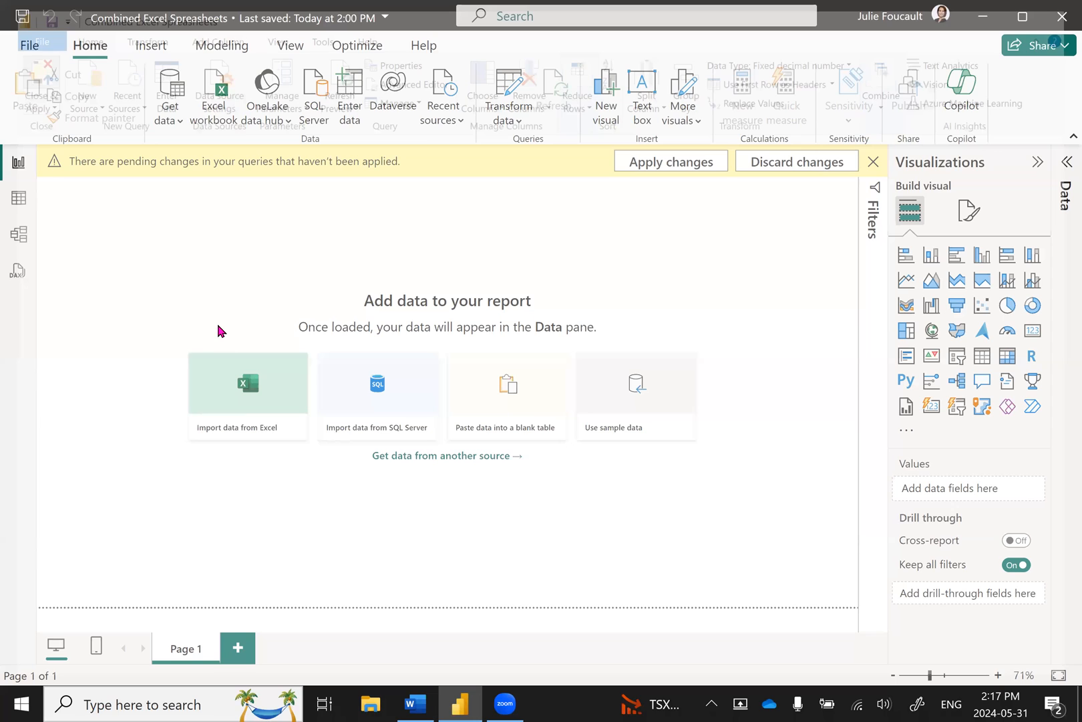
pyautogui.moveTo(169, 96)
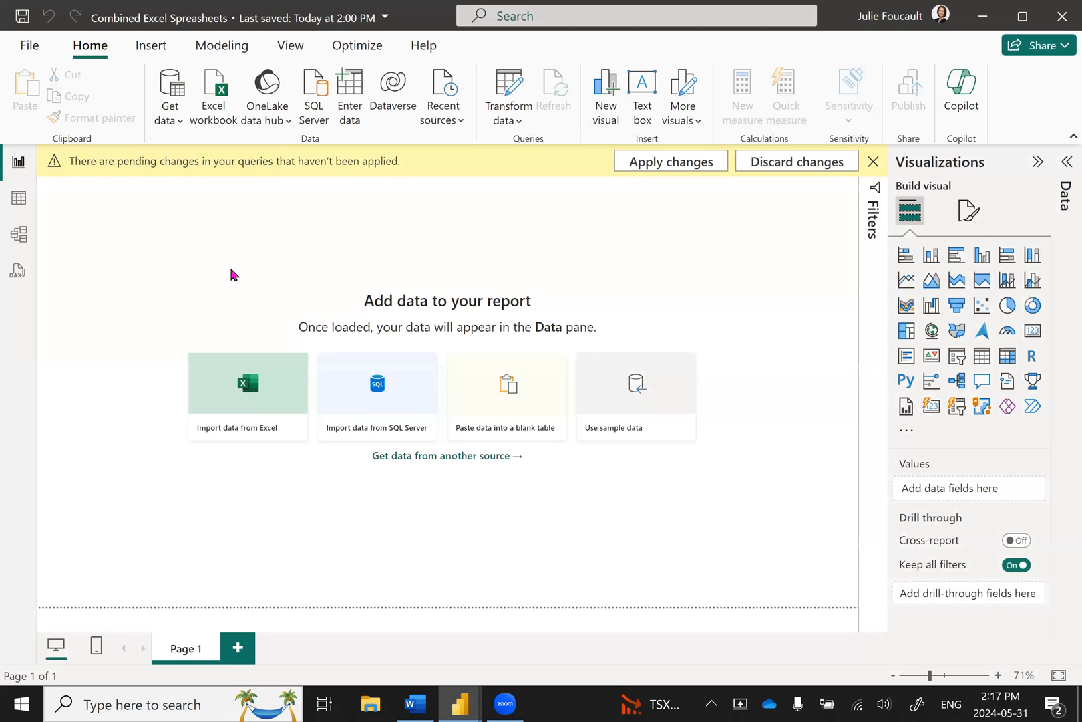
pyautogui.moveTo(250, 274)
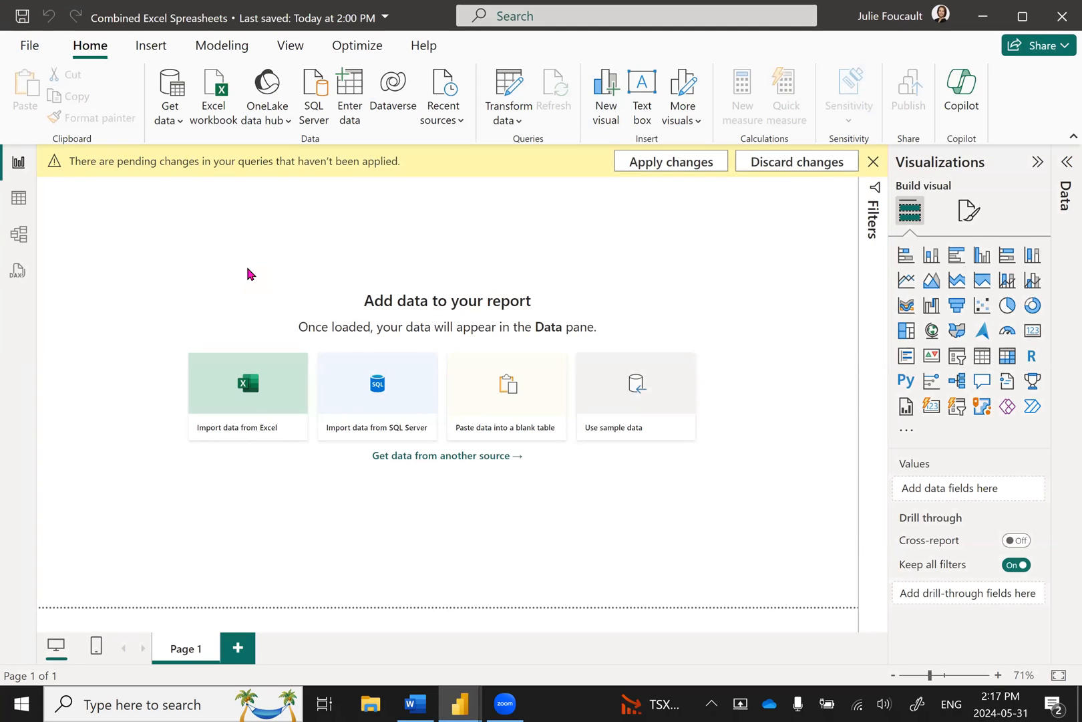
# - Apply the pending changes so the 136-row Expenditures table loads into the model
pyautogui.click(247, 384)
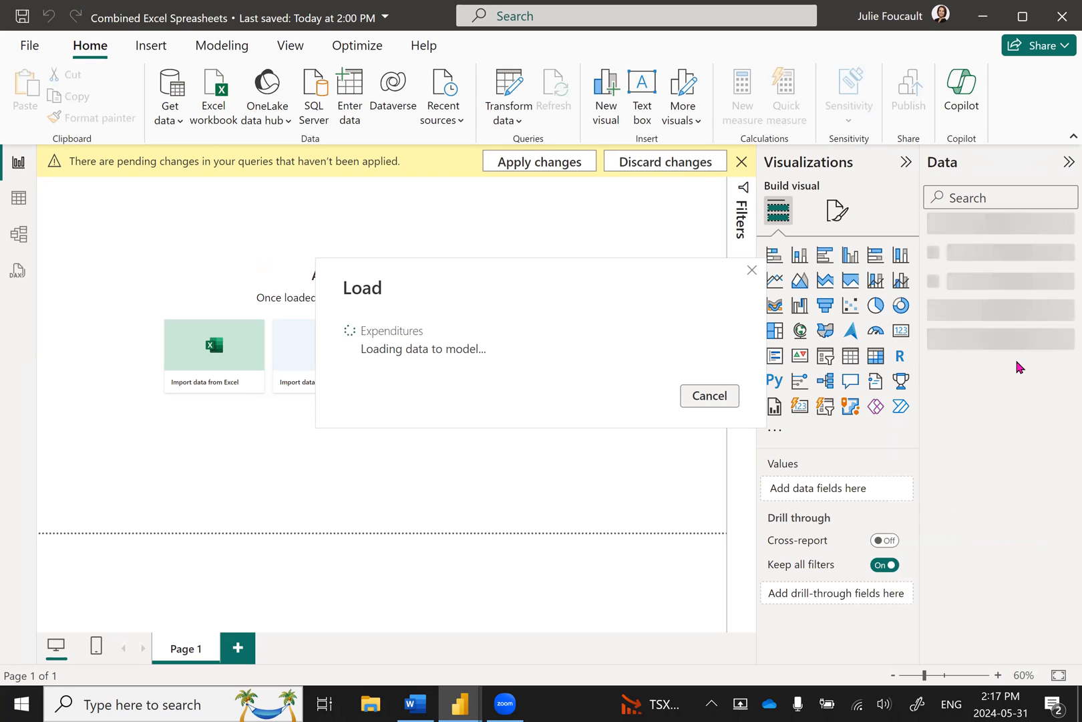
pyautogui.moveTo(993, 385)
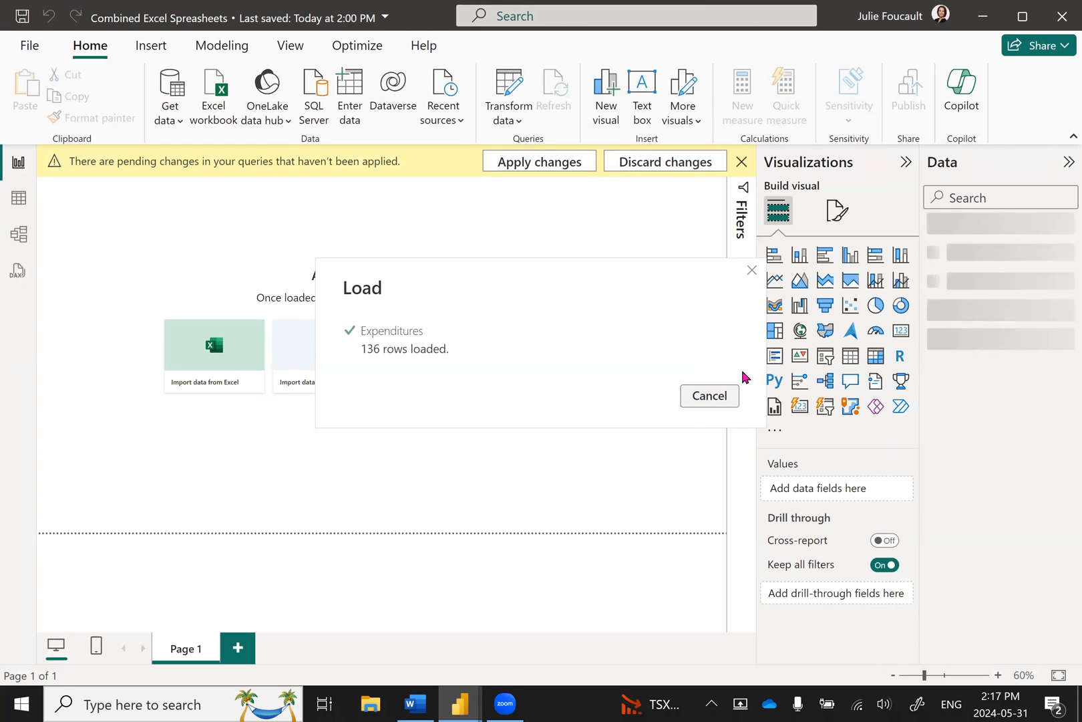
pyautogui.moveTo(683, 303)
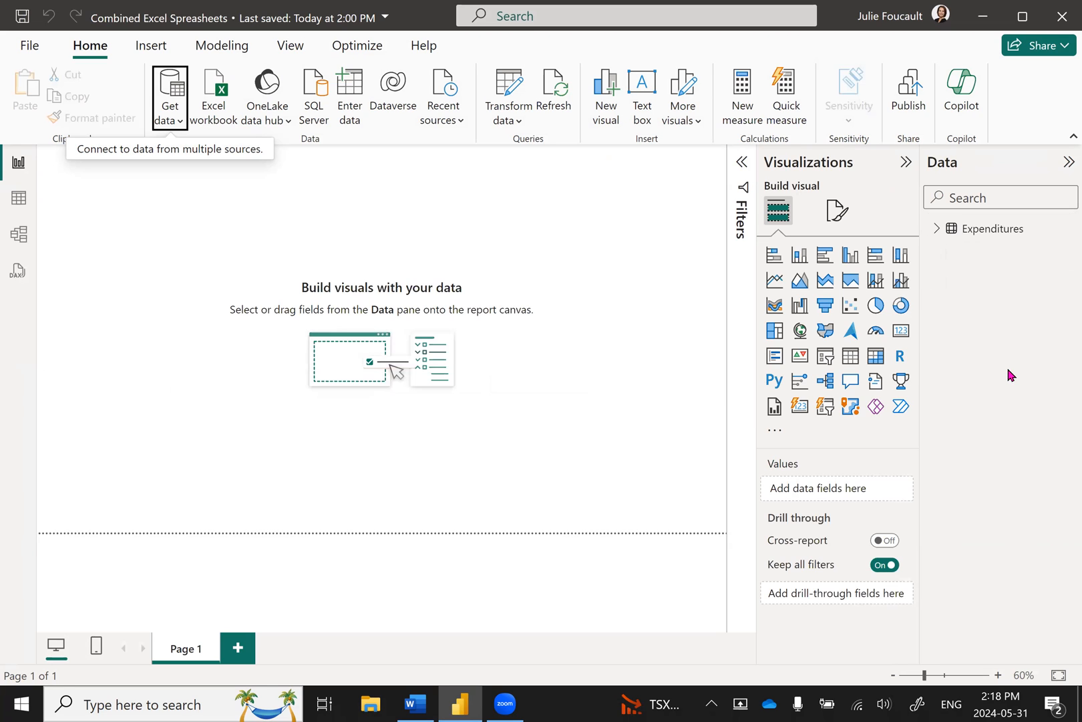
pyautogui.moveTo(996, 282)
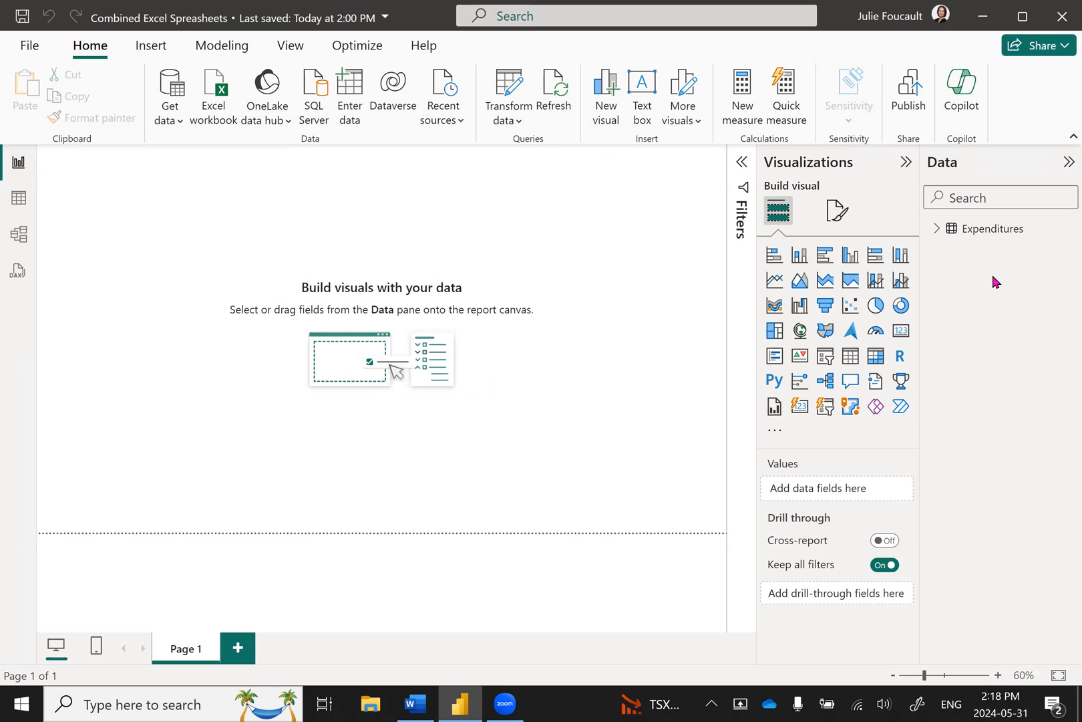
pyautogui.moveTo(876, 355)
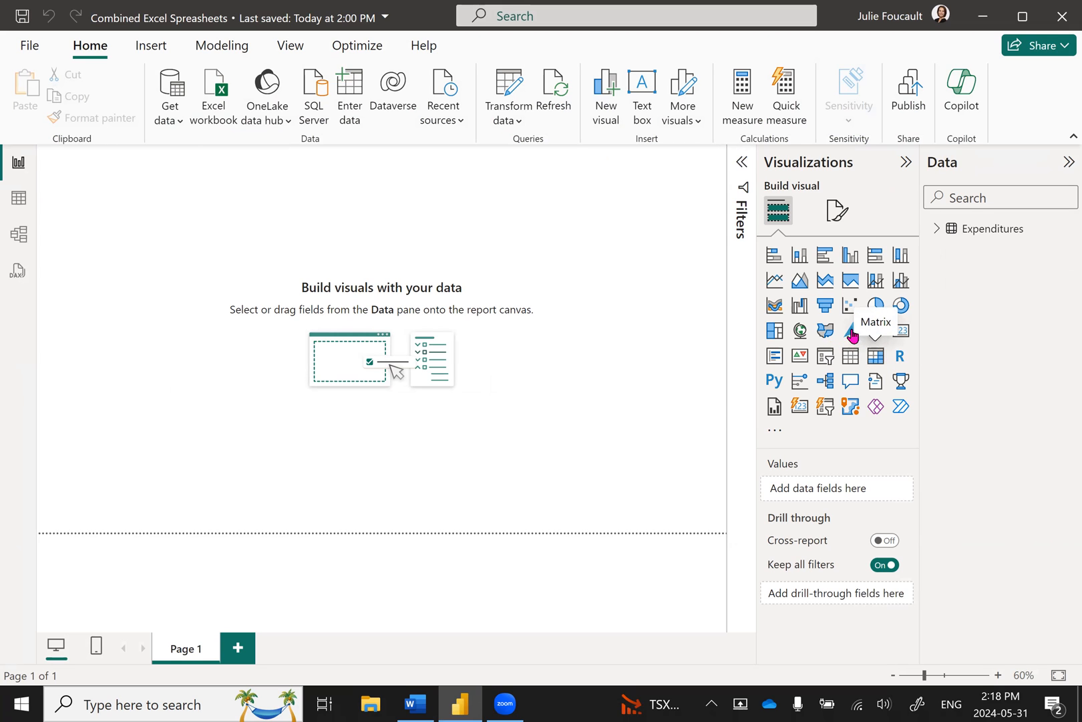
# - Add a Matrix visual with Sum of Amount values, Date rows and Office ID columns
pyautogui.click(876, 304)
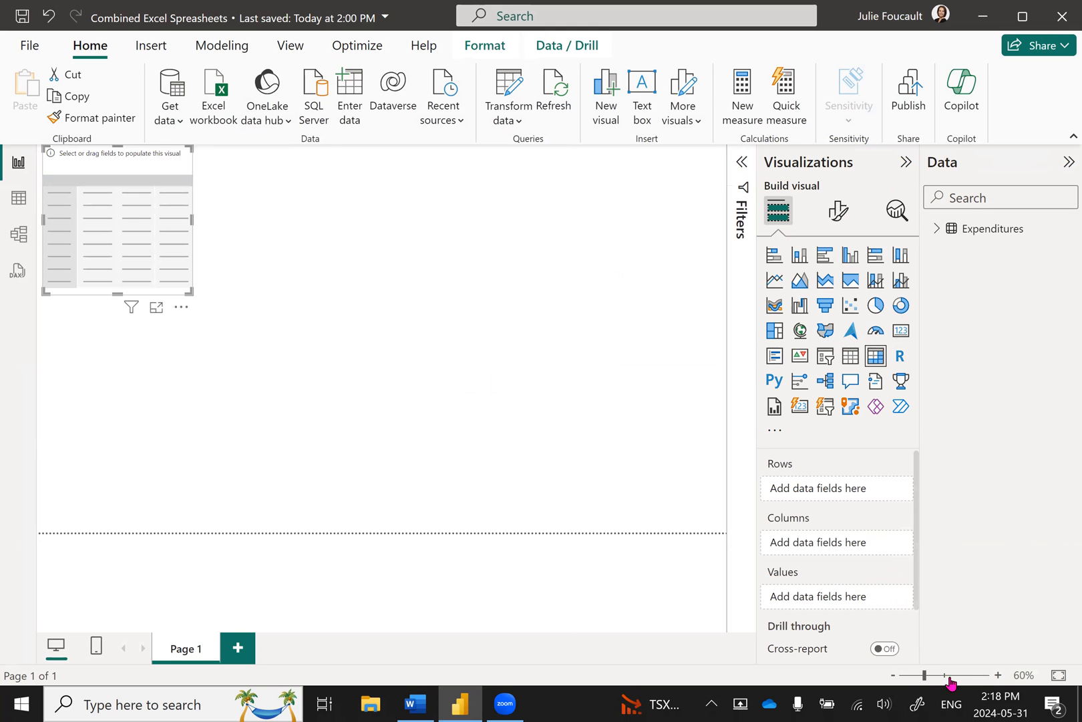
pyautogui.click(998, 675)
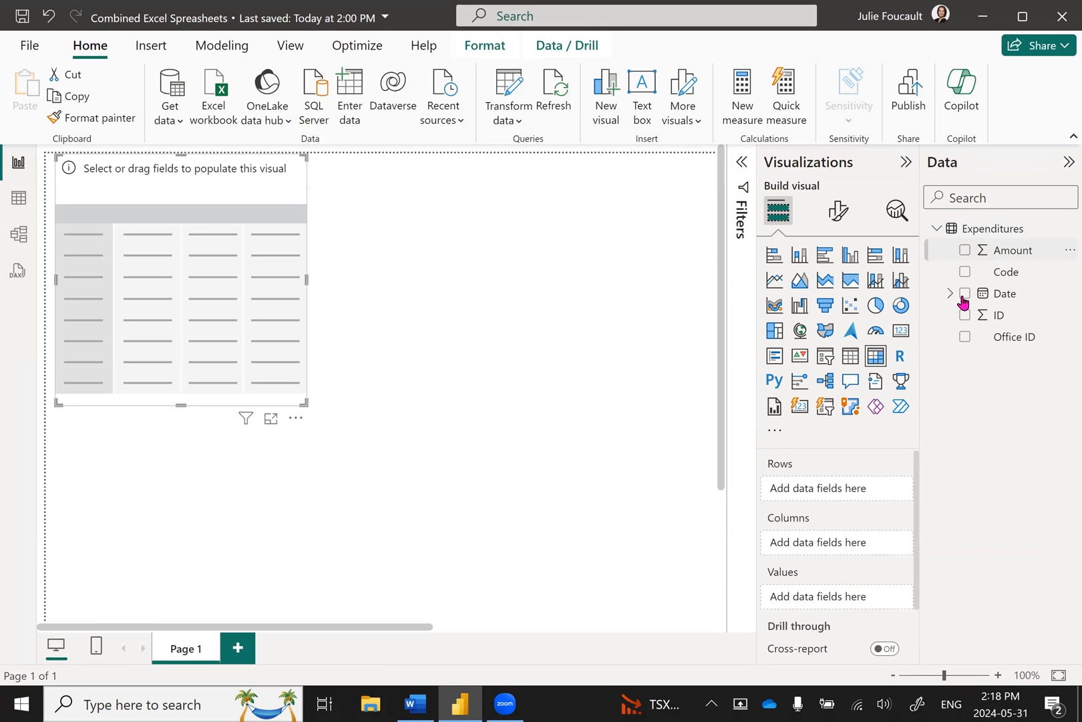
pyautogui.click(965, 250)
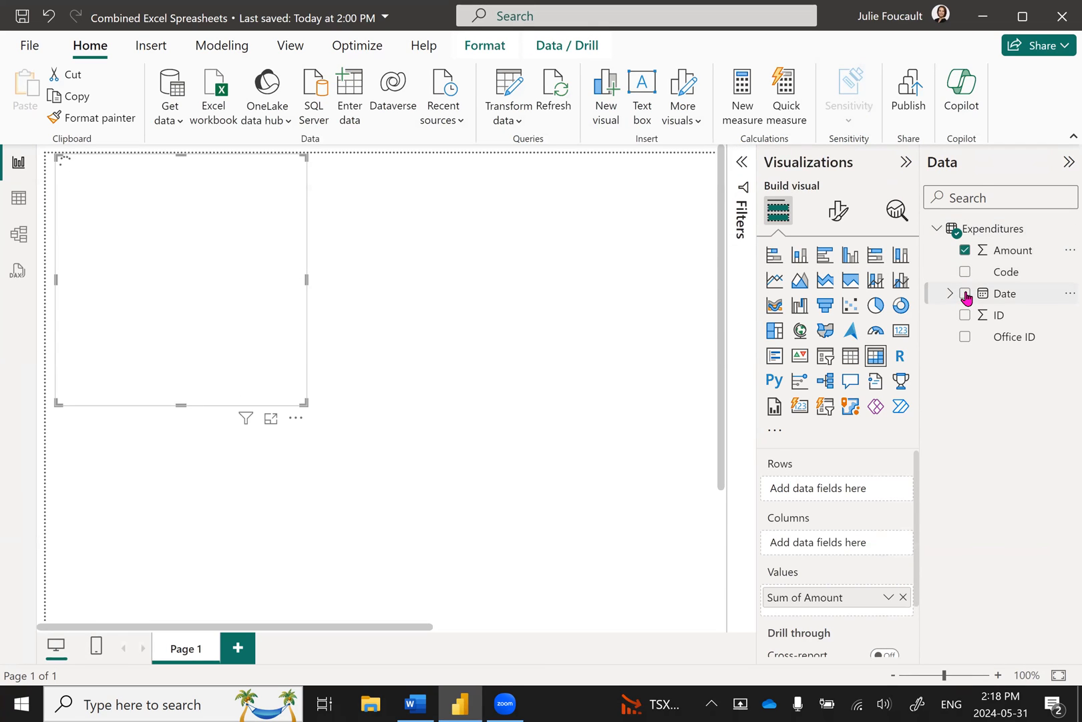
pyautogui.click(965, 293)
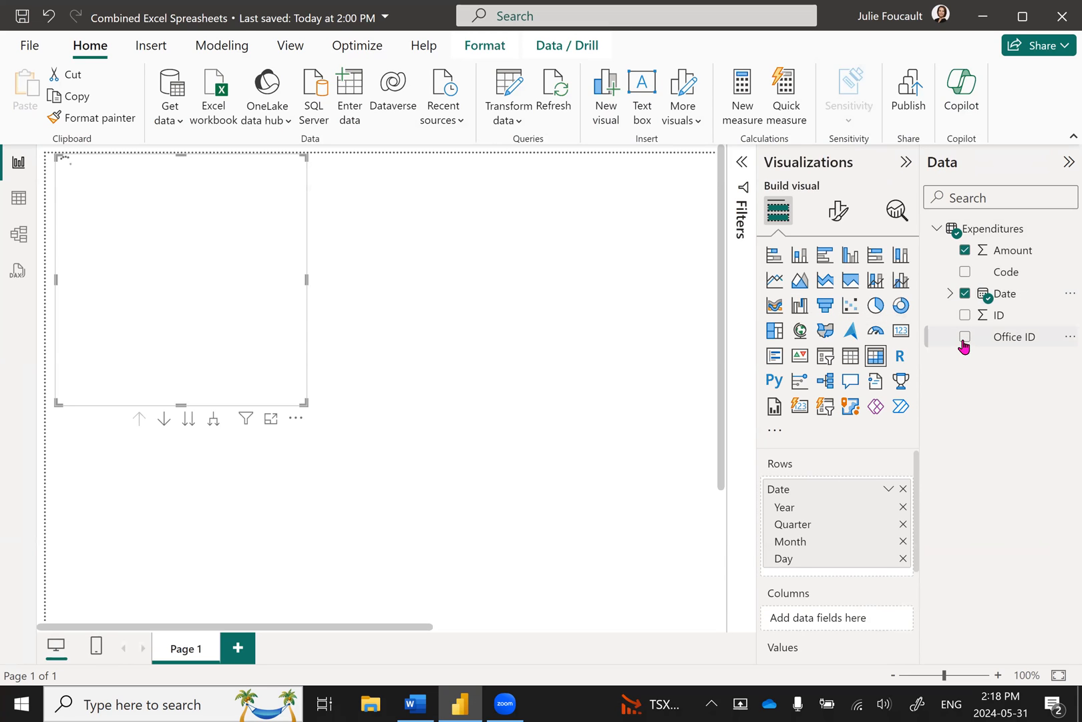
pyautogui.click(964, 337)
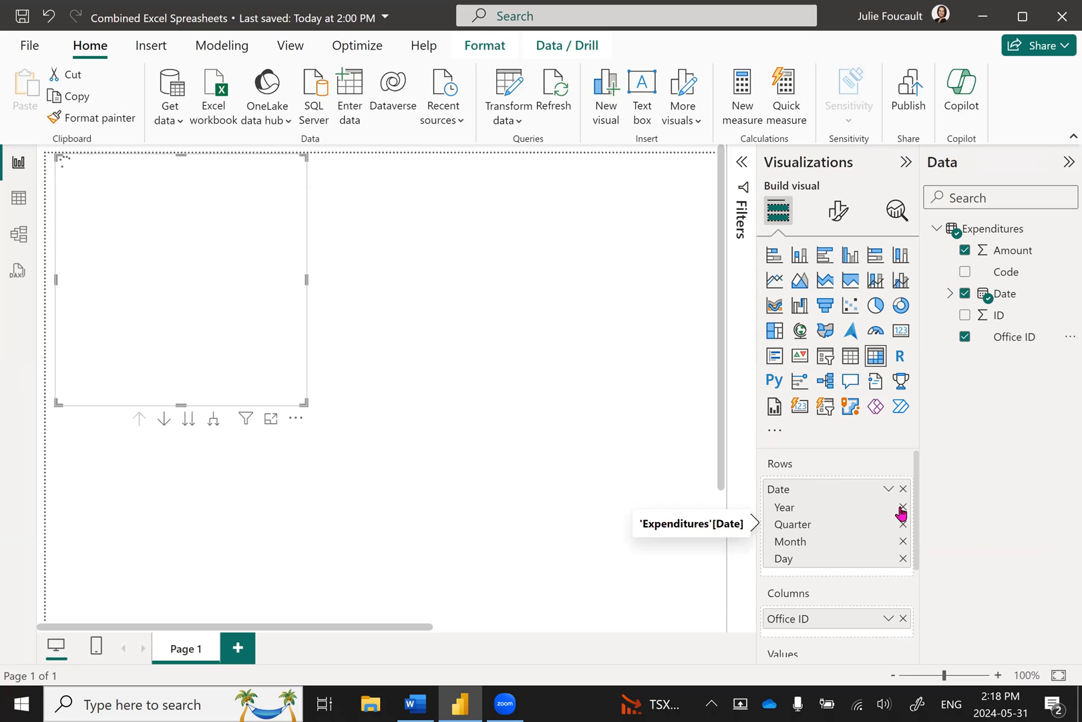
# - Remove the Year and Day levels from the date rows, keeping Month
pyautogui.click(902, 506)
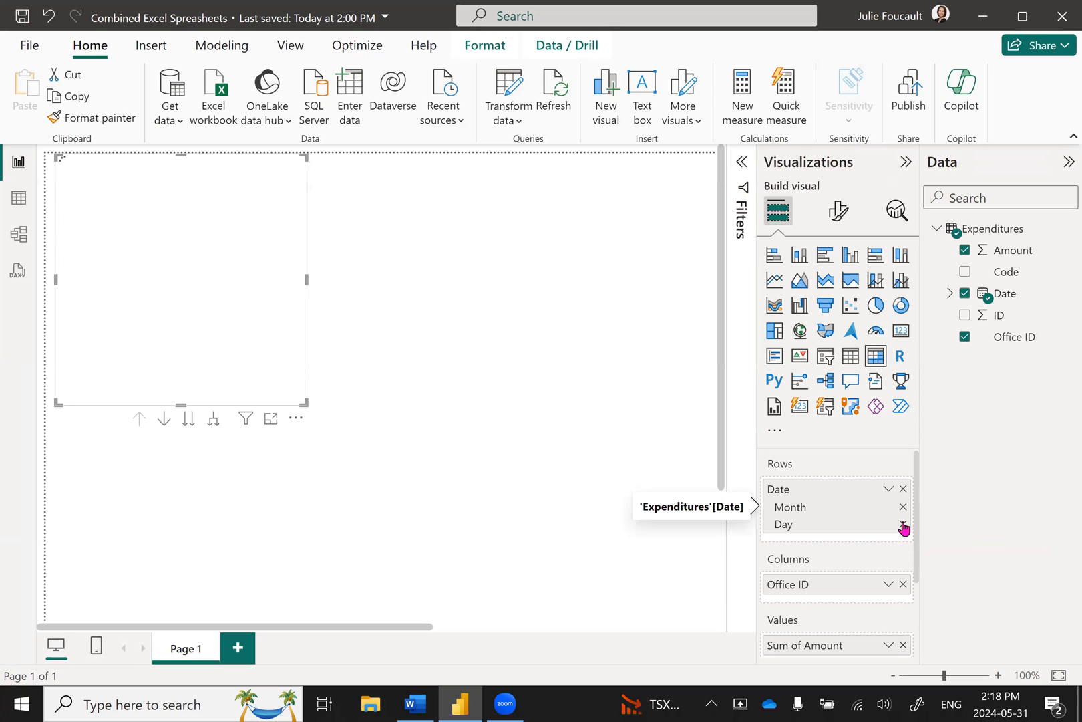
pyautogui.click(904, 524)
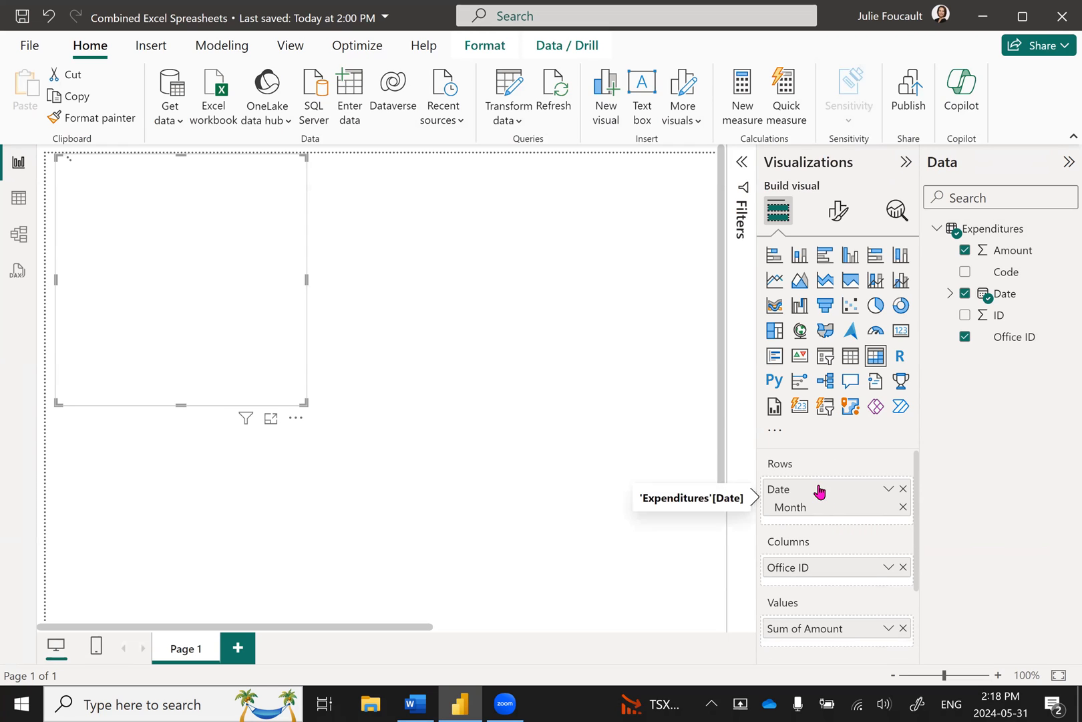
pyautogui.moveTo(819, 520)
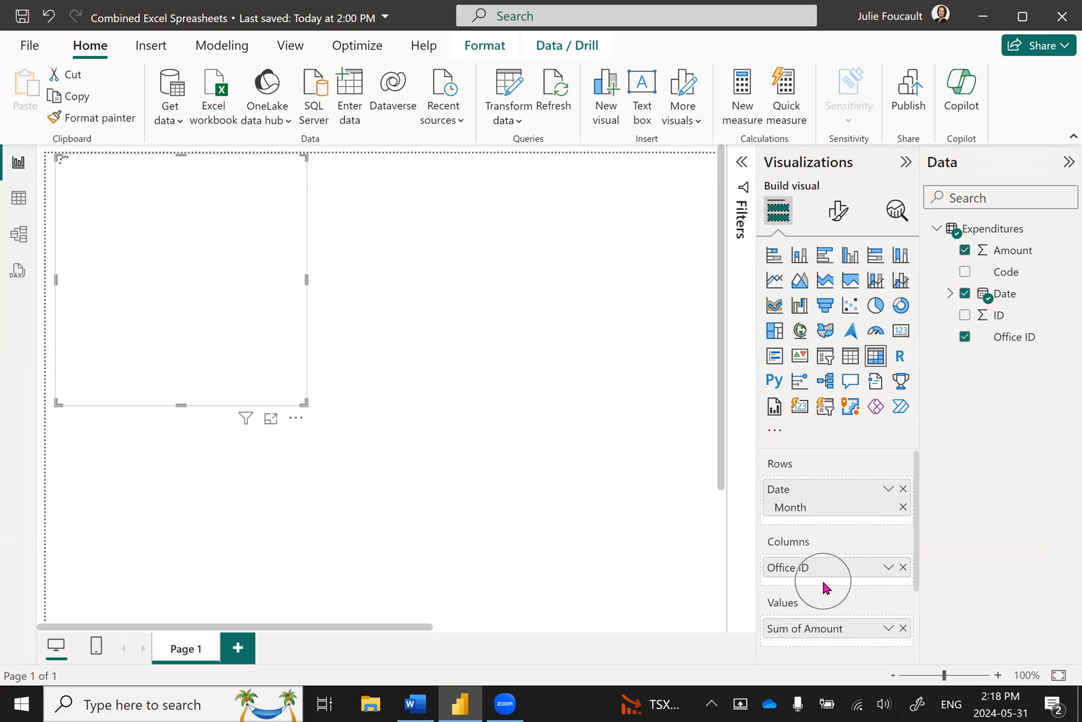
pyautogui.moveTo(823, 579)
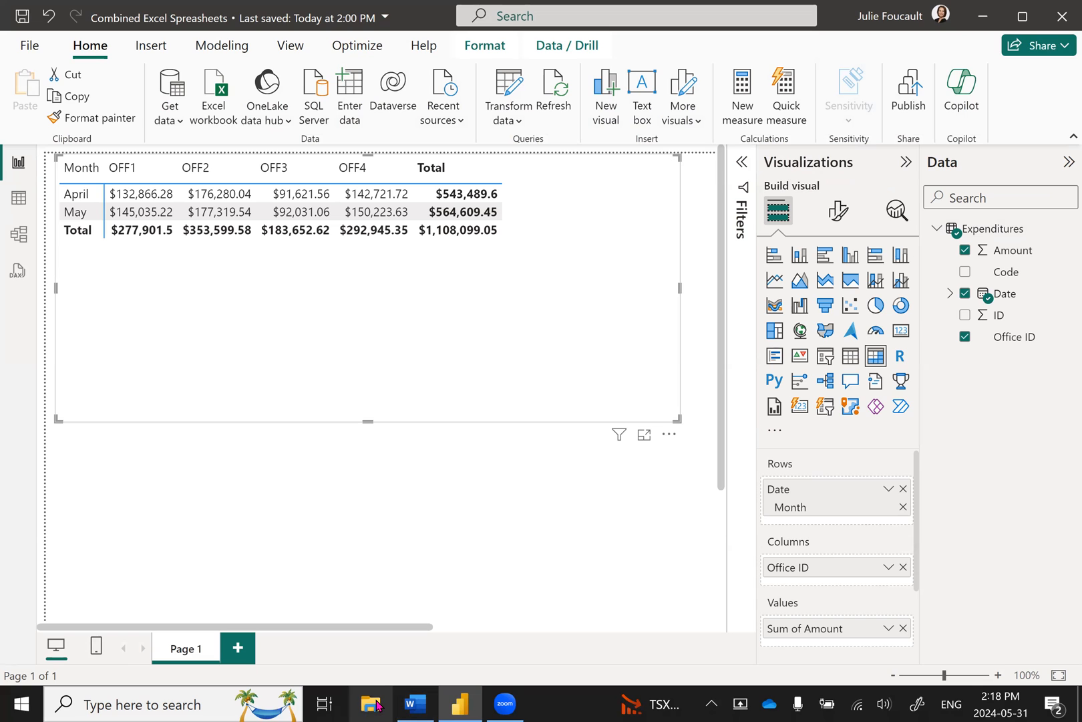
pyautogui.moveTo(372, 704)
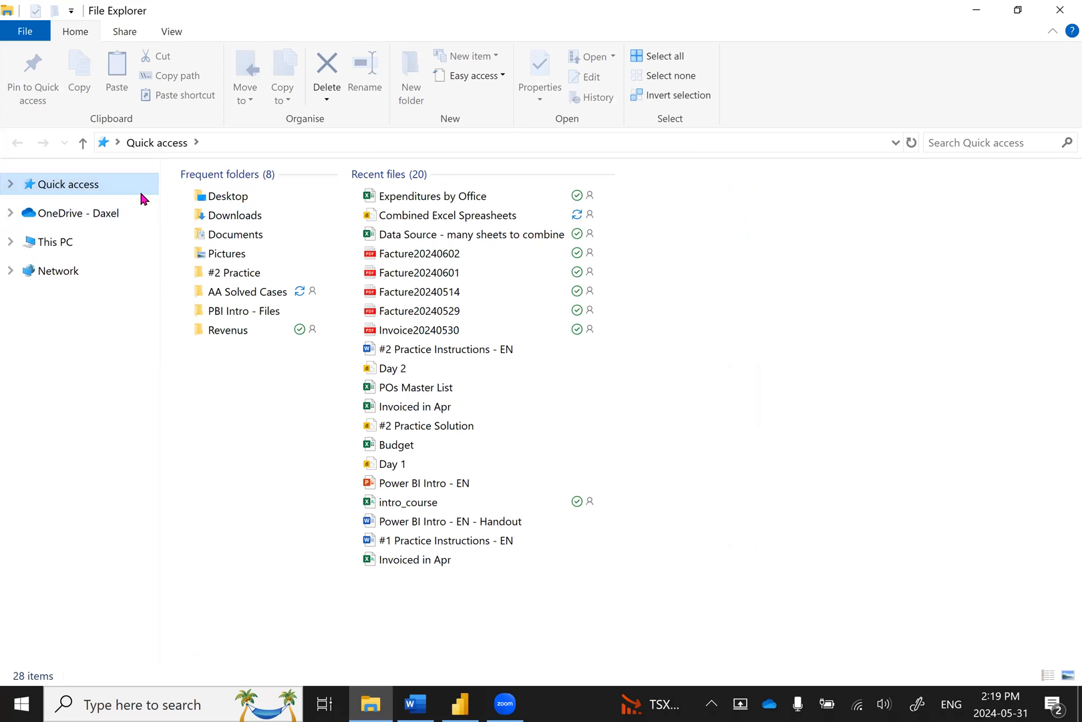
# - Reopen the Expenditures by Office workbook from recent files and switch to Excel
pyautogui.click(433, 195)
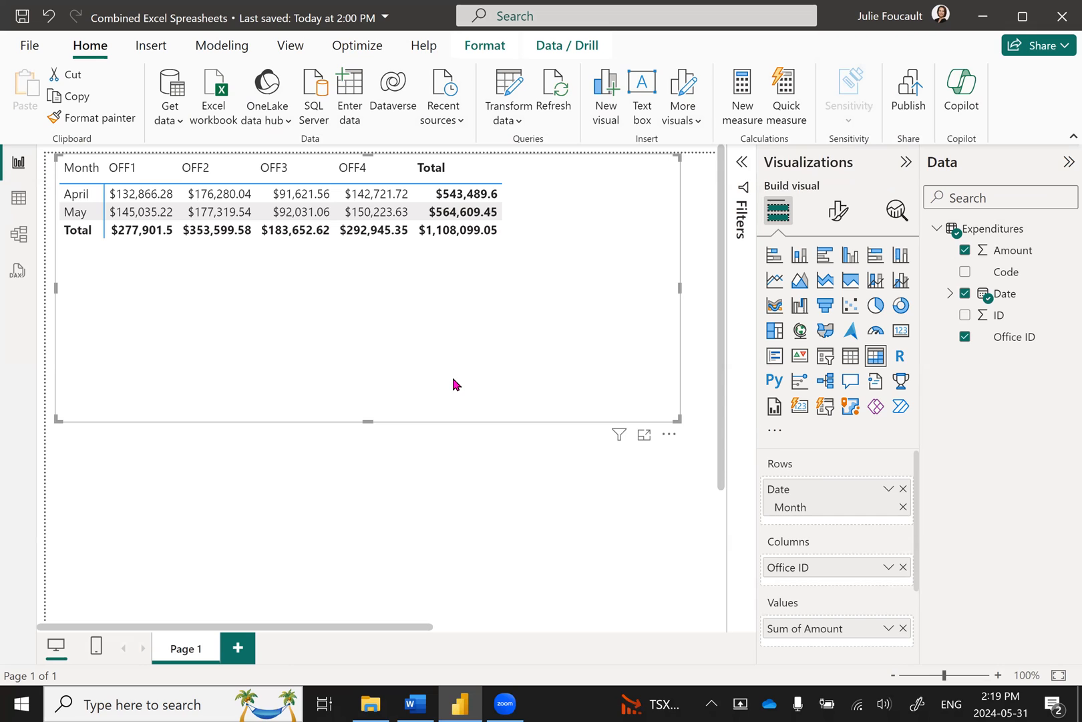
pyautogui.click(548, 704)
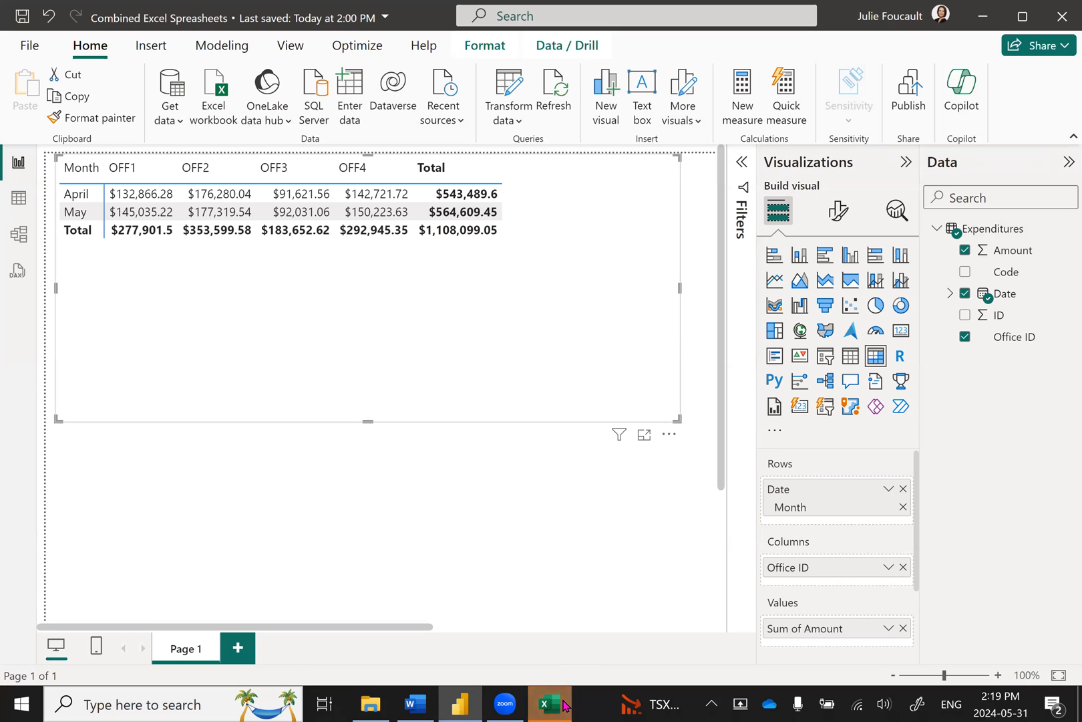
pyautogui.click(549, 705)
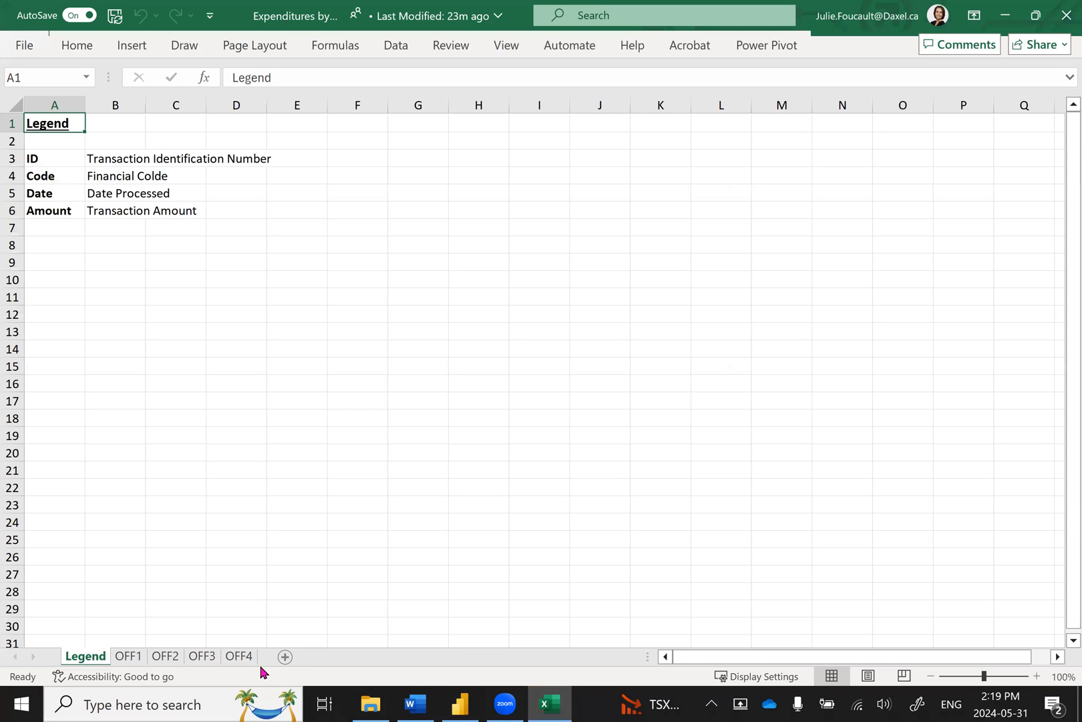
# - Copy the OFF4 sheet to the end of the workbook and rename the copy OFF5
pyautogui.click(238, 657)
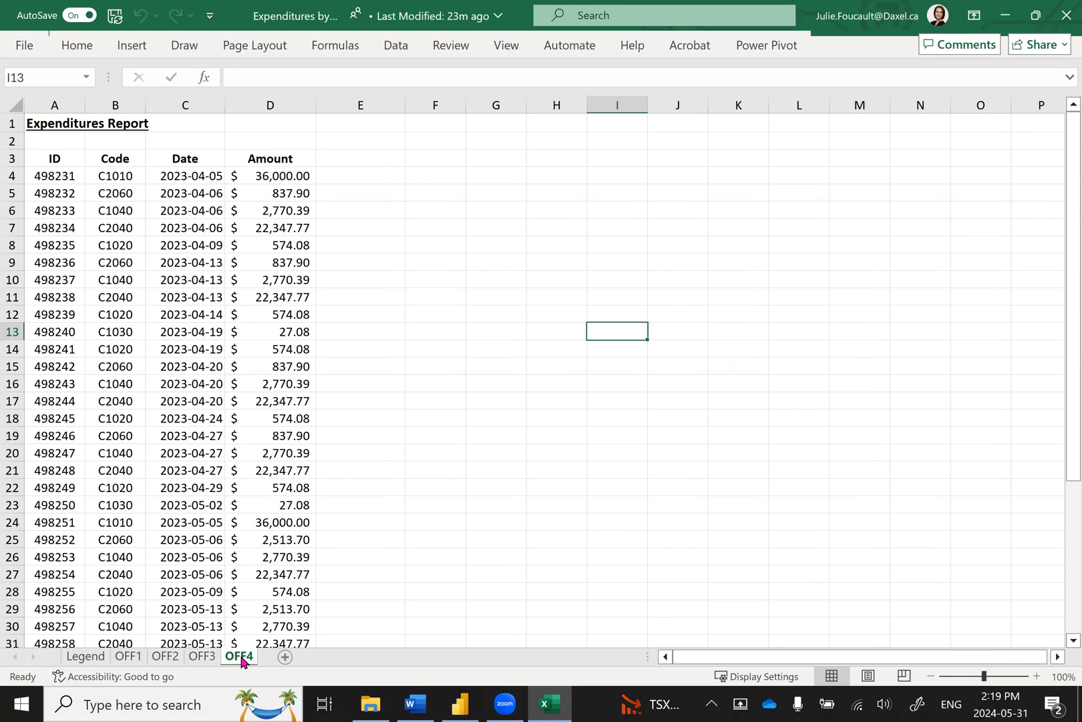
pyautogui.rightClick(238, 656)
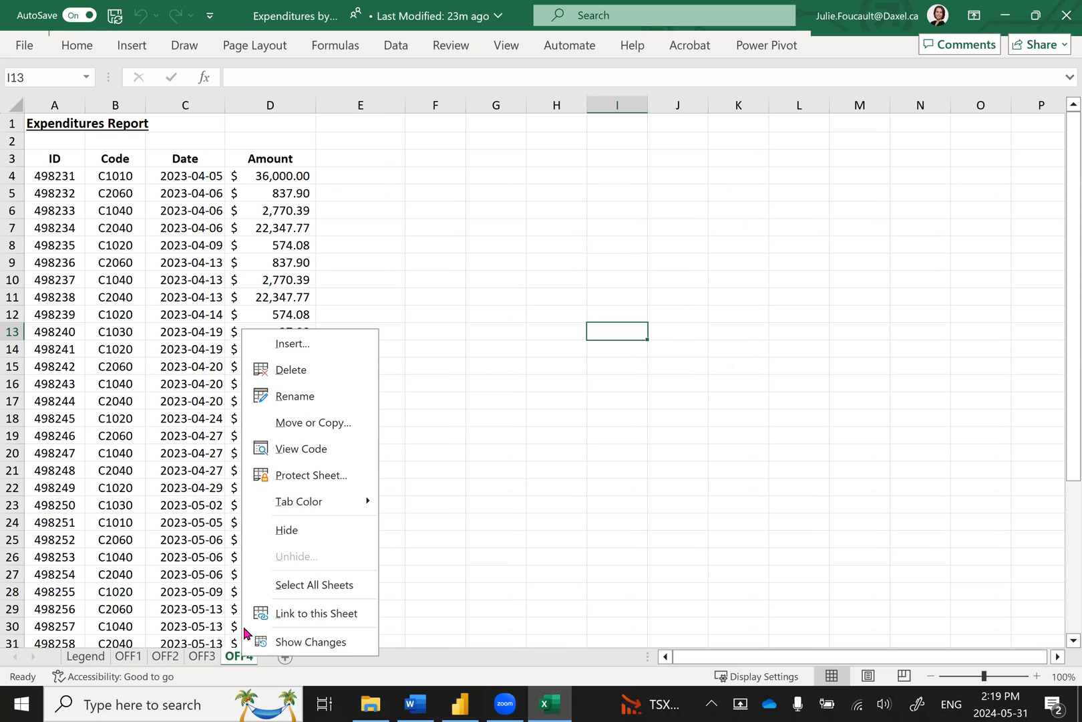
pyautogui.click(313, 422)
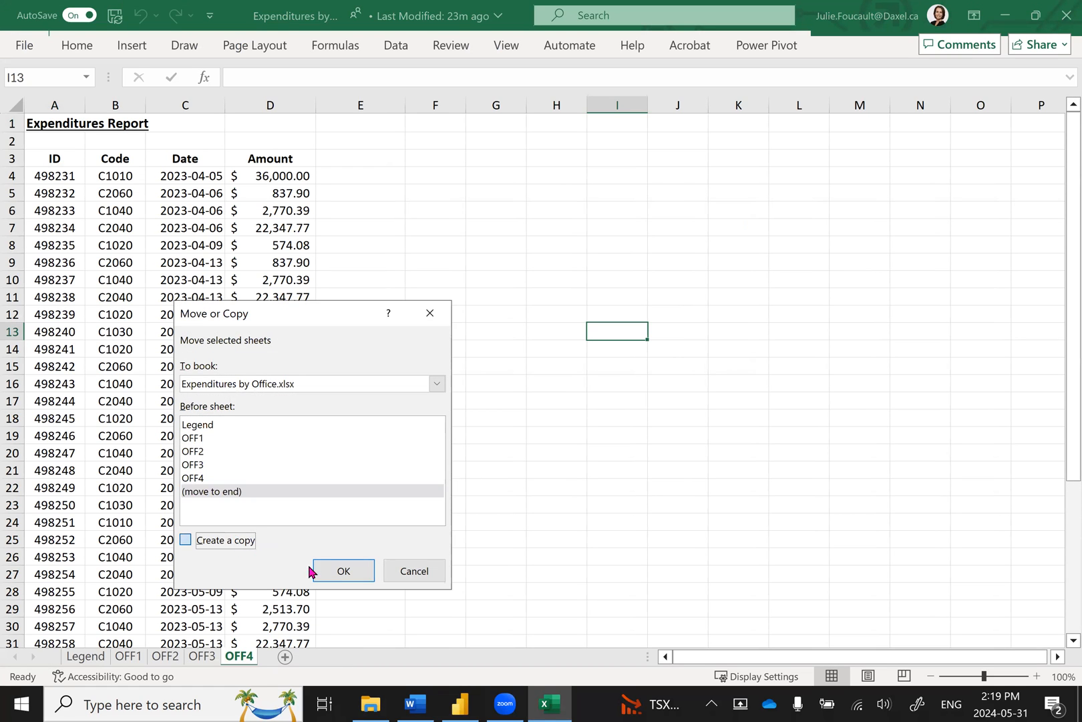
pyautogui.click(343, 570)
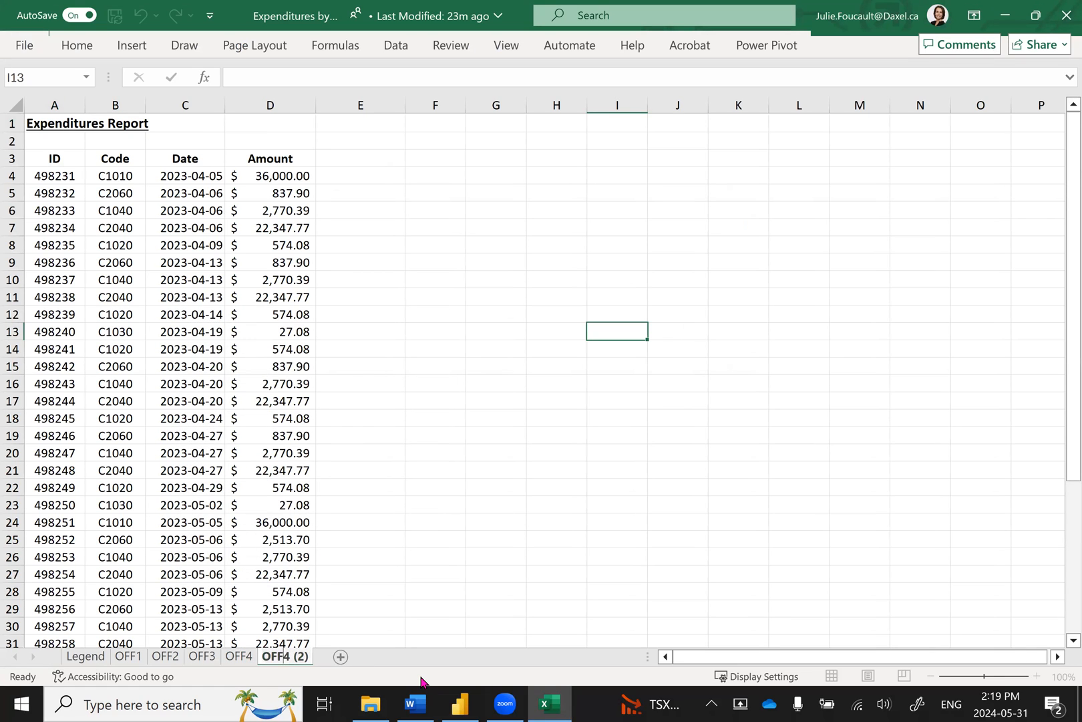
pyautogui.doubleClick(285, 656)
pyautogui.write('OFF5')
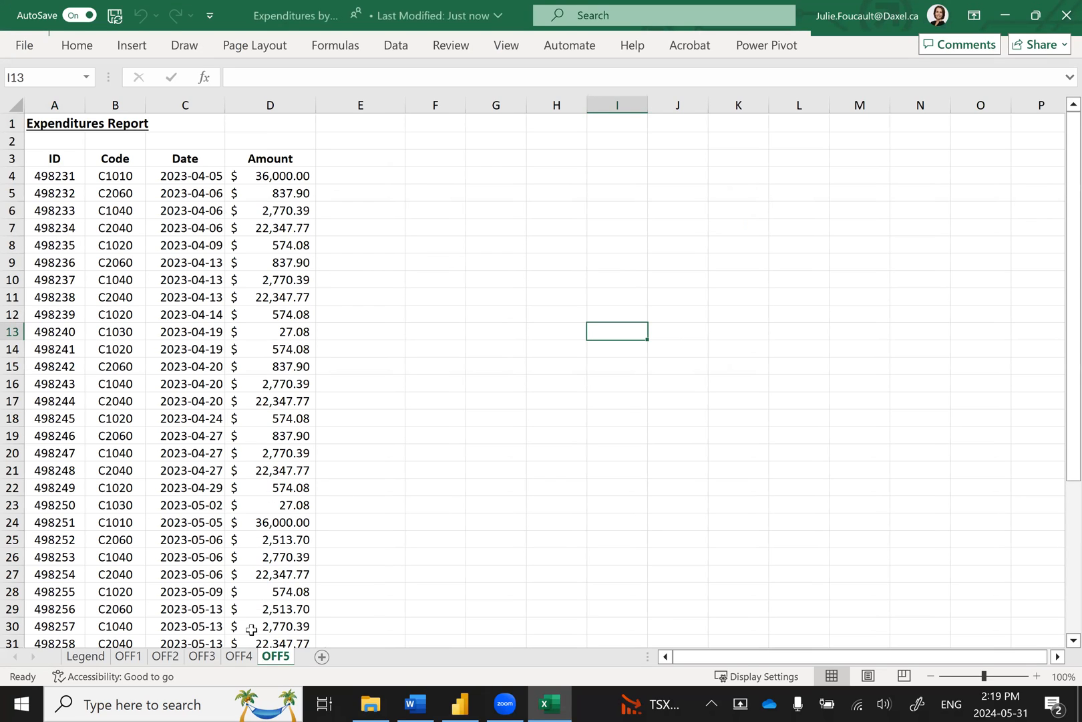
pyautogui.moveTo(264, 575)
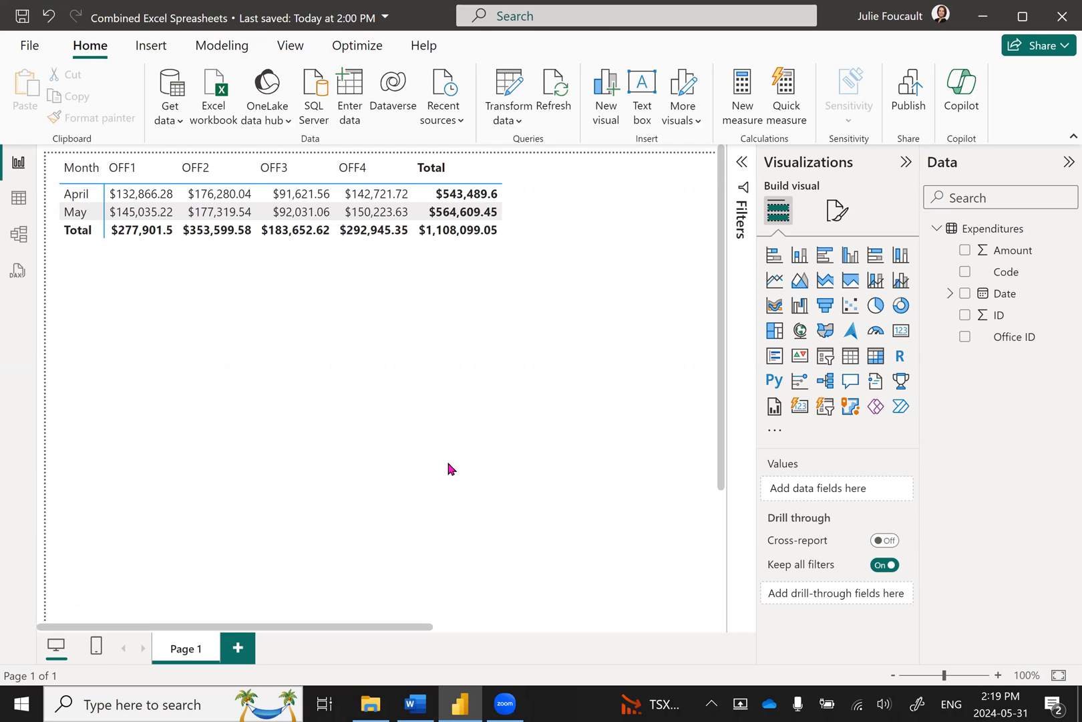
pyautogui.moveTo(554, 88)
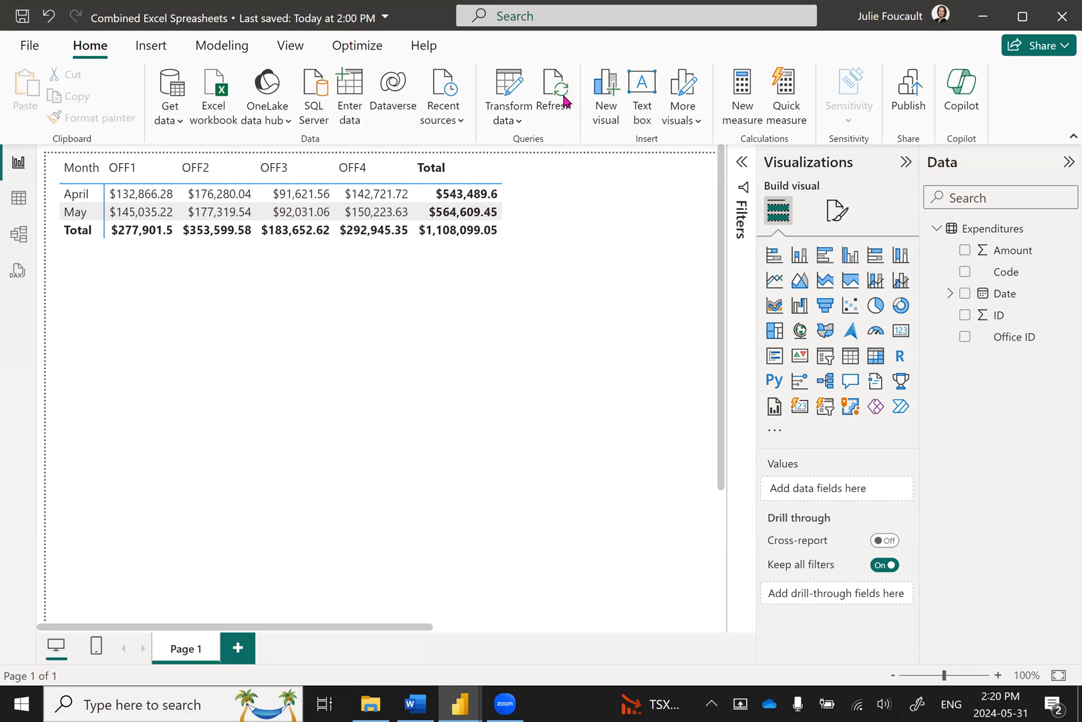
# - Refresh the Expenditures data from the Home ribbon to pick up the new sheet
pyautogui.click(556, 89)
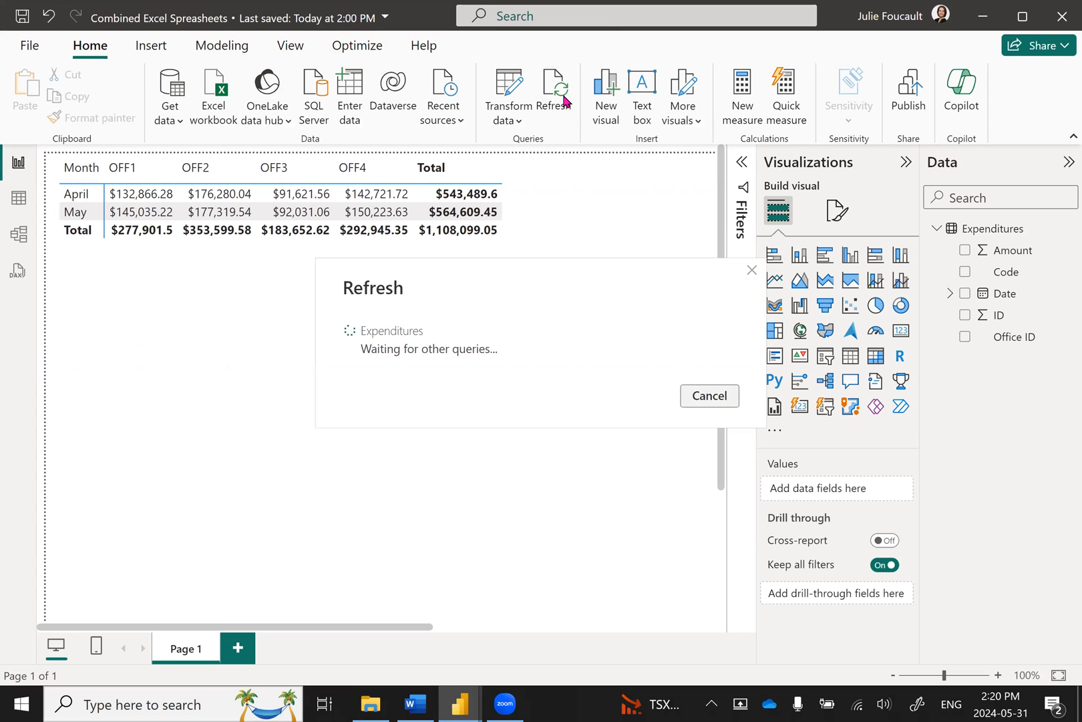